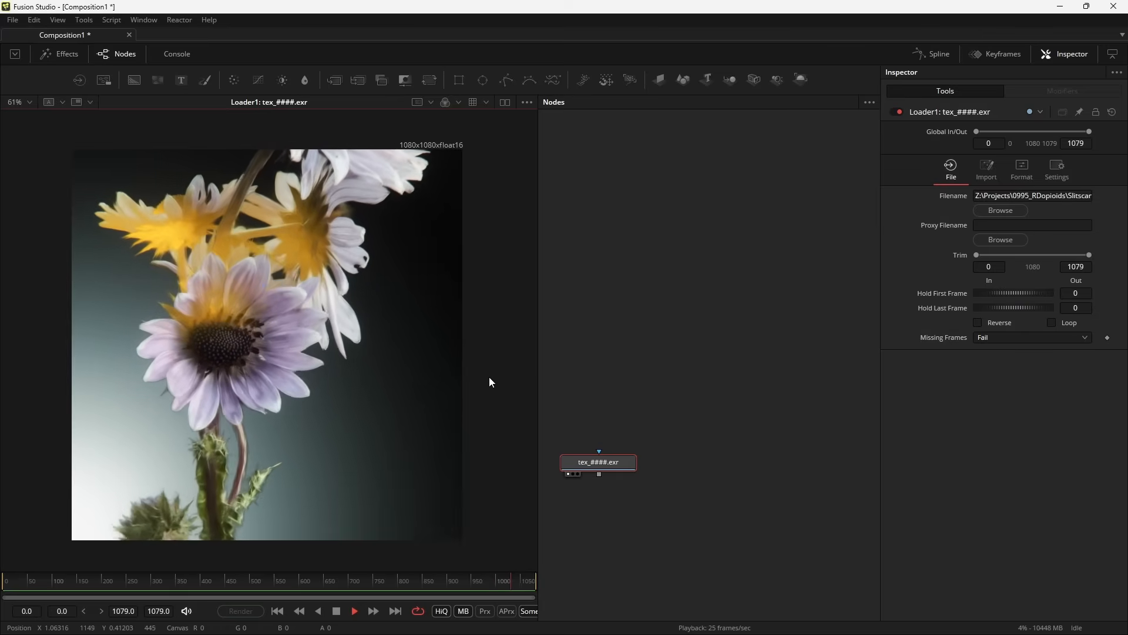
# Play the slit-scan animation forward to around frame 93, watching the scanned flower change.
pyautogui.click(128, 581)
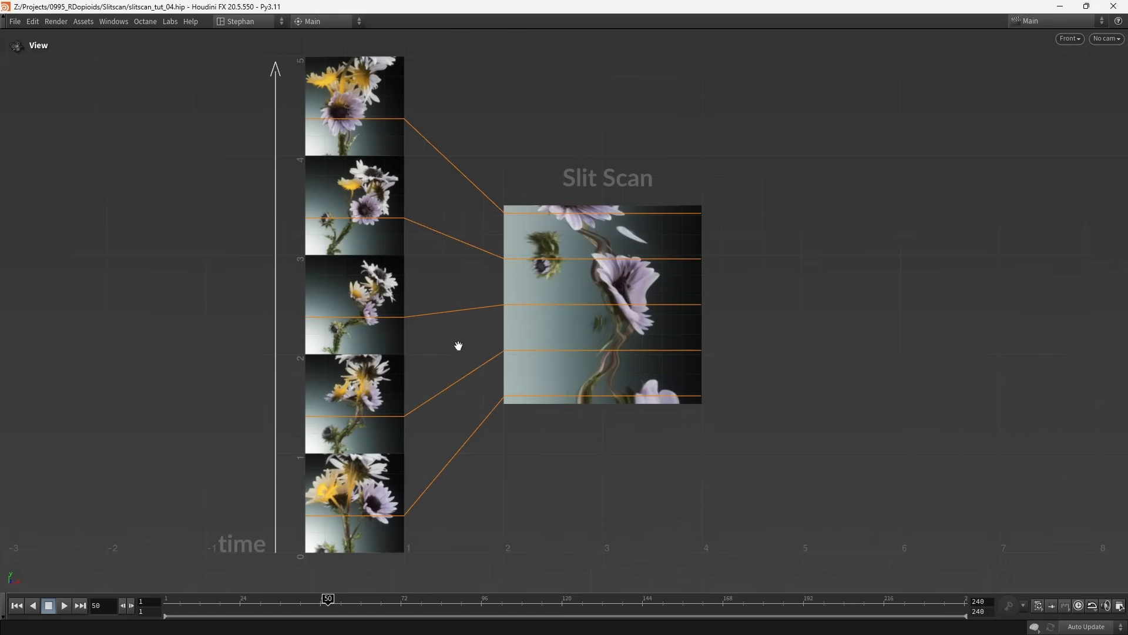
pyautogui.moveTo(410, 511)
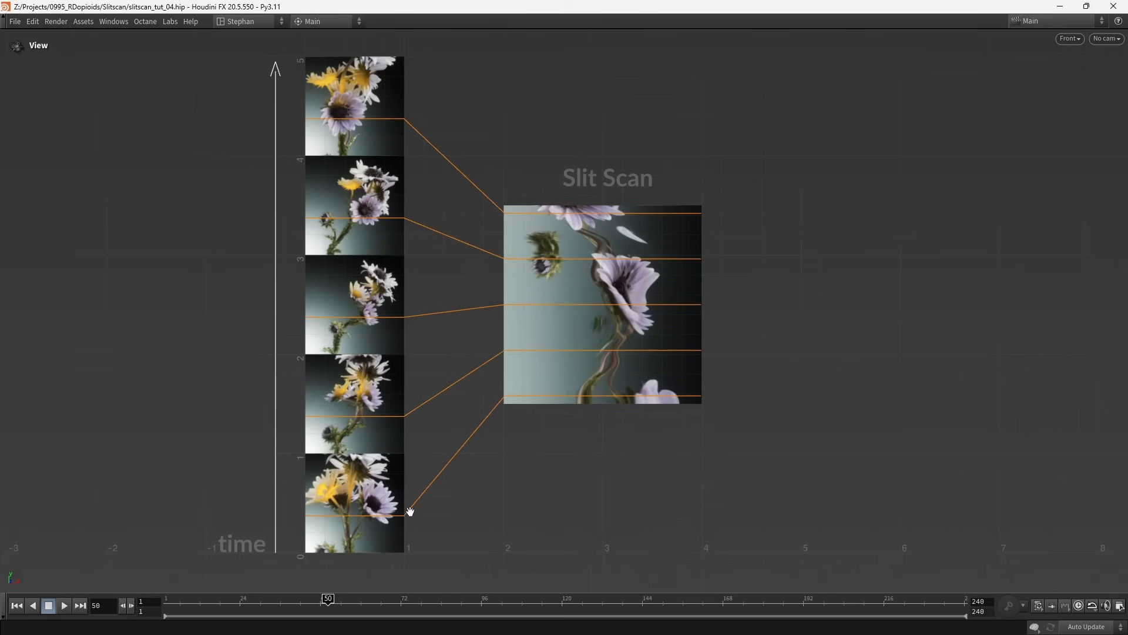
pyautogui.moveTo(404, 330)
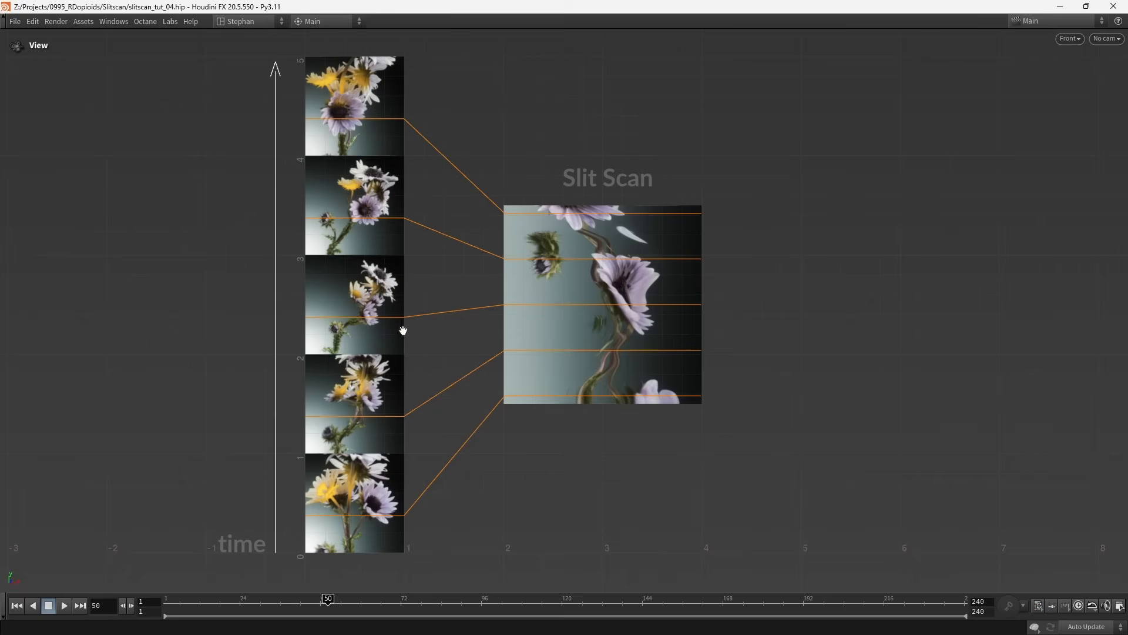
pyautogui.moveTo(570, 321)
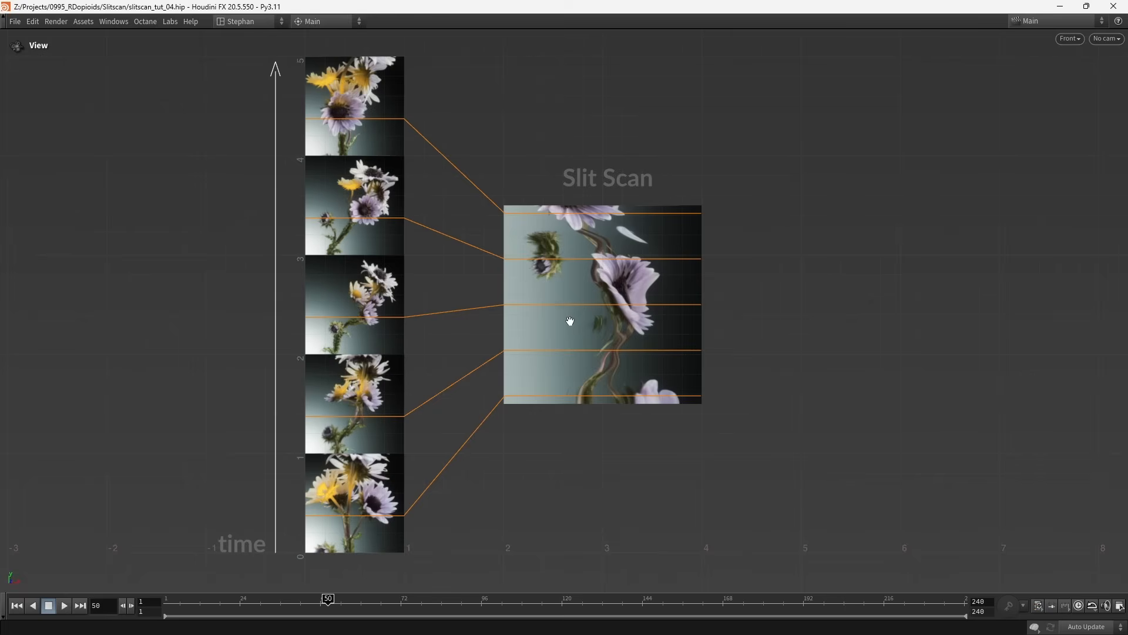
pyautogui.moveTo(436, 481)
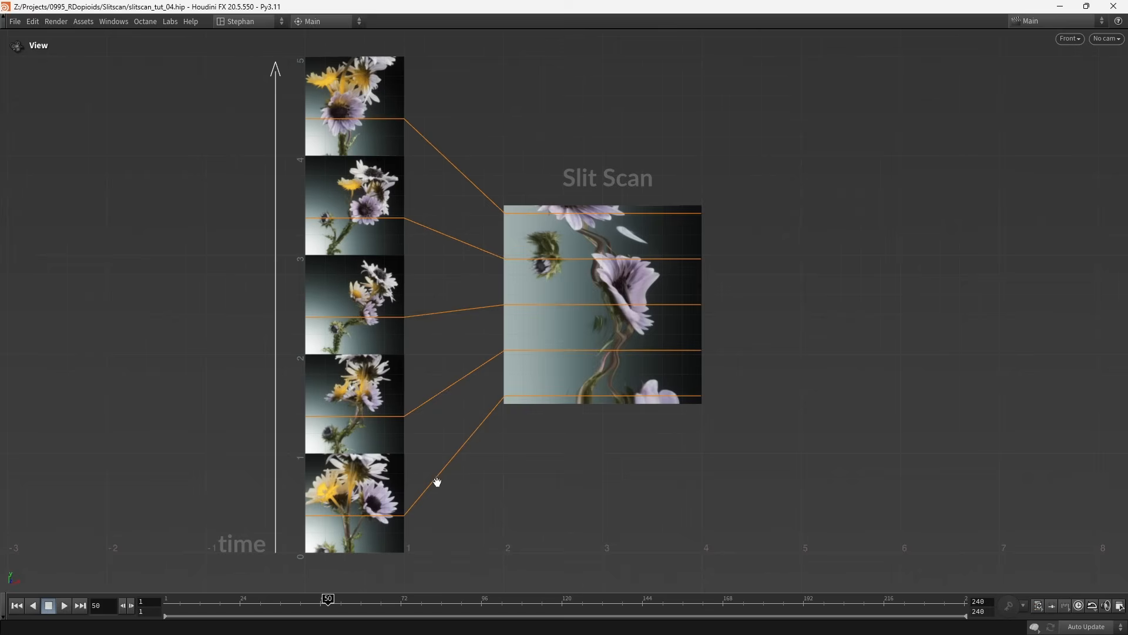
pyautogui.moveTo(404, 482)
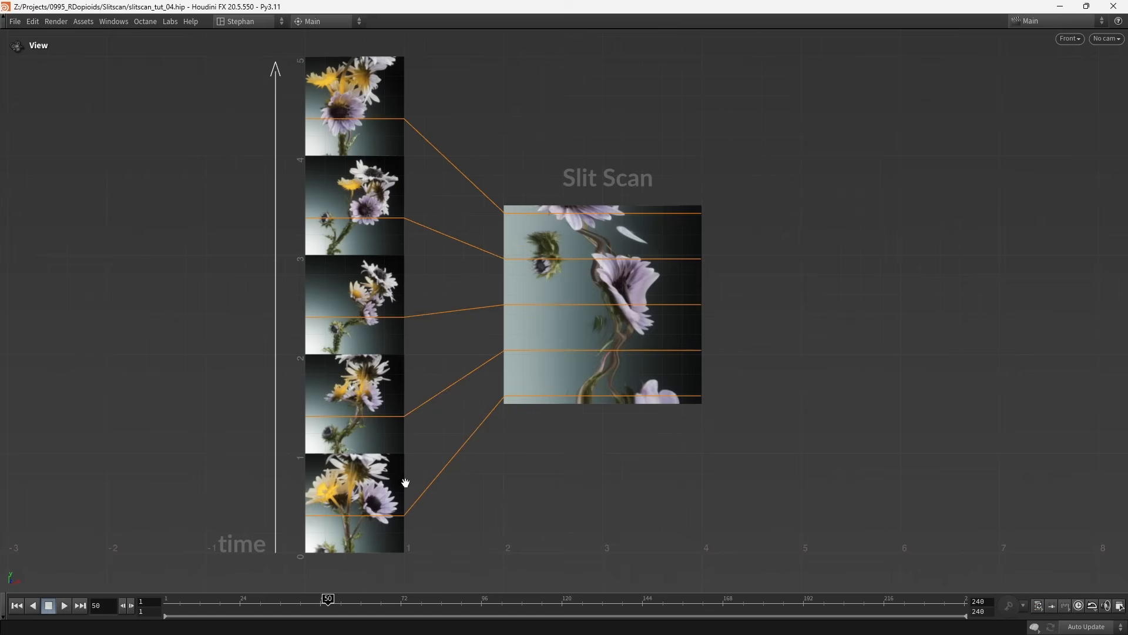
pyautogui.moveTo(398, 516)
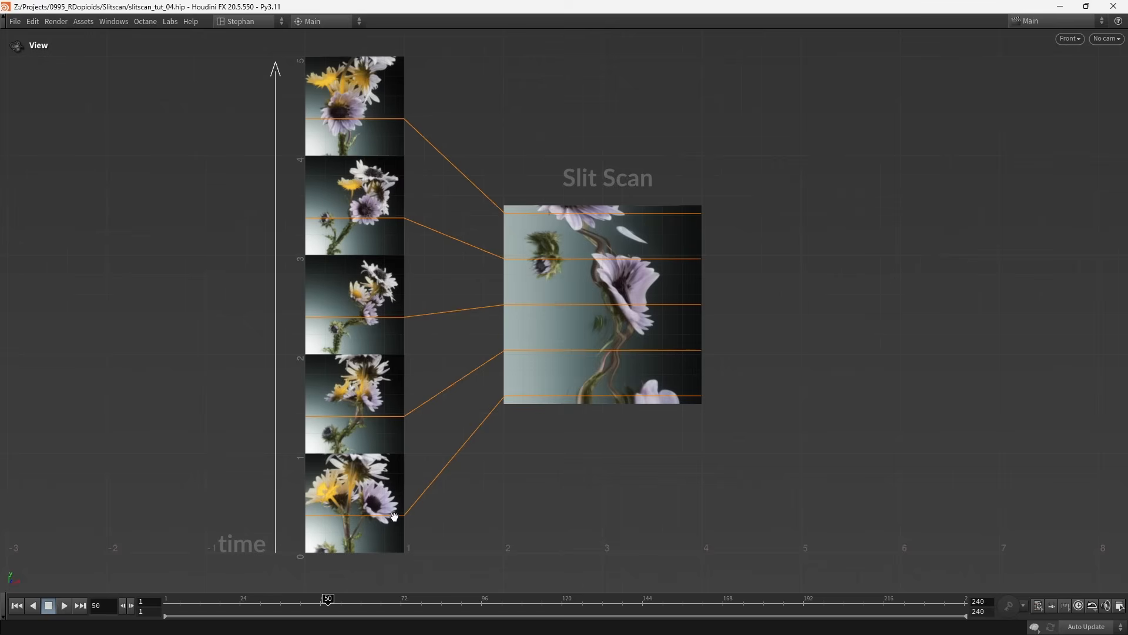
pyautogui.moveTo(325, 516)
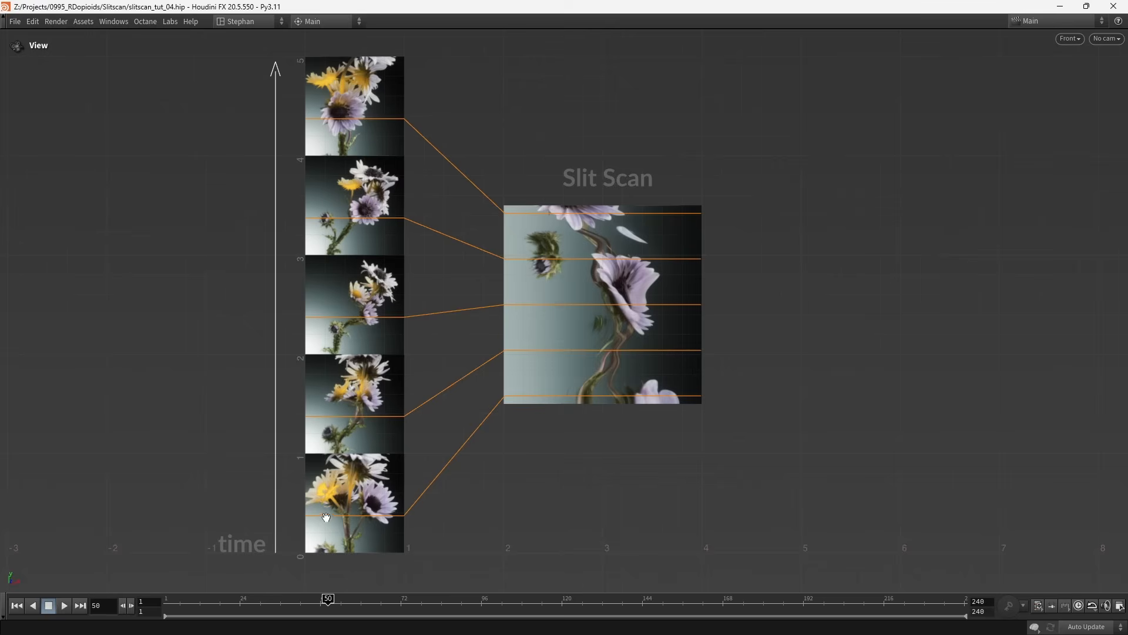
pyautogui.moveTo(363, 310)
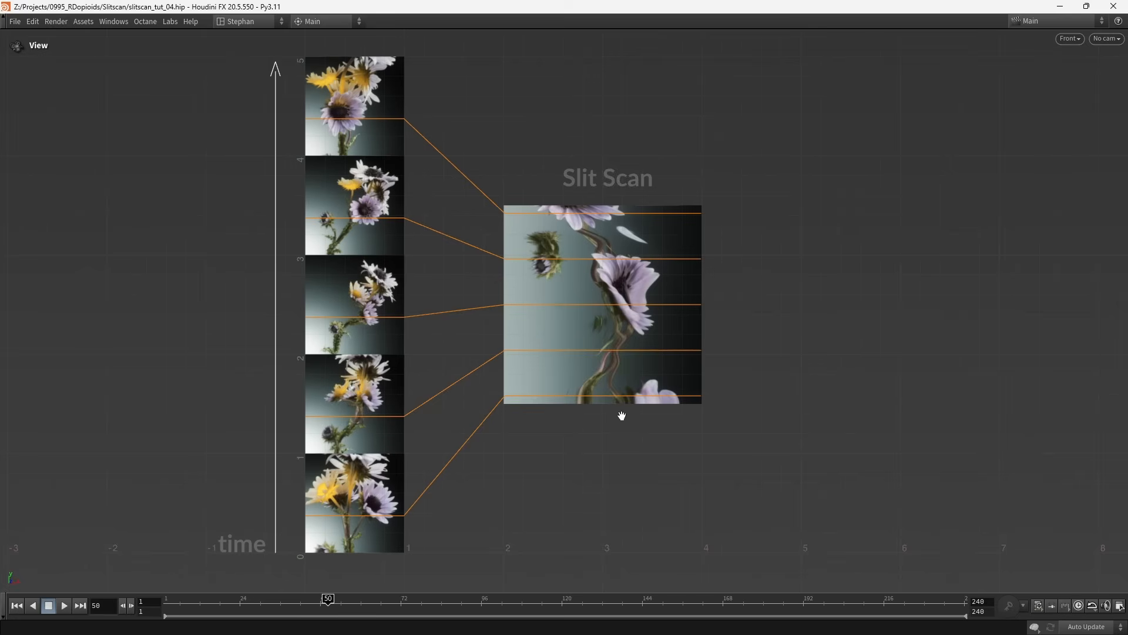
pyautogui.moveTo(597, 340)
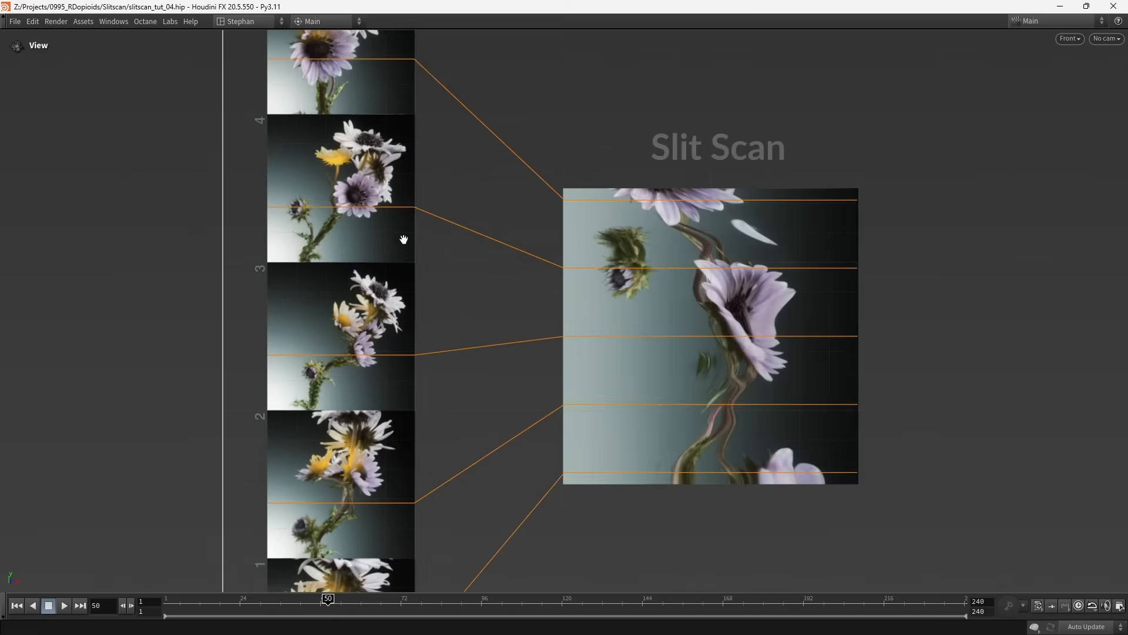
pyautogui.scroll(3)
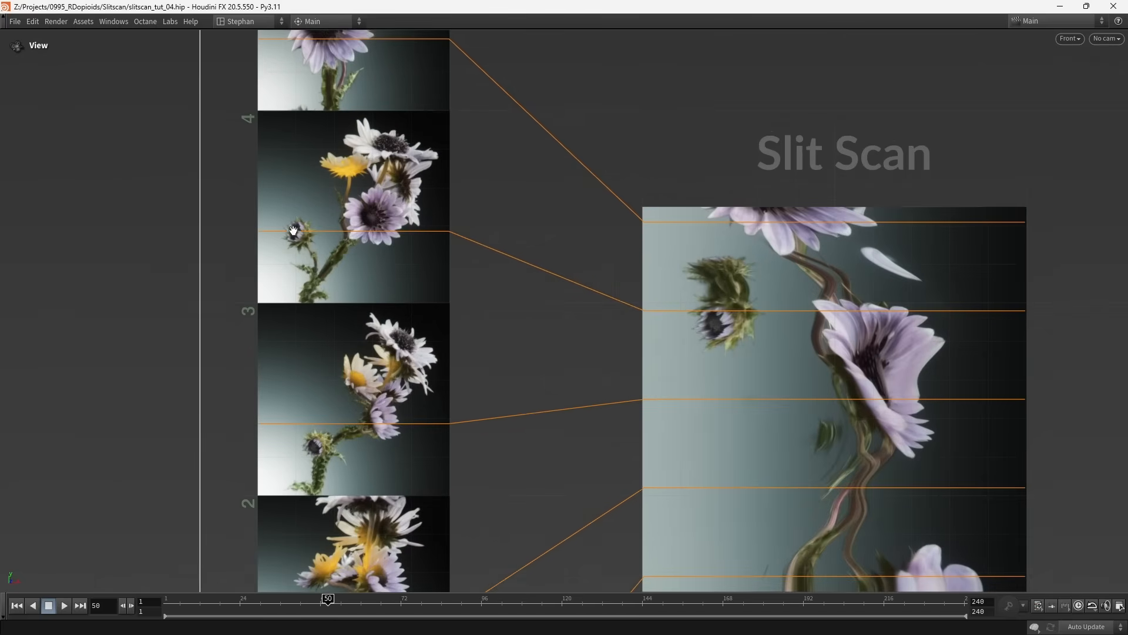
pyautogui.moveTo(715, 292)
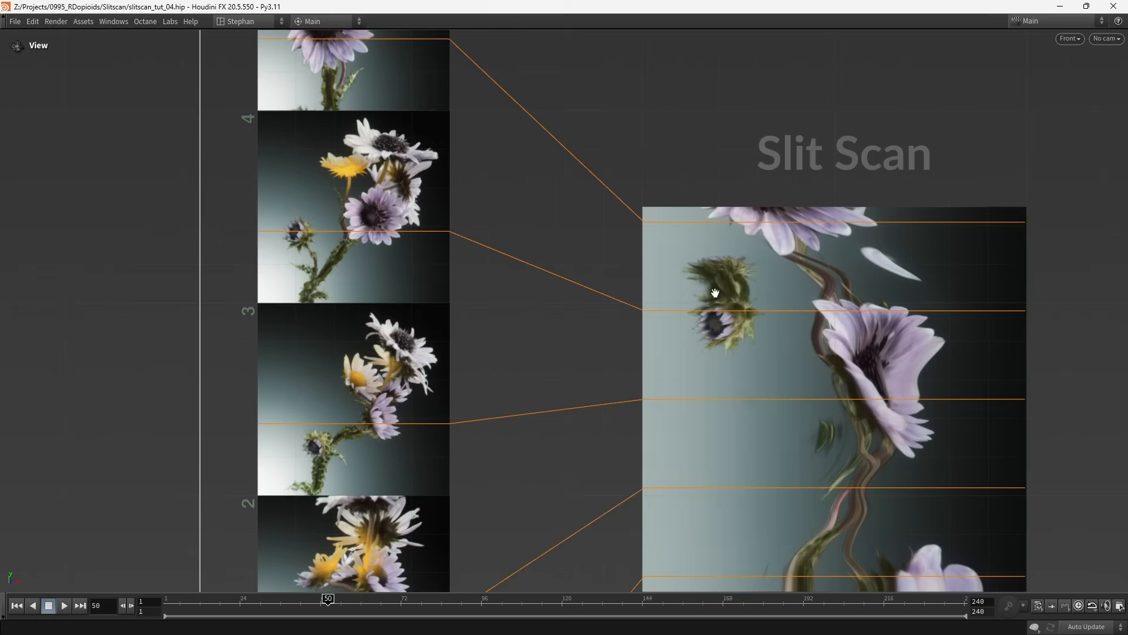
pyautogui.moveTo(721, 302)
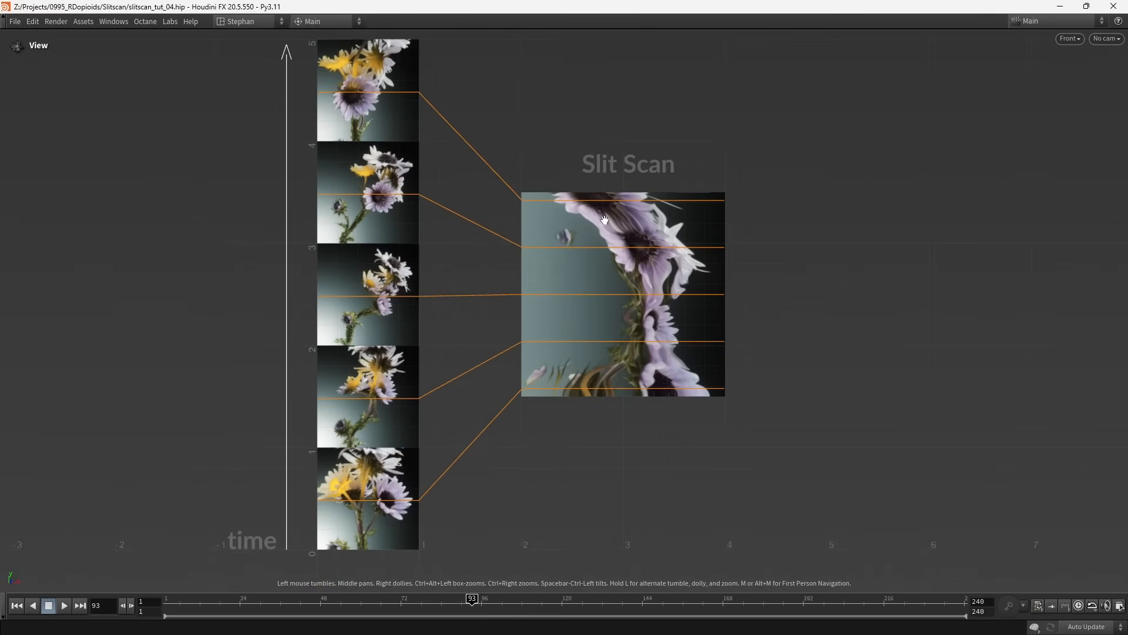
pyautogui.moveTo(612, 336)
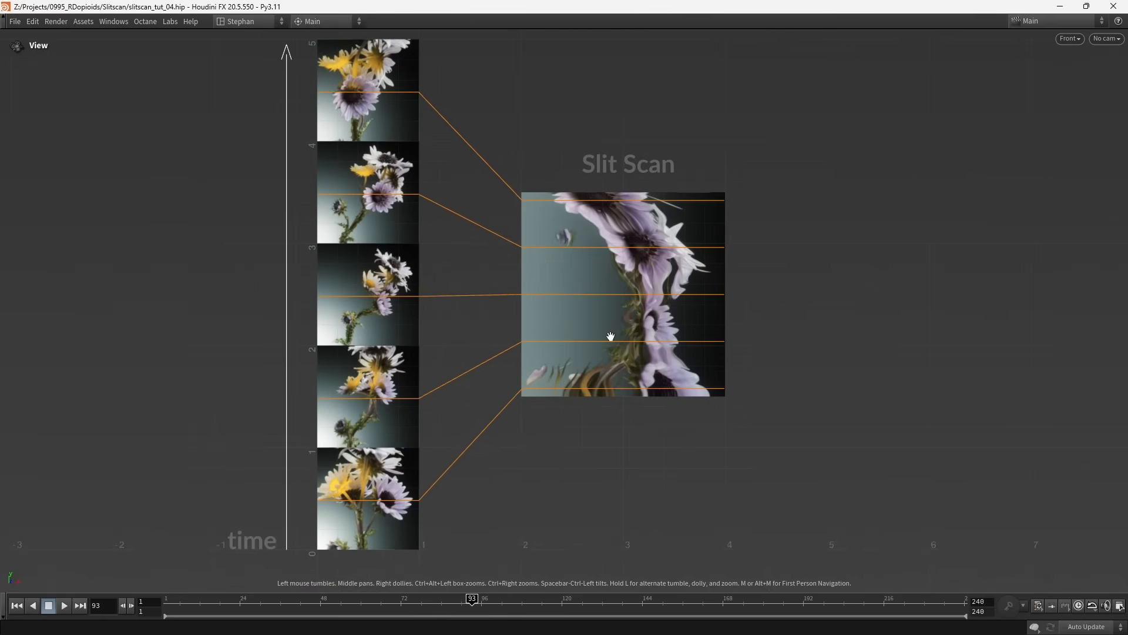
pyautogui.moveTo(554, 388)
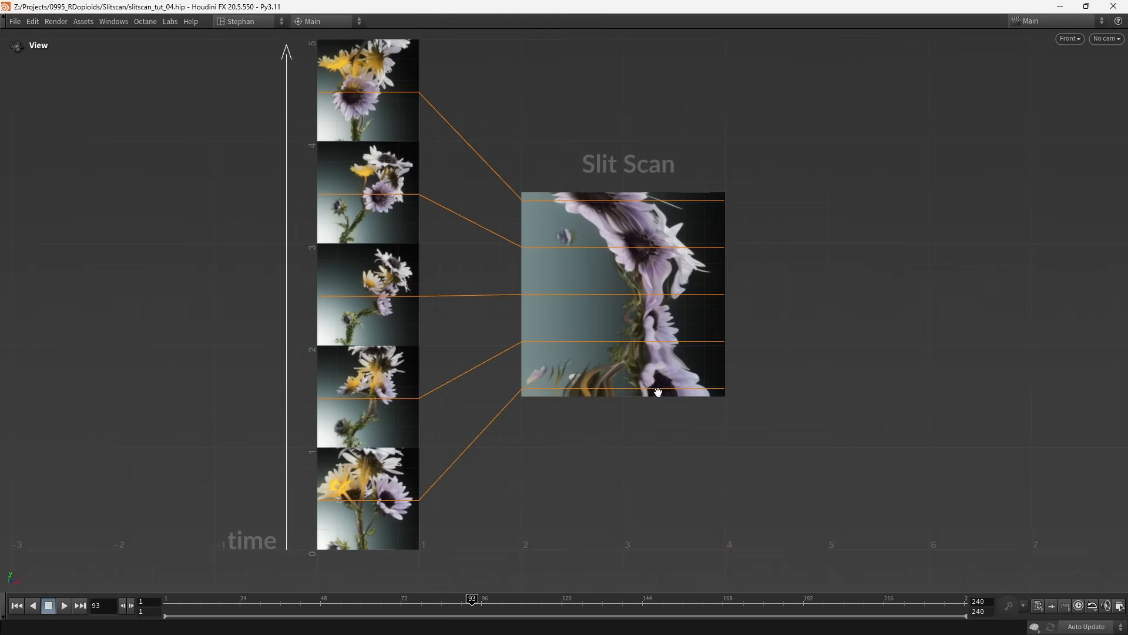
pyautogui.moveTo(398, 389)
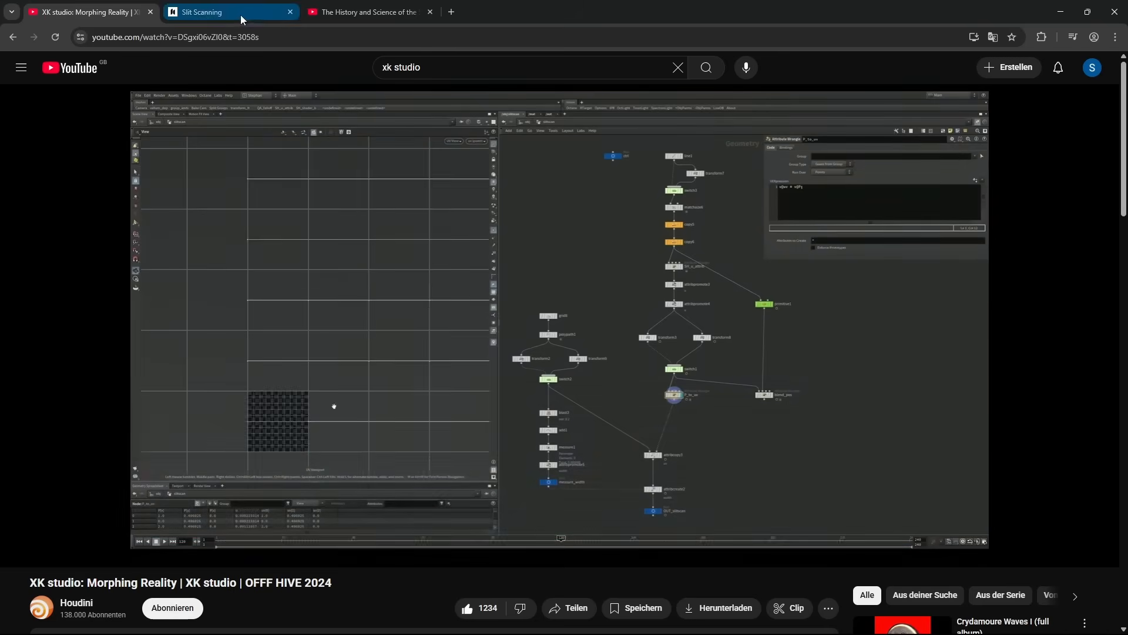
# Browse the Slit Scanning notes, then the Filmmaker IQ video on 2001's slit-scan effect.
pyautogui.click(230, 13)
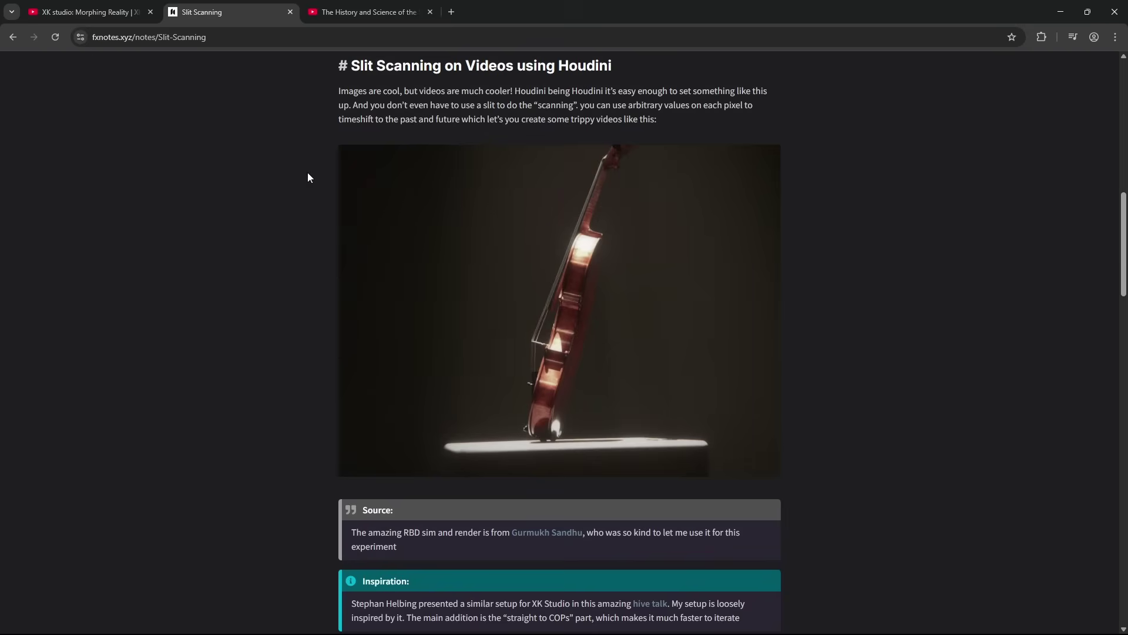
pyautogui.click(367, 12)
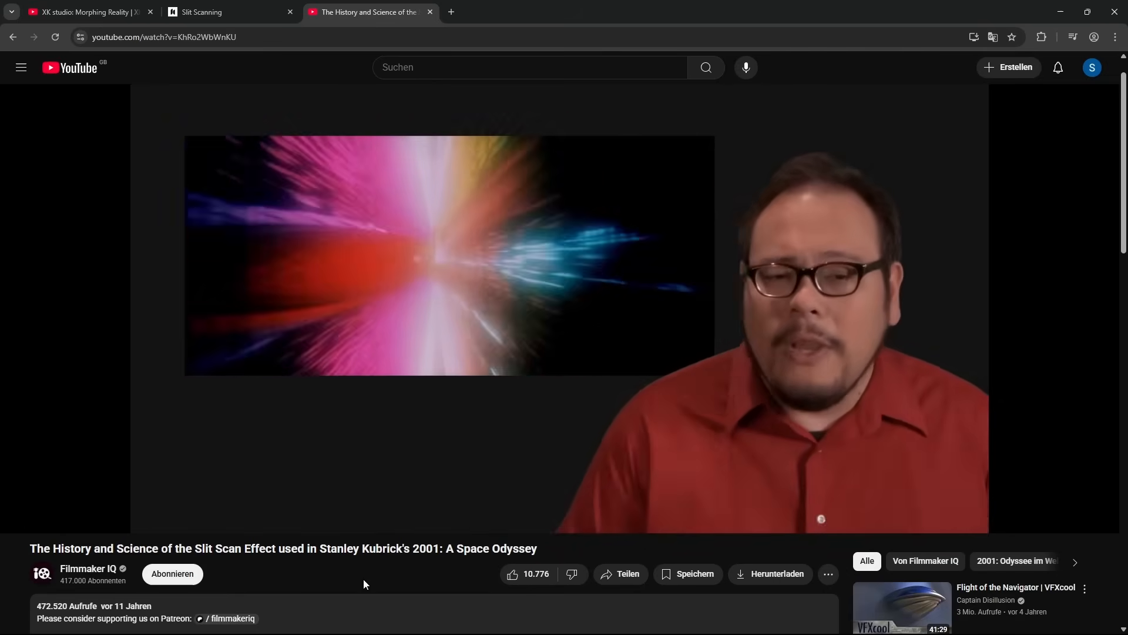
pyautogui.moveTo(401, 582)
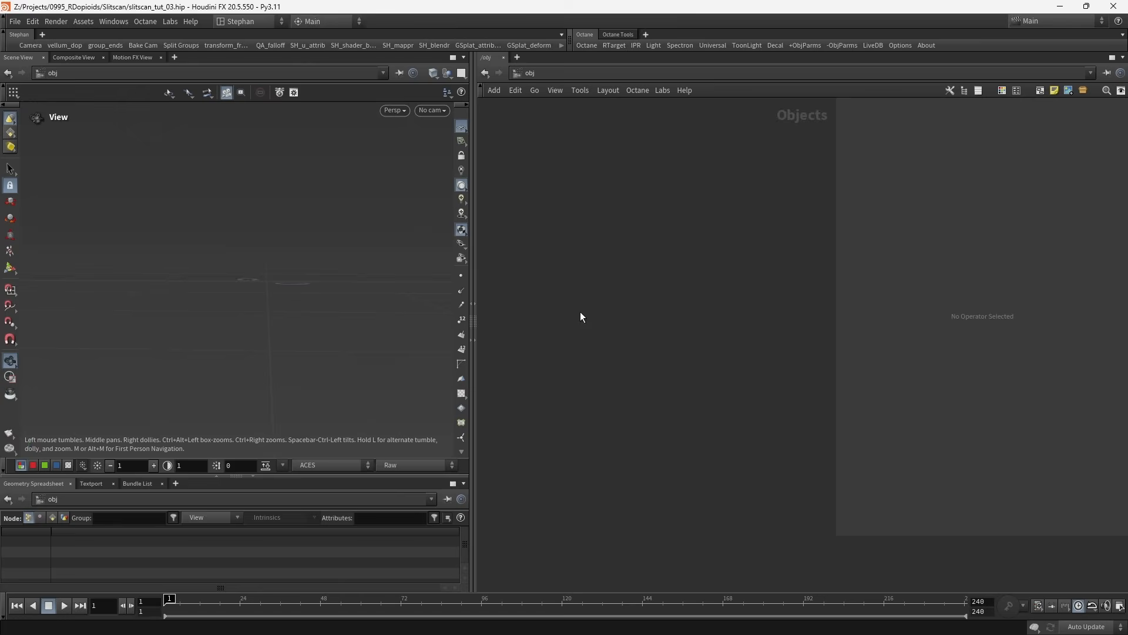
# Add a geometry object containing a 2×2 XY-plane grid with 1080 rows.
pyautogui.press('tab')
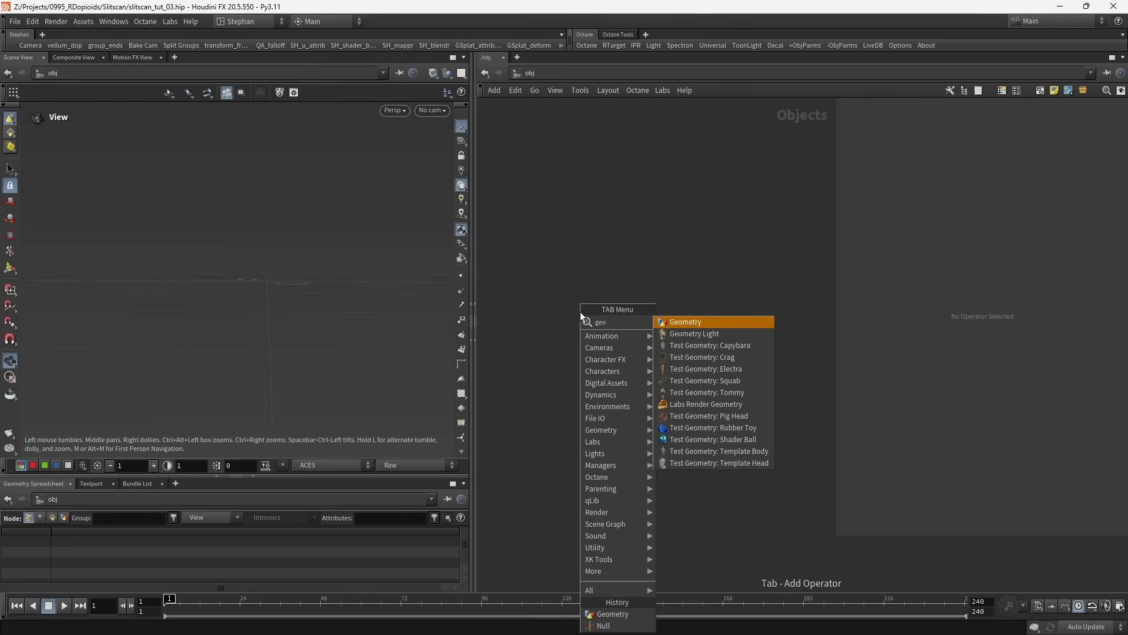
pyautogui.click(684, 322)
pyautogui.write('gri')
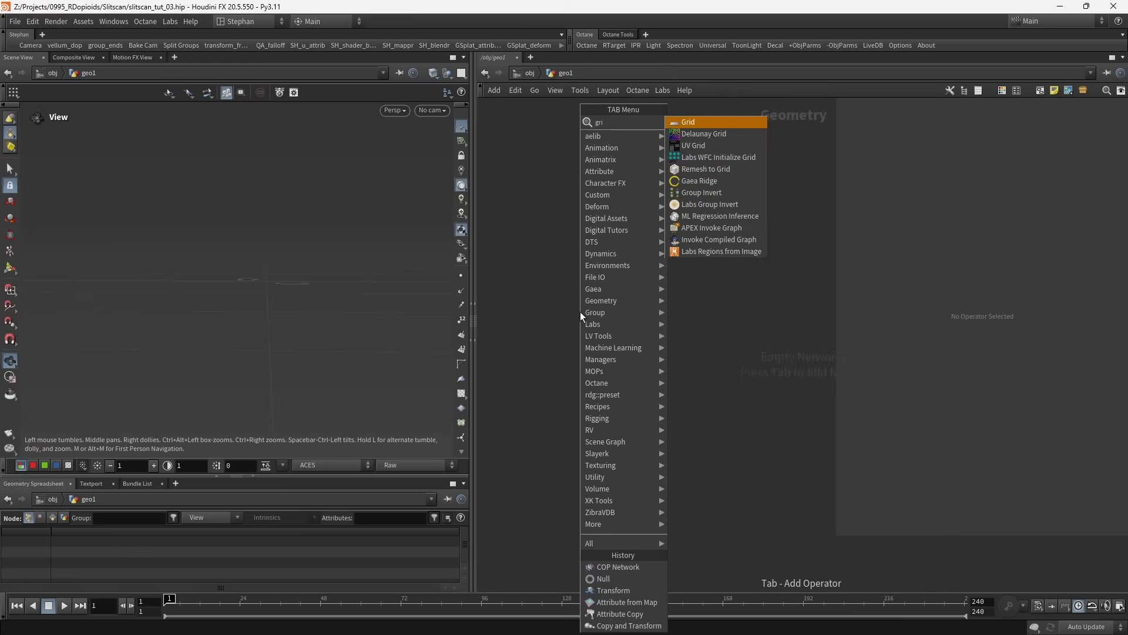
pyautogui.click(688, 122)
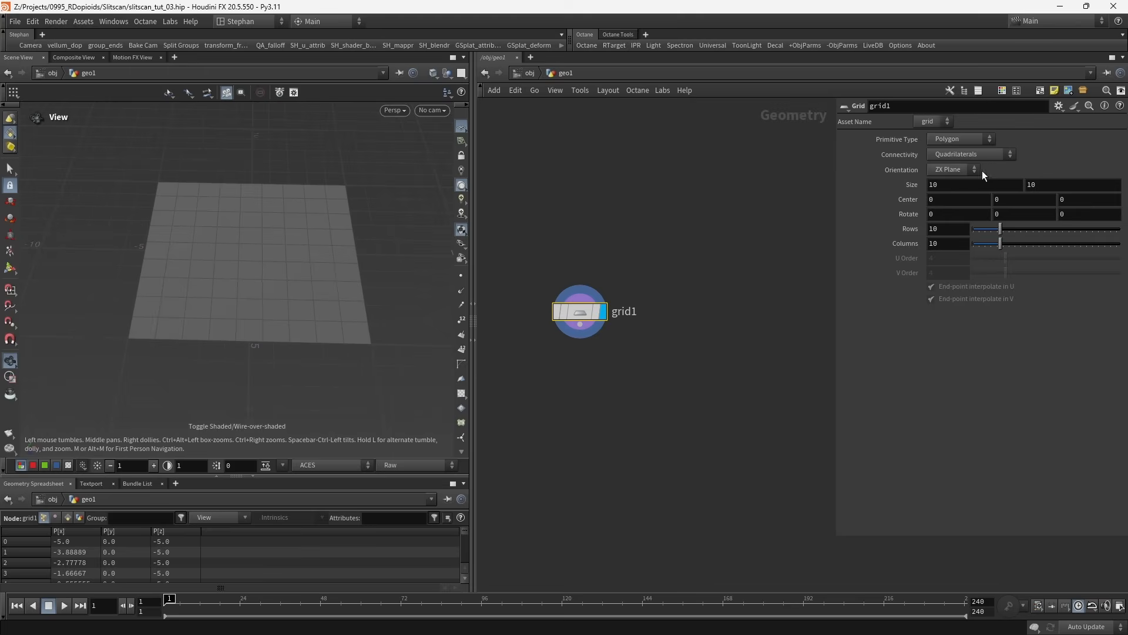
pyautogui.click(953, 170)
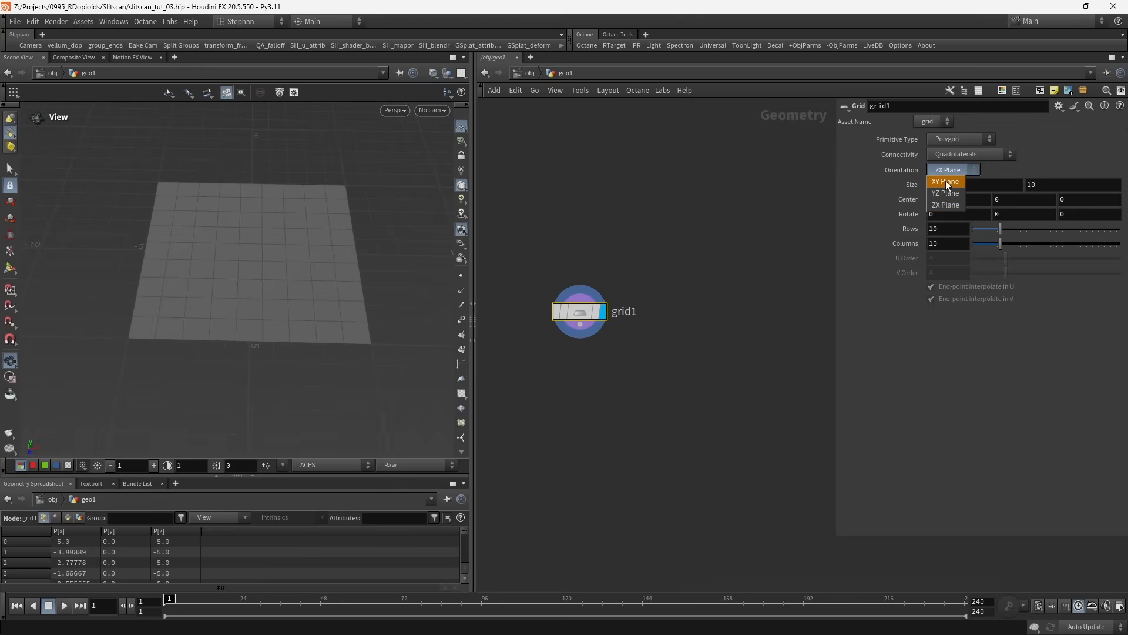
pyautogui.click(945, 181)
pyautogui.write('2')
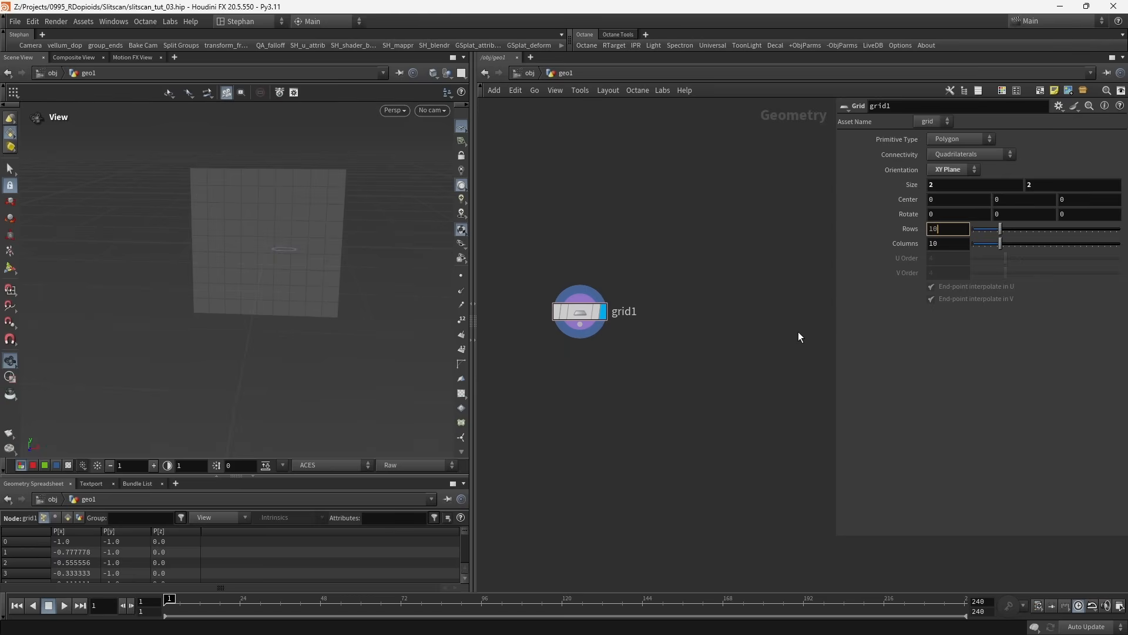
pyautogui.write('1080')
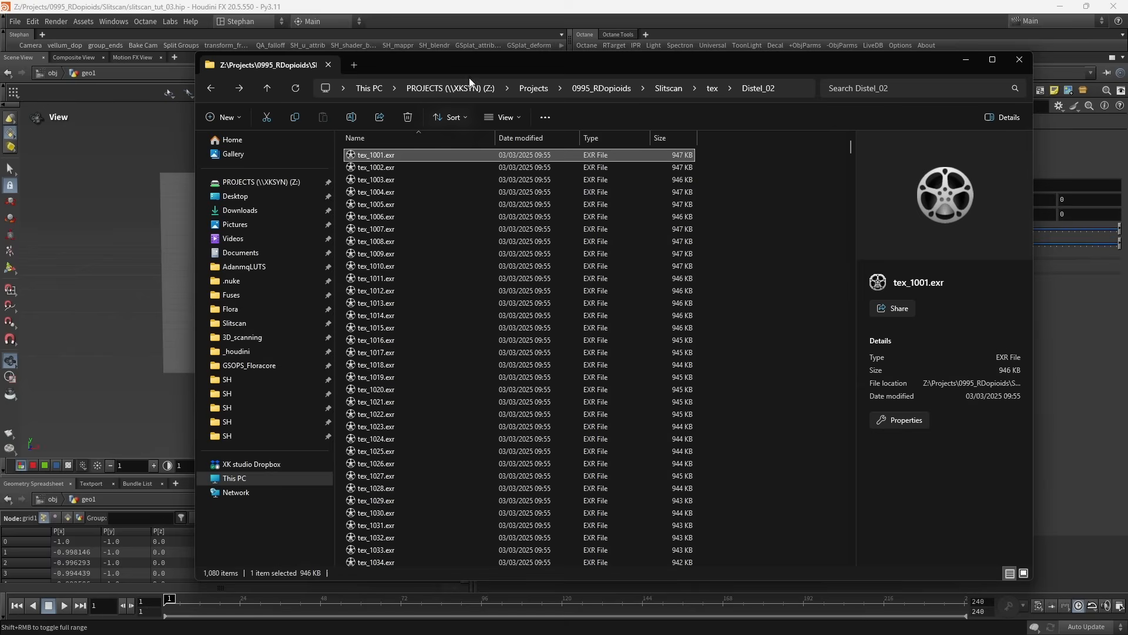
pyautogui.moveTo(382, 157)
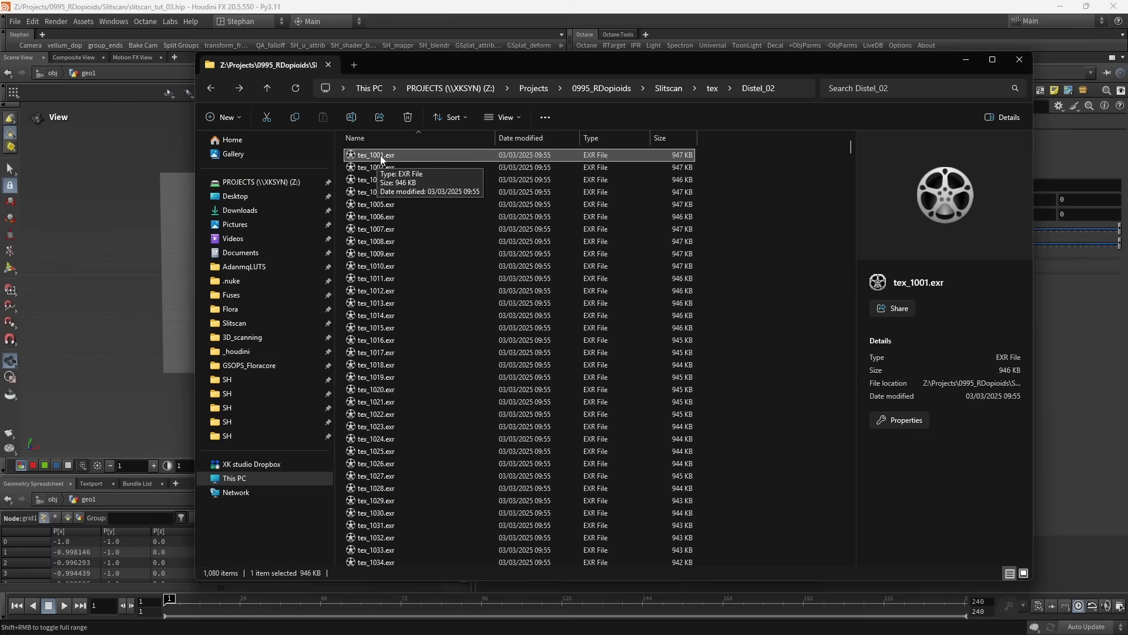
pyautogui.moveTo(158, 308)
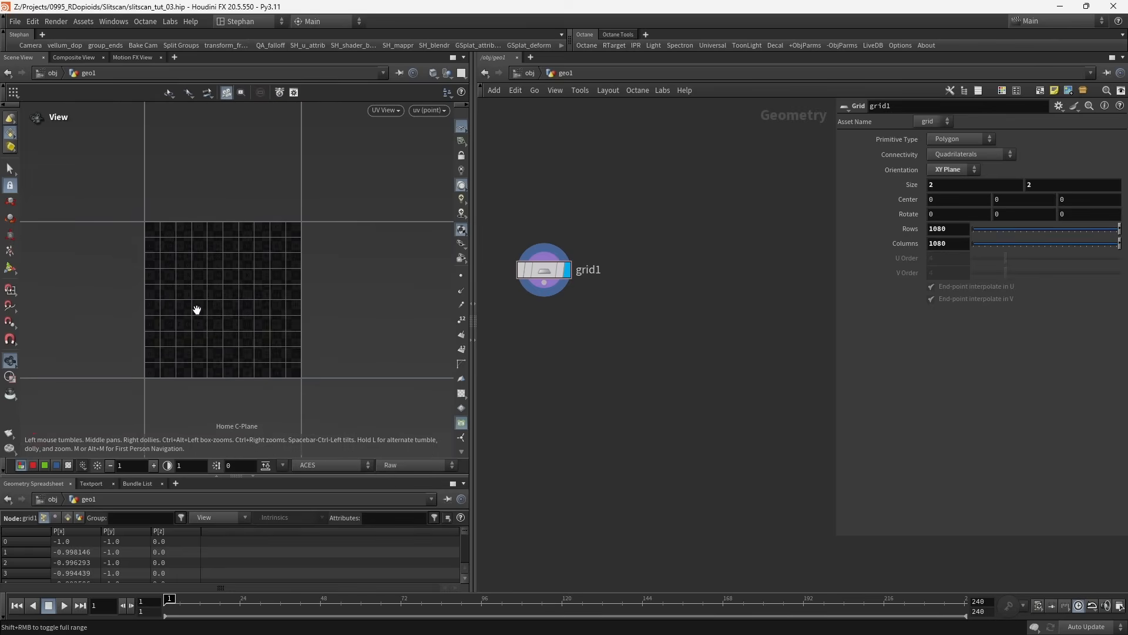
pyautogui.moveTo(255, 269)
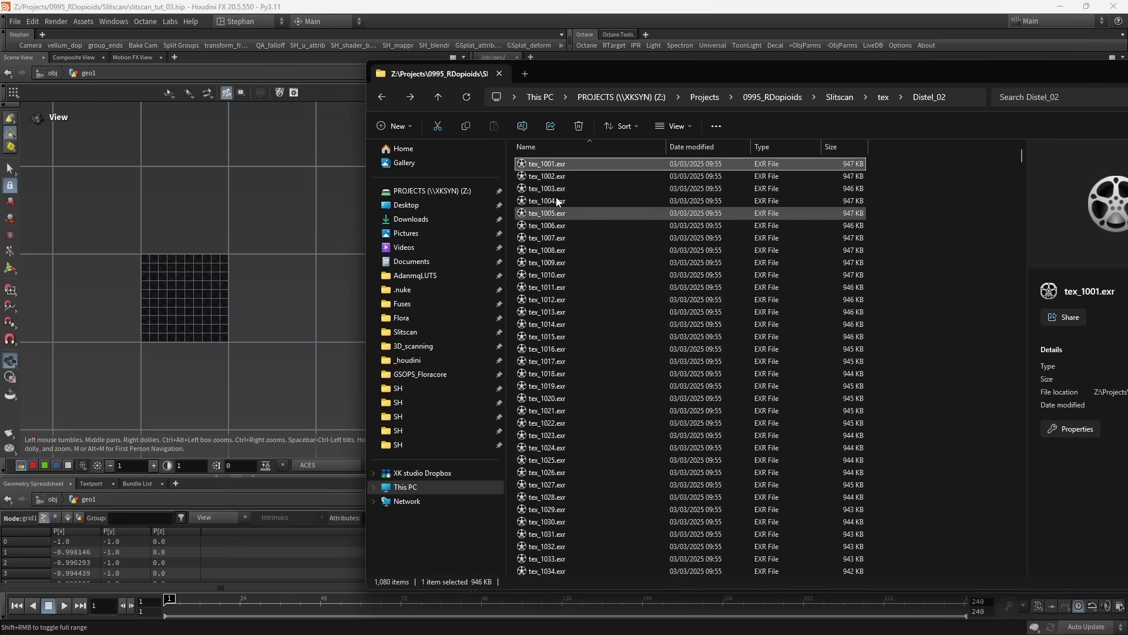
pyautogui.moveTo(336, 284)
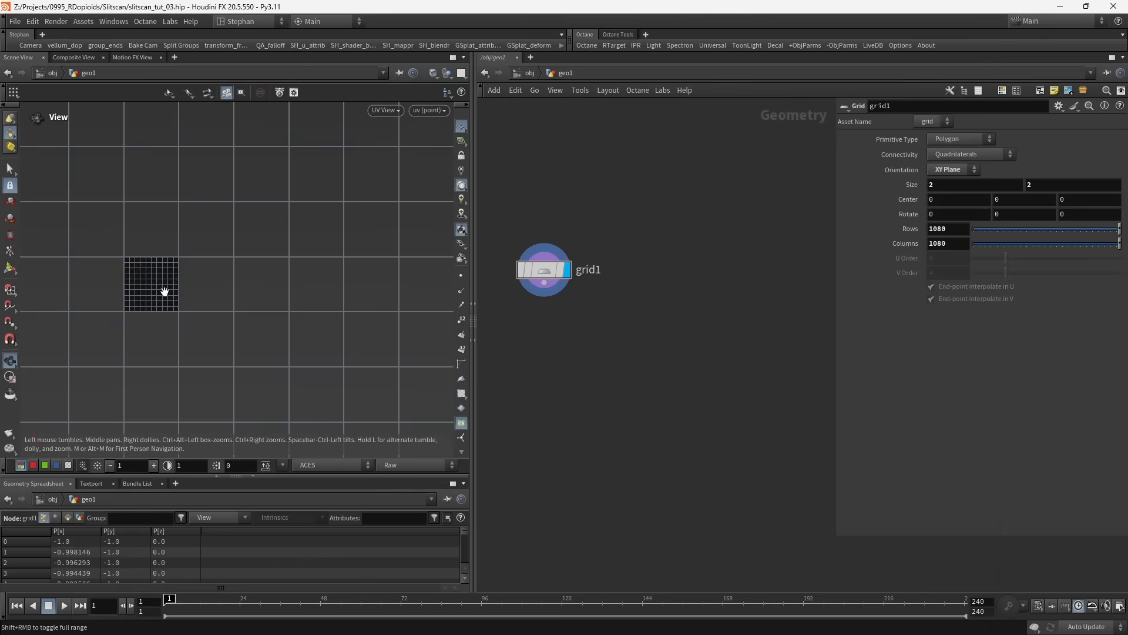
pyautogui.moveTo(305, 291)
pyautogui.write('lin')
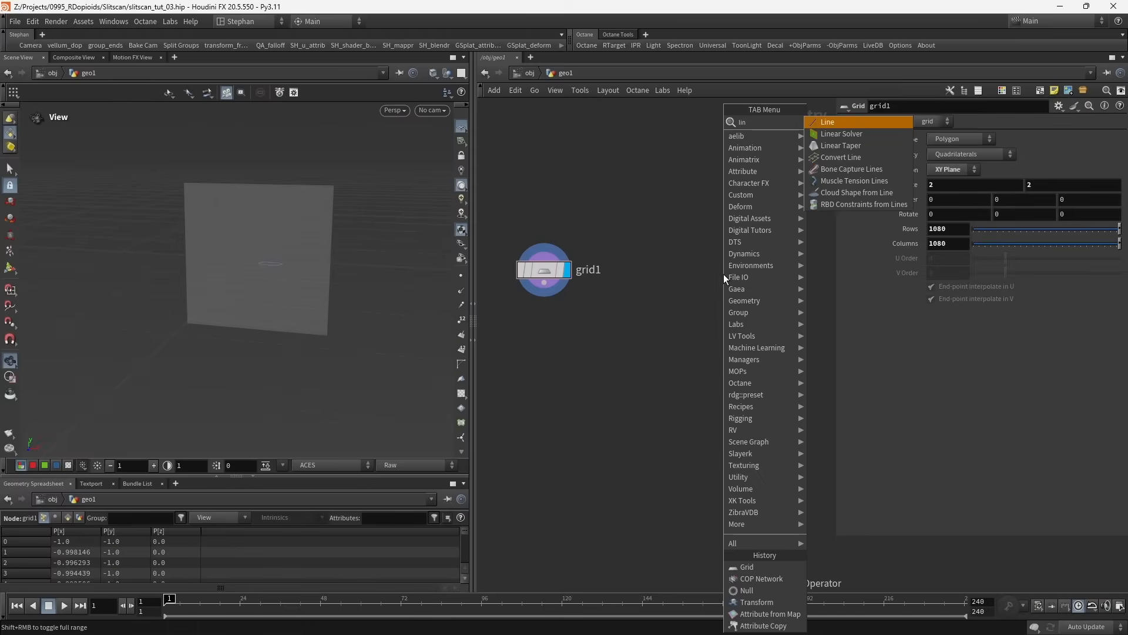
# Add a Line SOP of length 0.99 with Points relatively referenced to grid1's Rows.
pyautogui.click(827, 122)
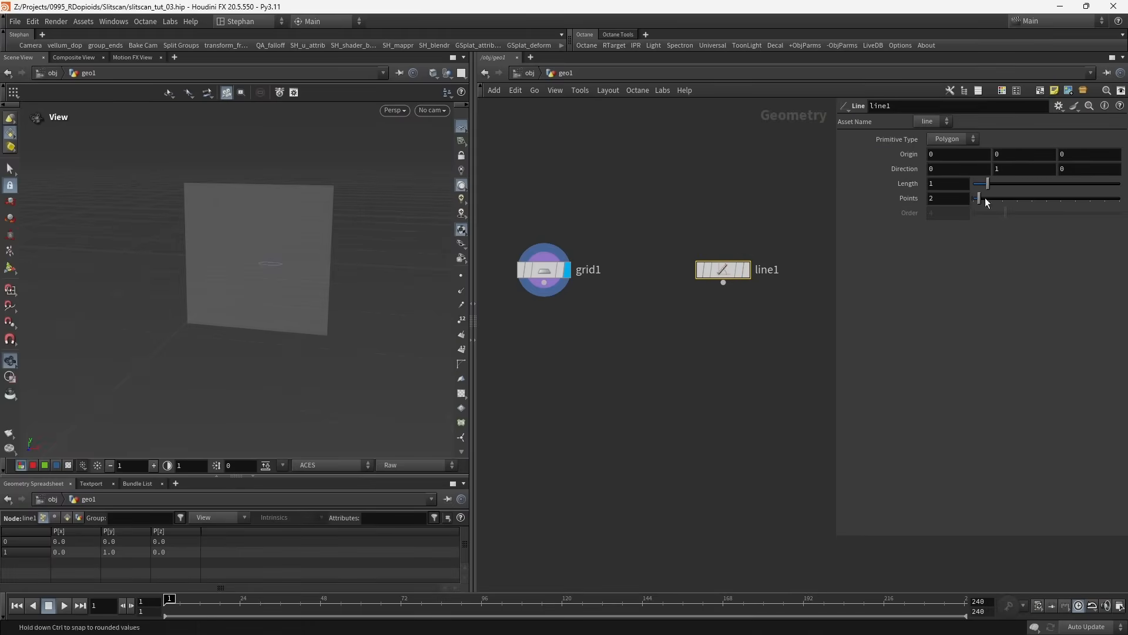
pyautogui.click(949, 182)
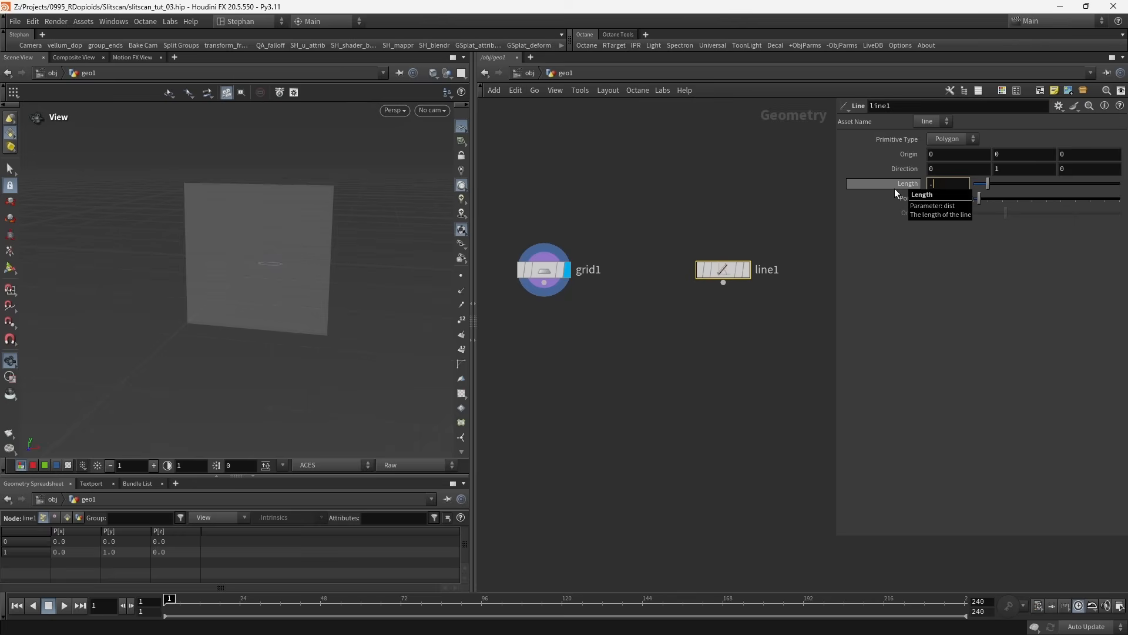
pyautogui.write('99')
pyautogui.click(947, 198)
pyautogui.write('10')
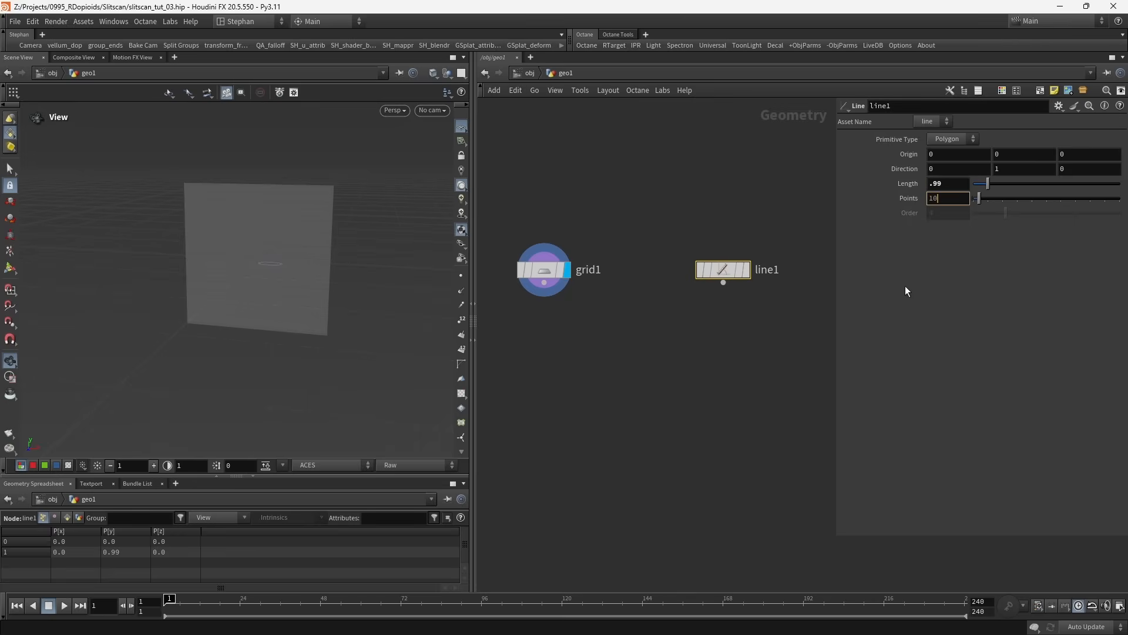
pyautogui.click(543, 269)
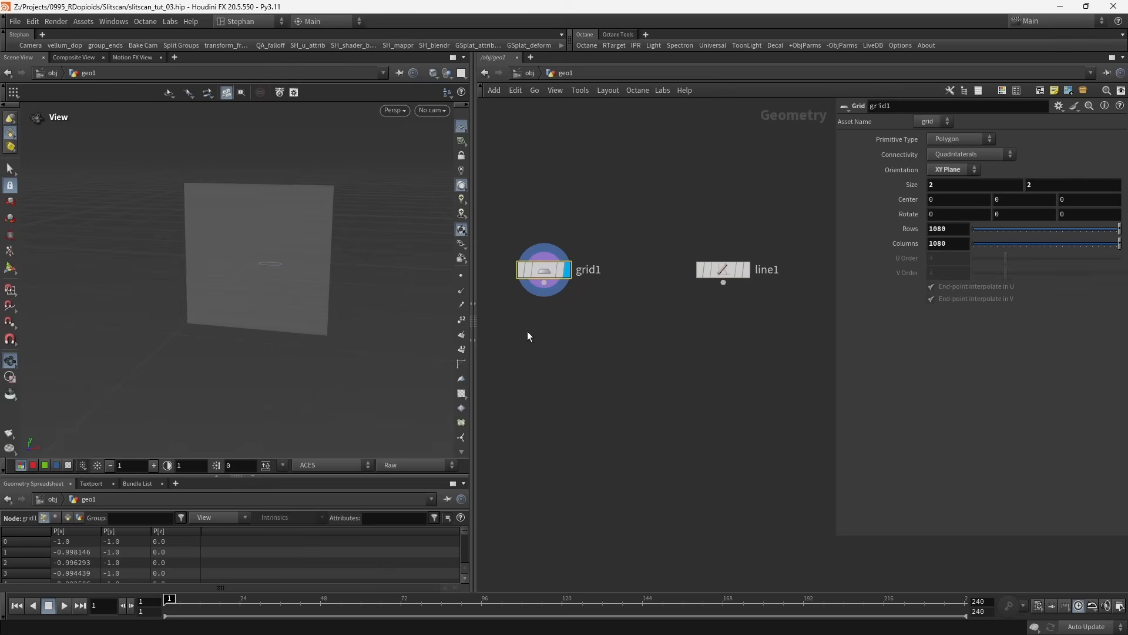
pyautogui.rightClick(938, 228)
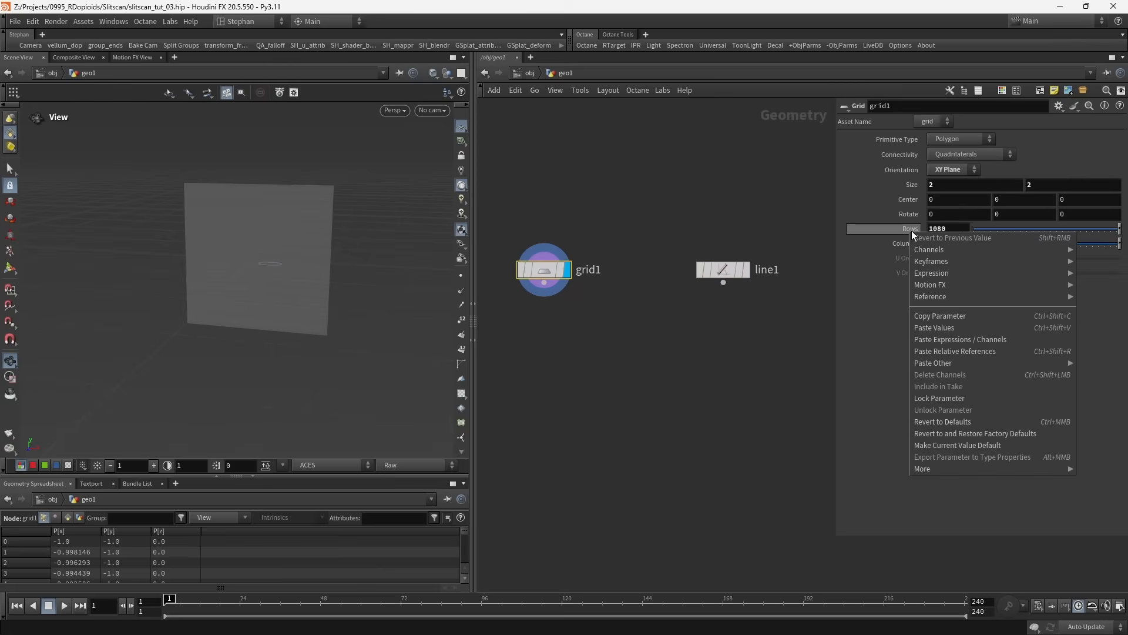
pyautogui.moveTo(939, 315)
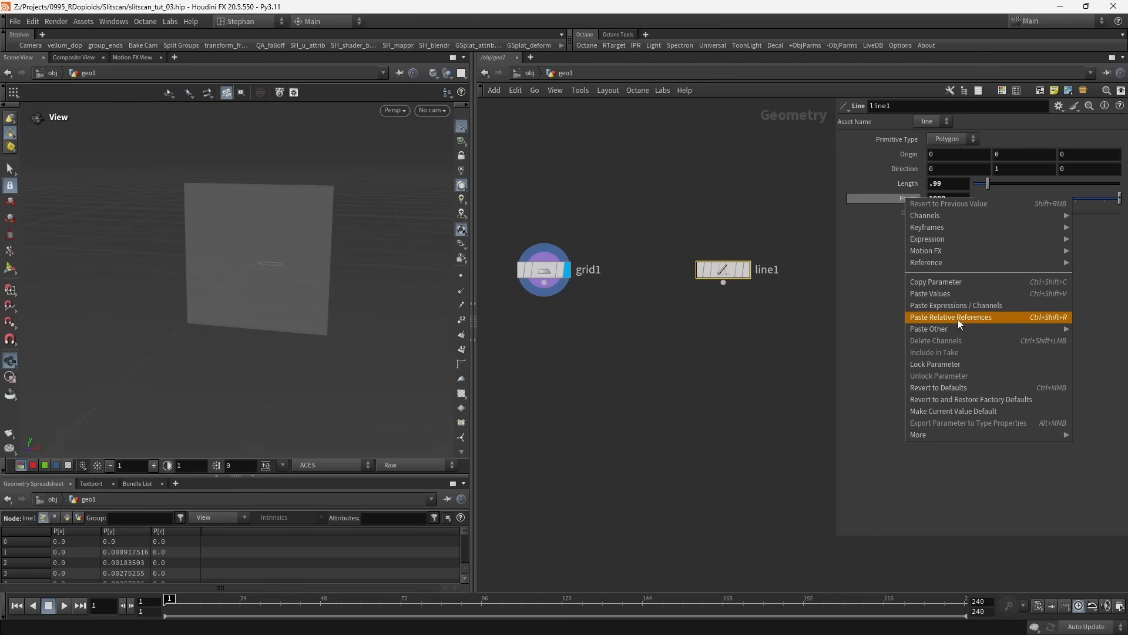
pyautogui.click(952, 316)
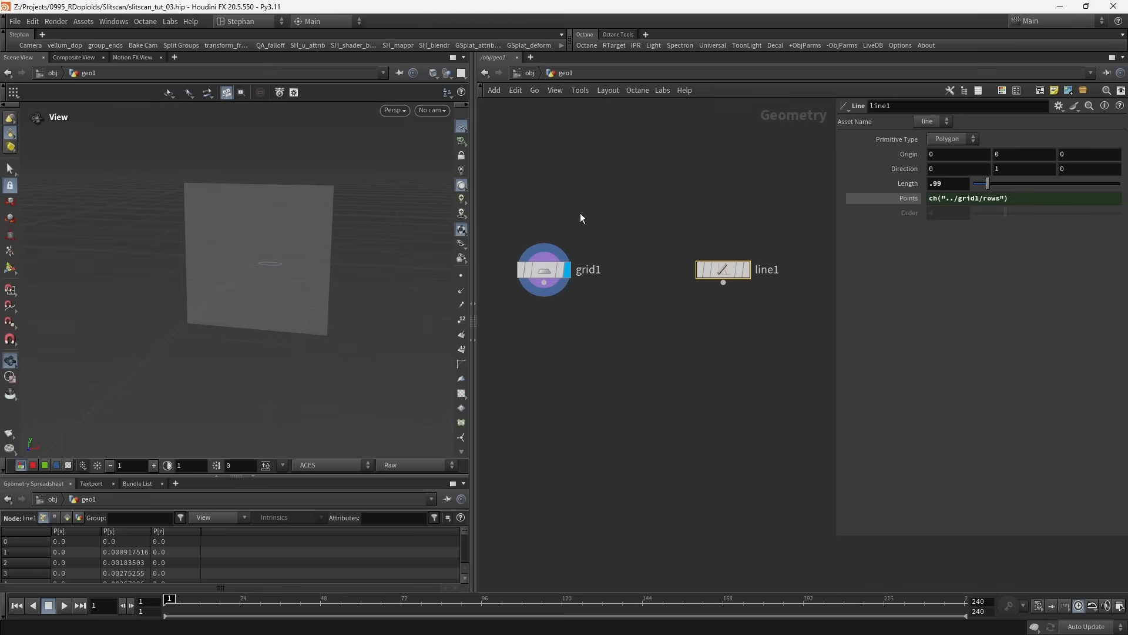
pyautogui.click(543, 269)
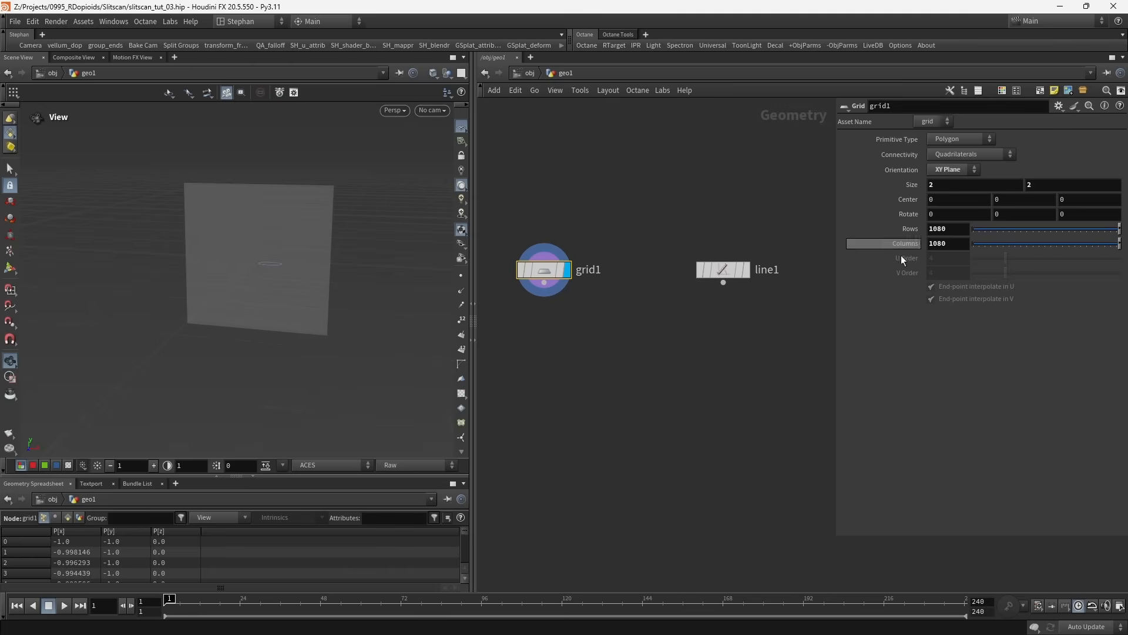
pyautogui.click(722, 269)
pyautogui.write('matc')
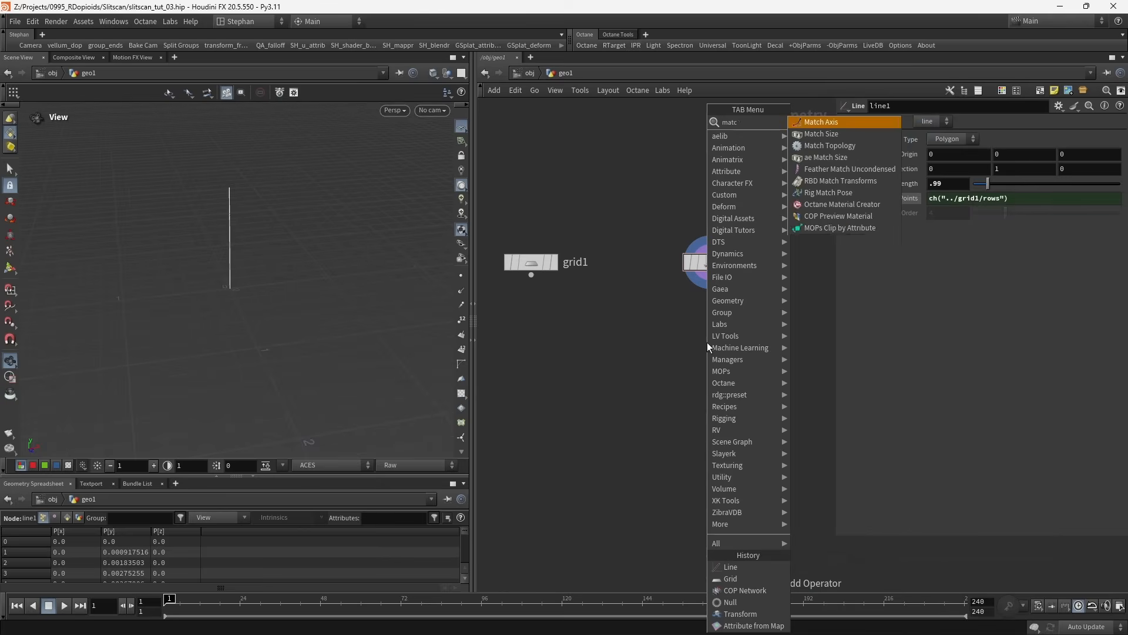
# Add a Match Size node after line1 with Target Position 0.5, 0.5, 0.
pyautogui.click(821, 134)
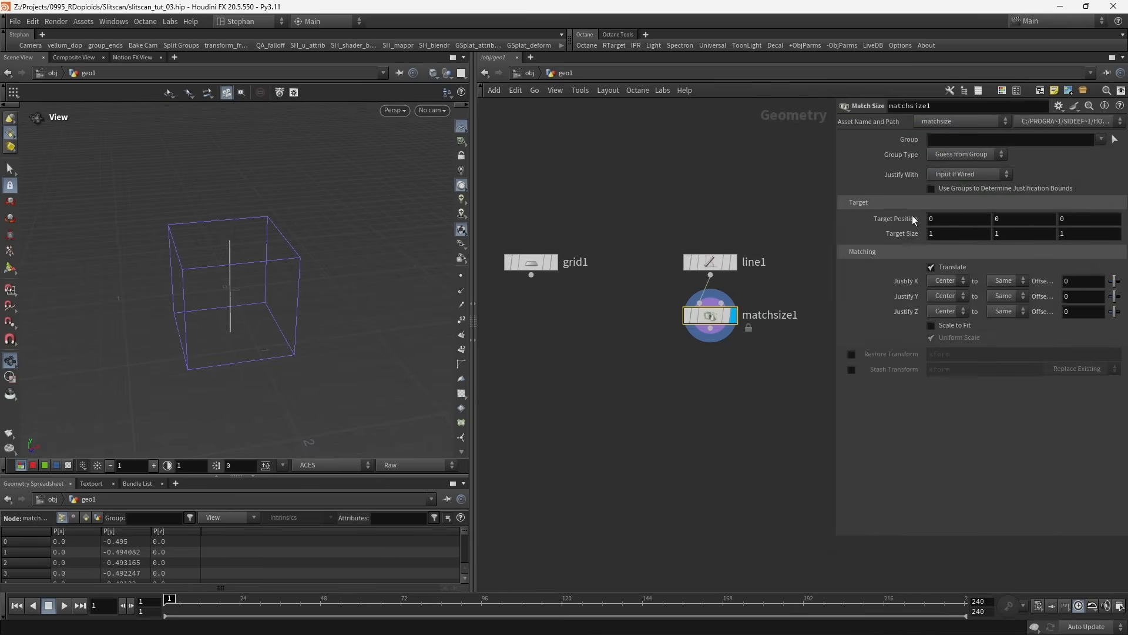
pyautogui.click(957, 218)
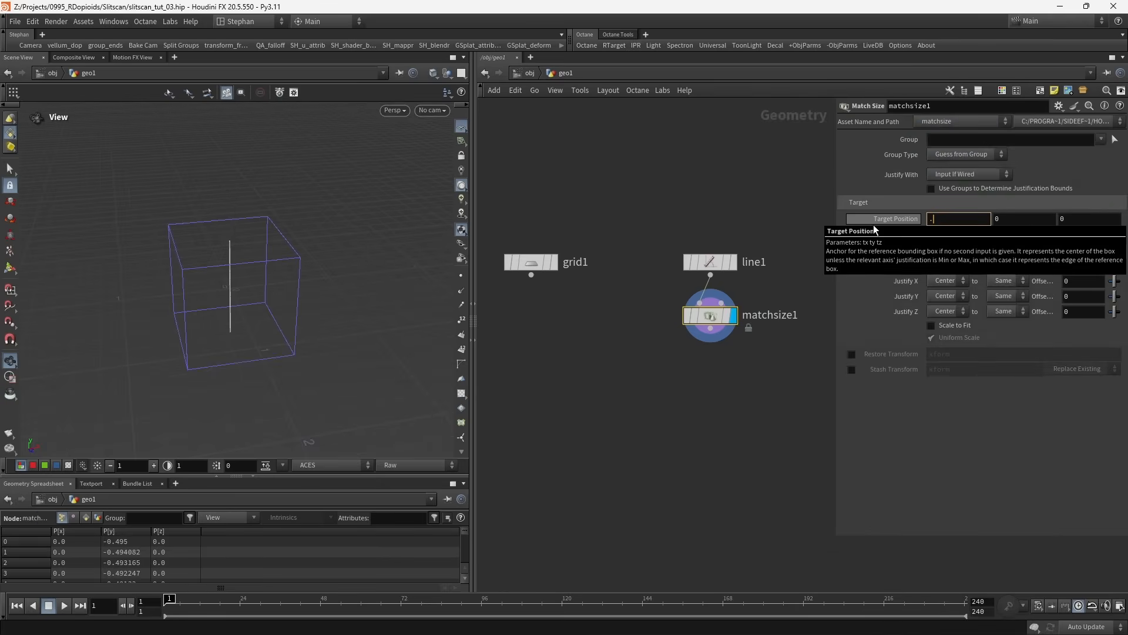
pyautogui.write('.5')
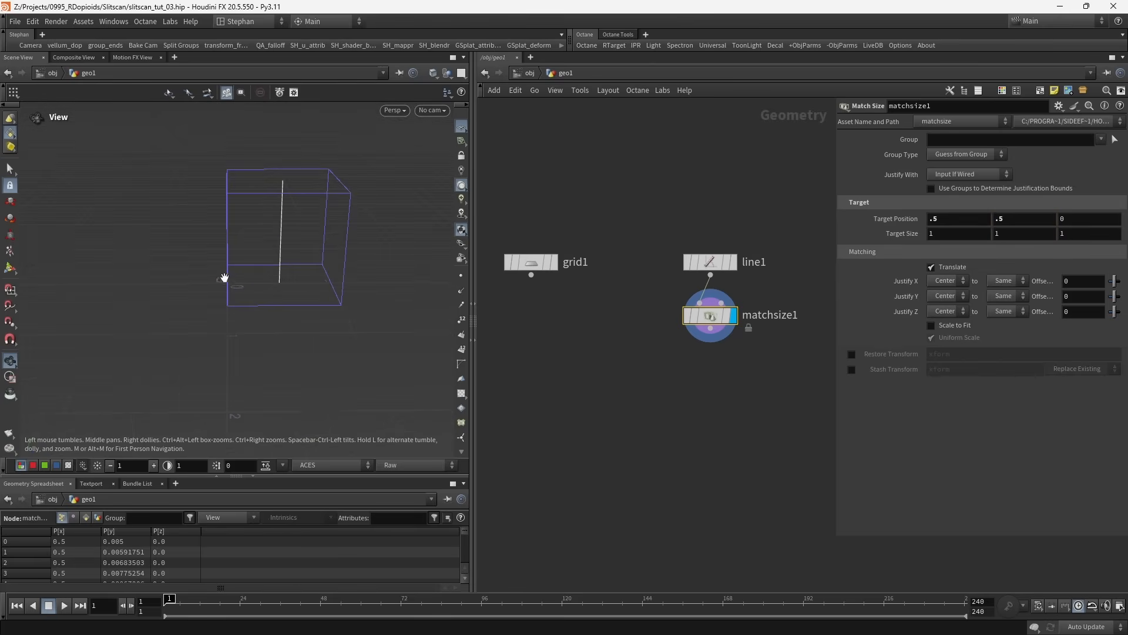
pyautogui.moveTo(345, 169)
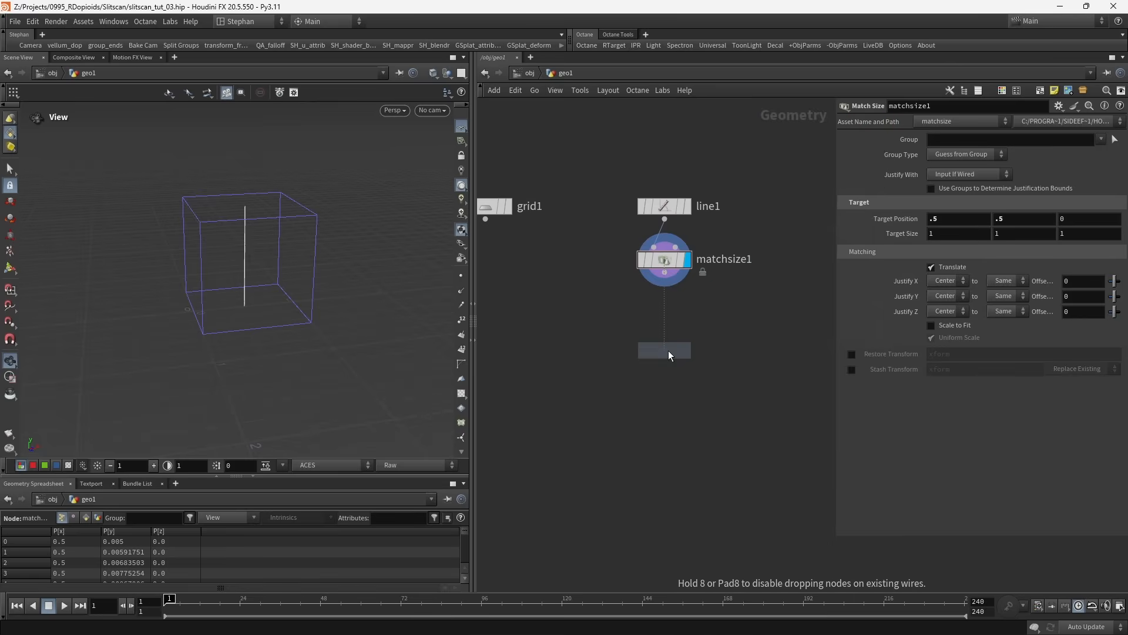
# Add a Copy and Transform below matchsize1 making 10 copies offset 1 in X.
pyautogui.click(664, 349)
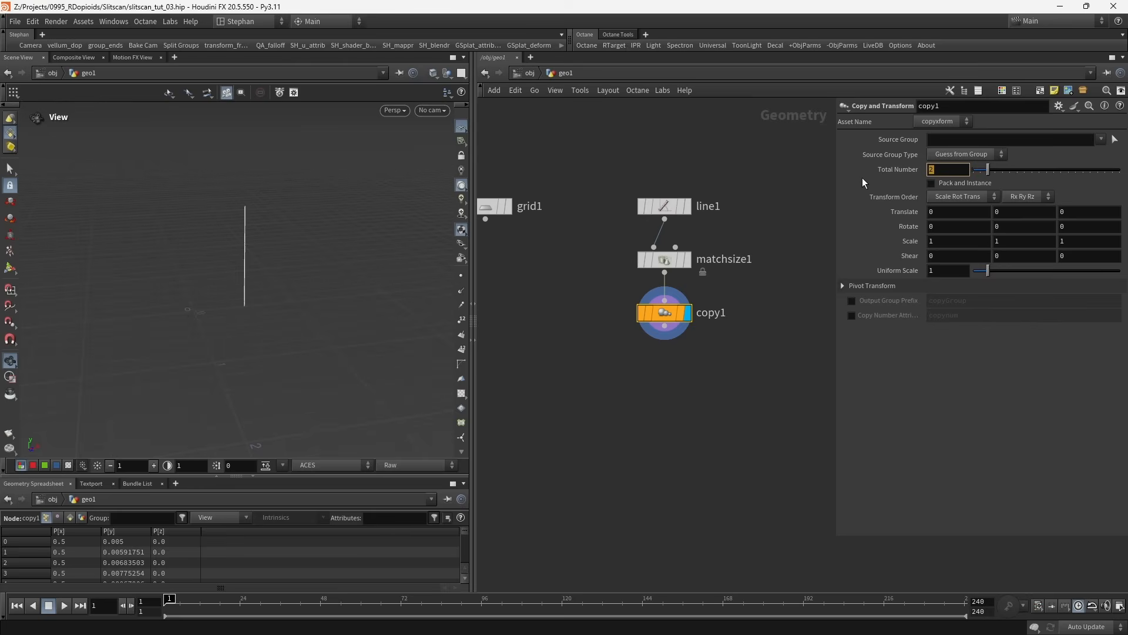
pyautogui.write('10')
pyautogui.click(959, 211)
pyautogui.write('1')
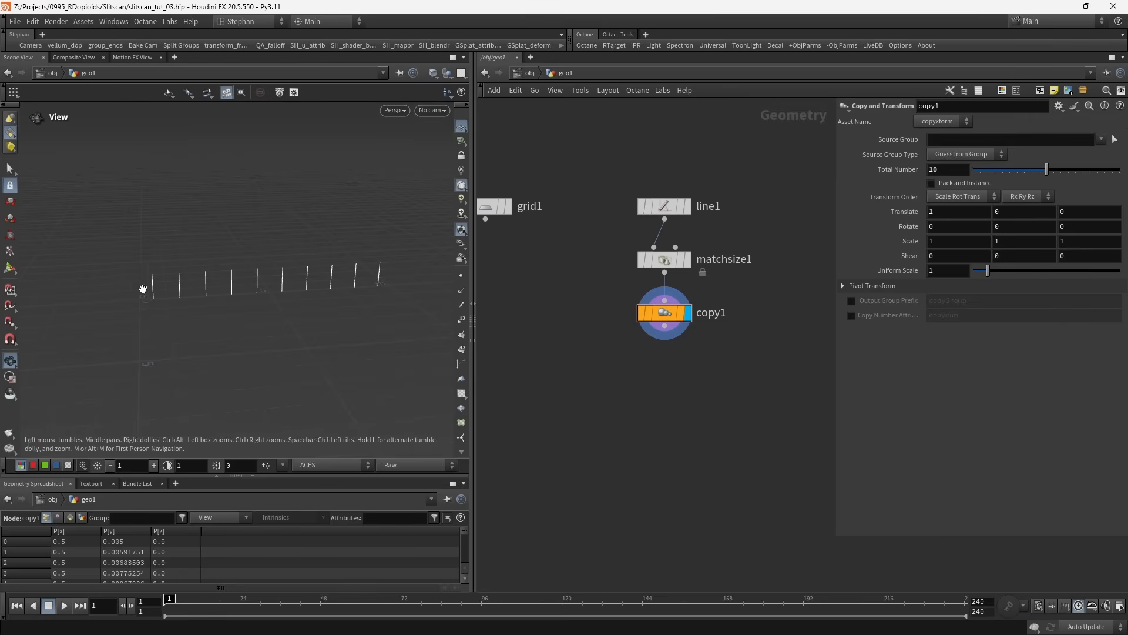
pyautogui.moveTo(379, 278)
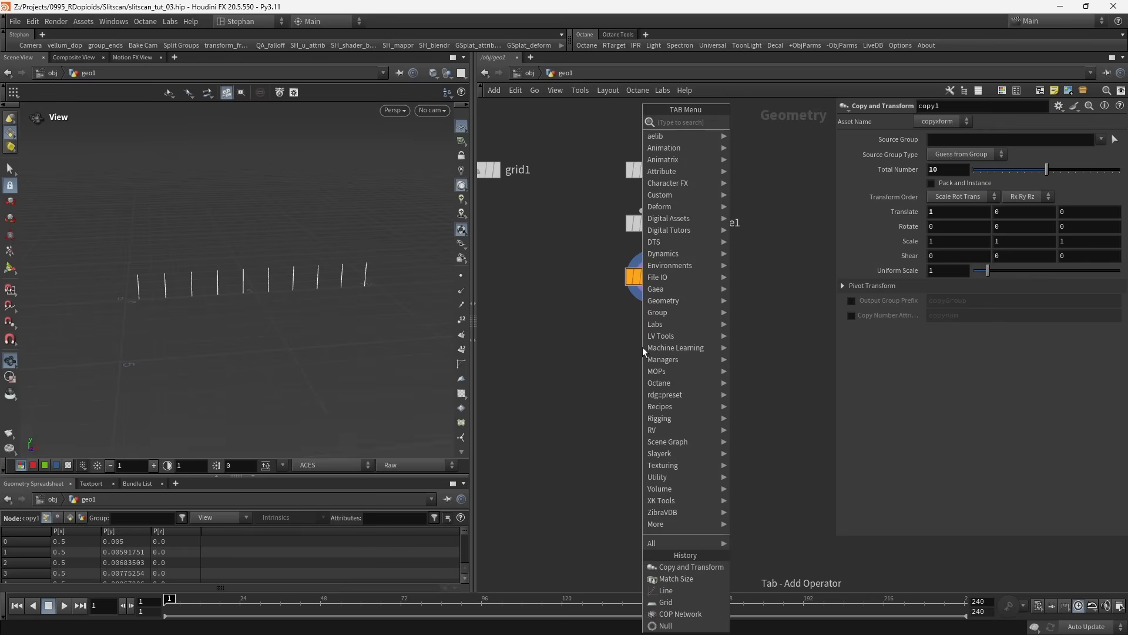
# Add a second Copy and Transform with Total Number ch("../grid1/rows")/10, then select grid1.
pyautogui.click(665, 589)
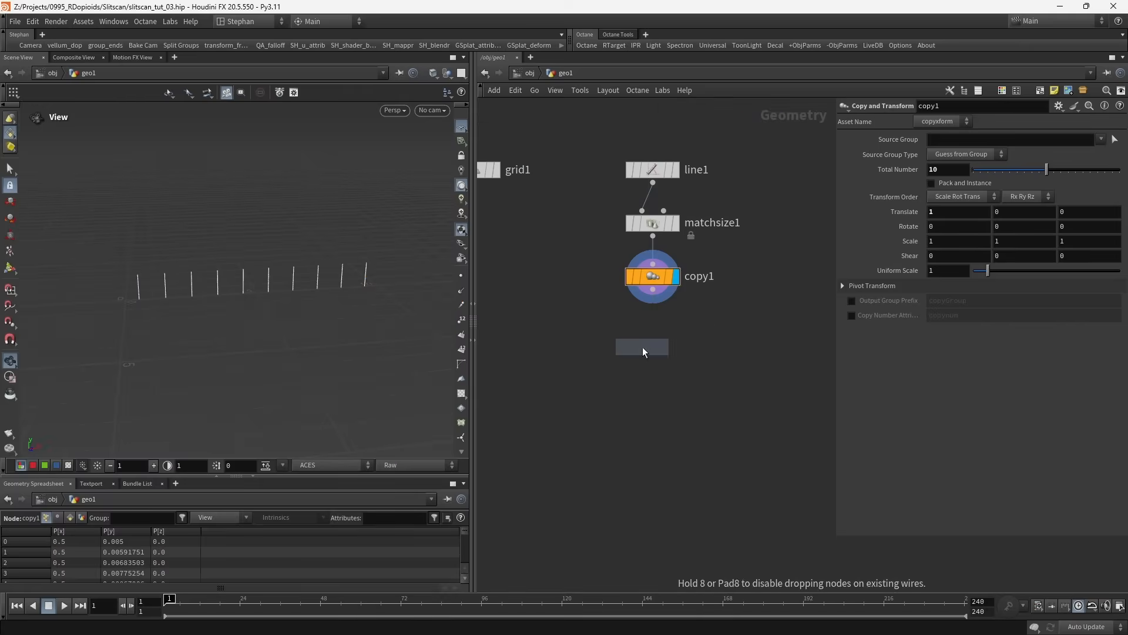
pyautogui.click(651, 330)
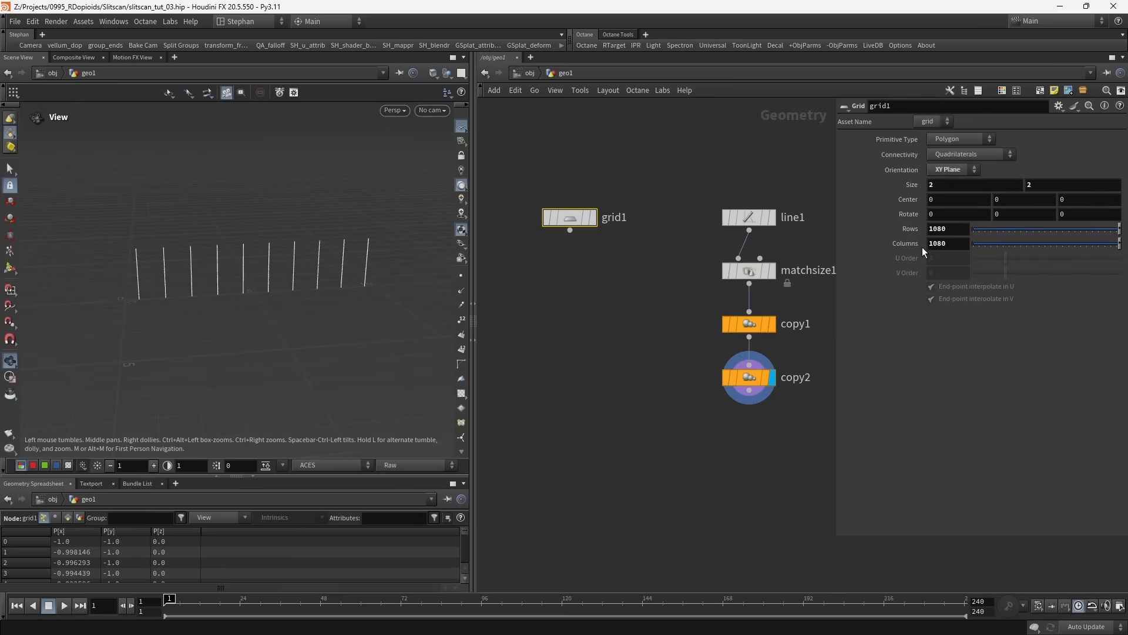
pyautogui.click(748, 376)
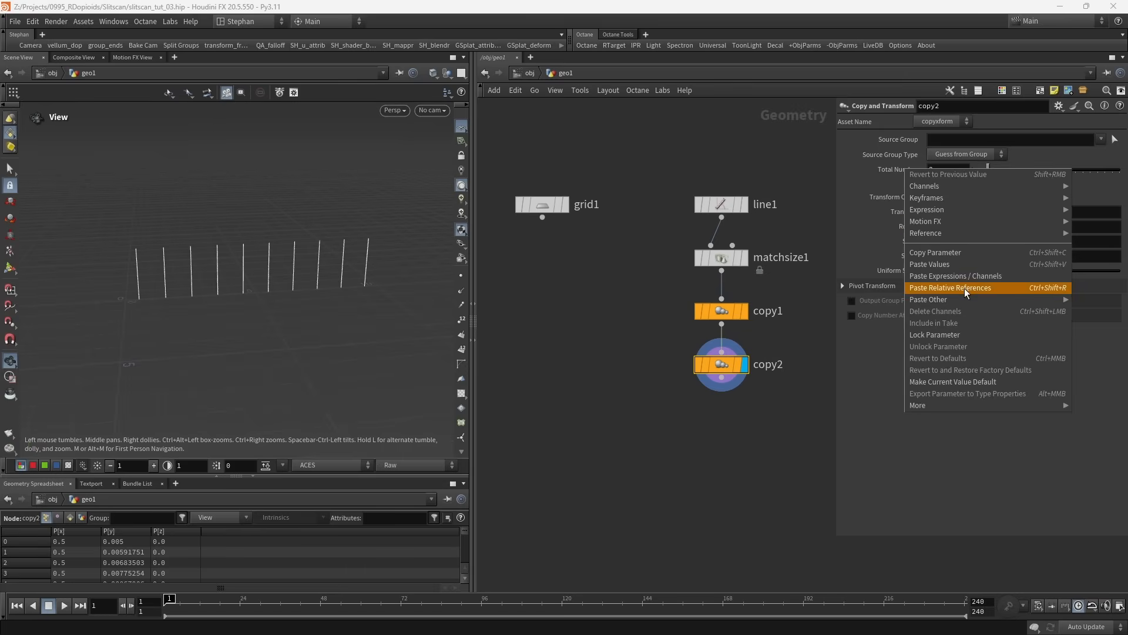
pyautogui.click(950, 287)
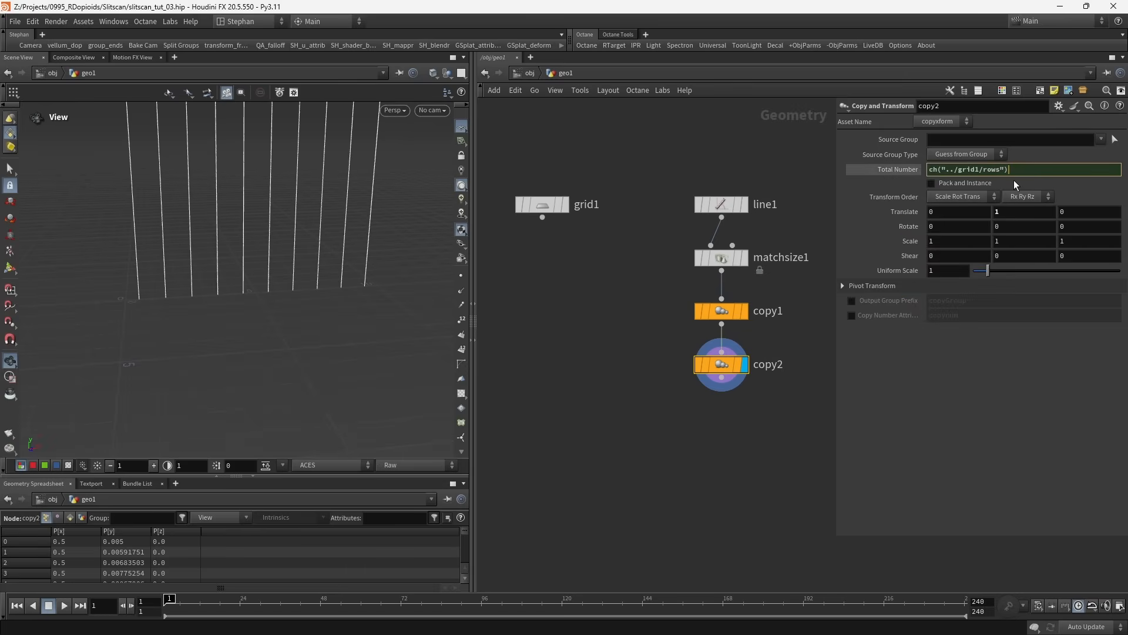
pyautogui.write('/10')
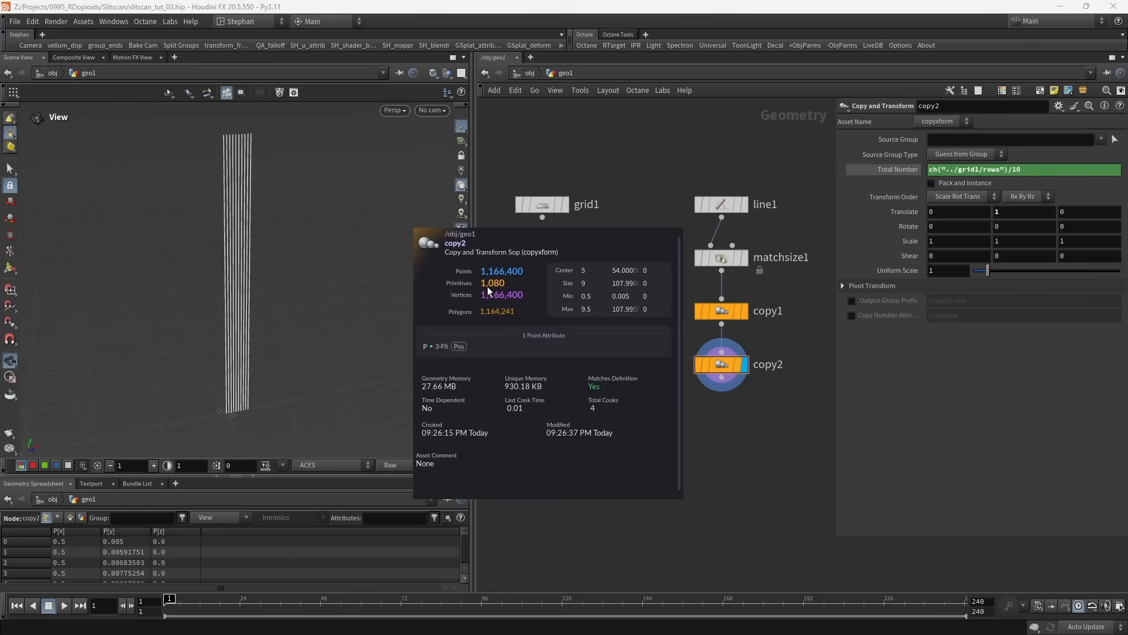
pyautogui.moveTo(491, 288)
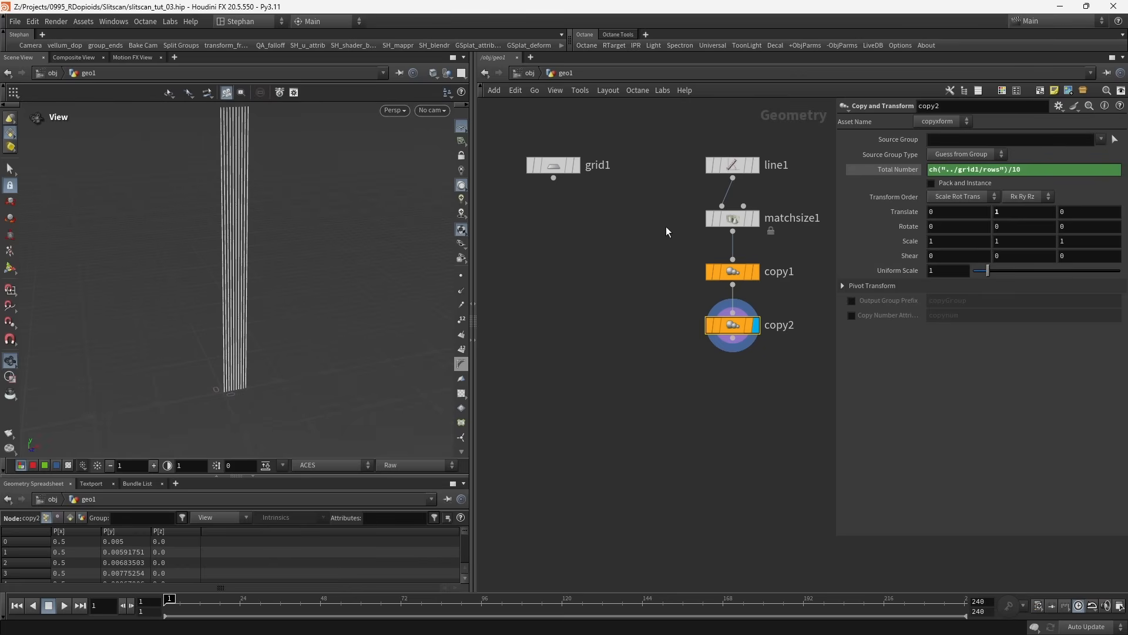
pyautogui.click(552, 165)
pyautogui.write('cop')
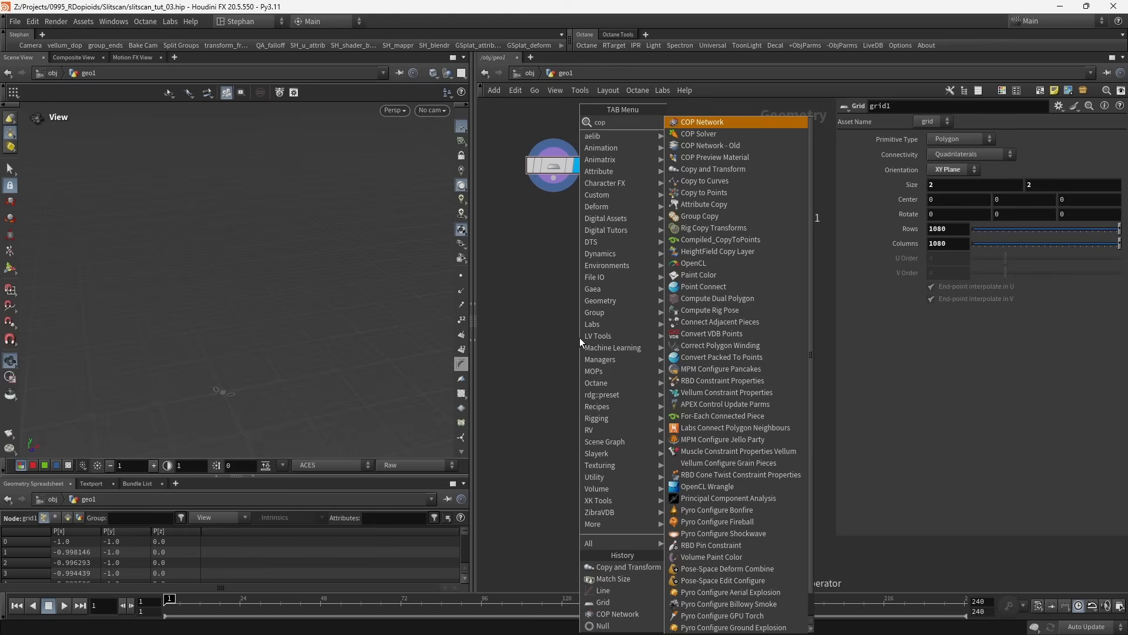
# Add an Attribute Copy on grid1 copying P from copy2 under the new name uv.
pyautogui.click(702, 204)
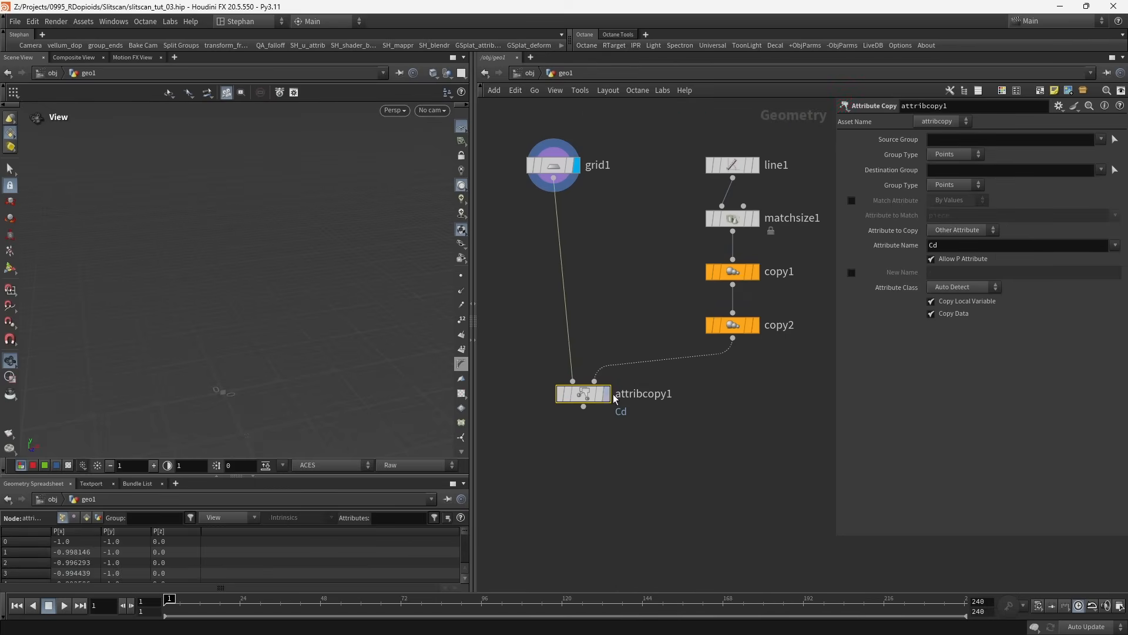
pyautogui.click(583, 394)
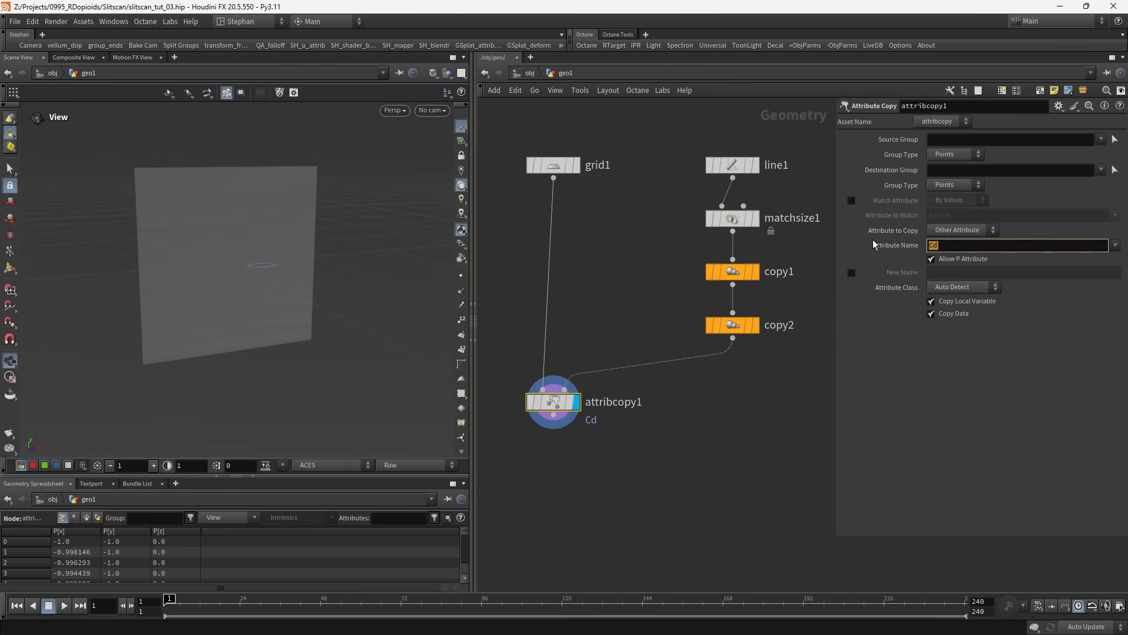
pyautogui.write('P')
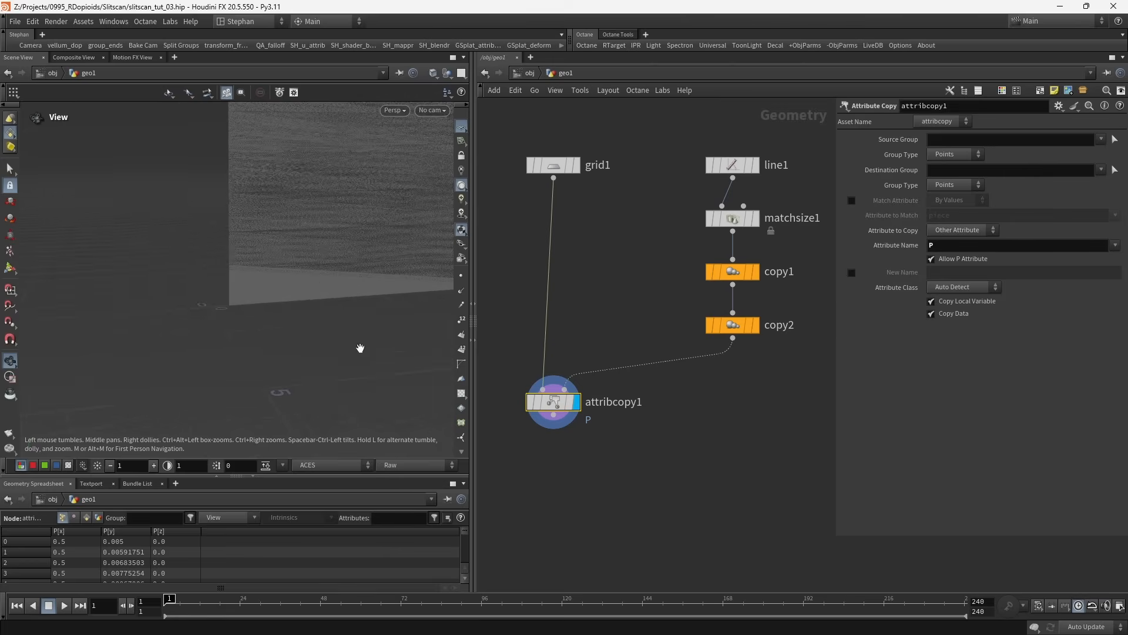
pyautogui.click(852, 272)
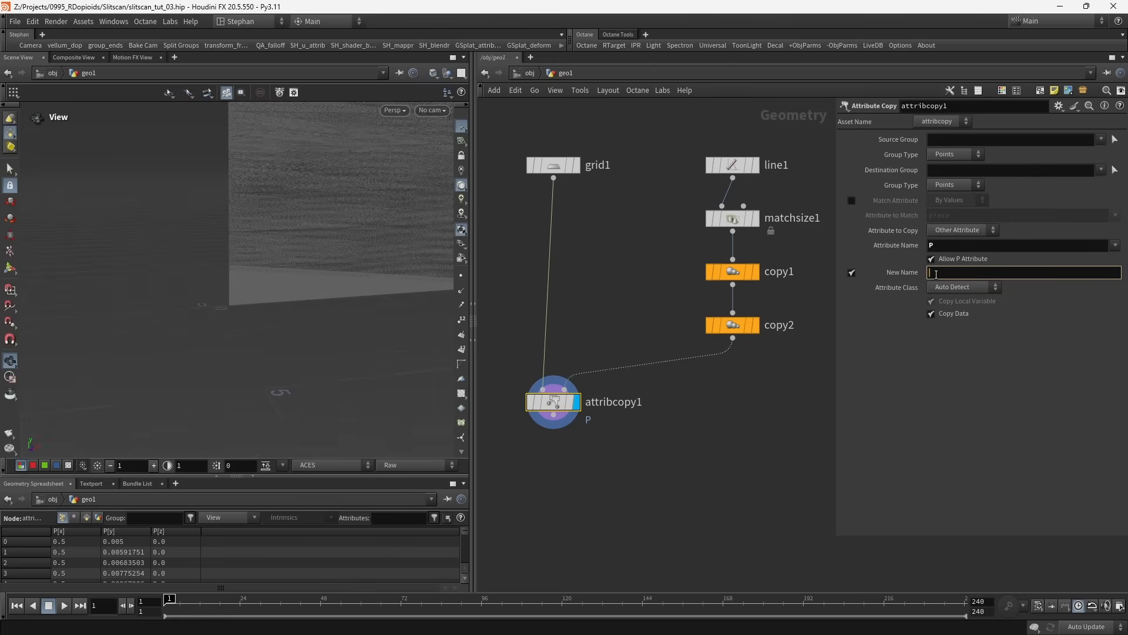
pyautogui.write('uv')
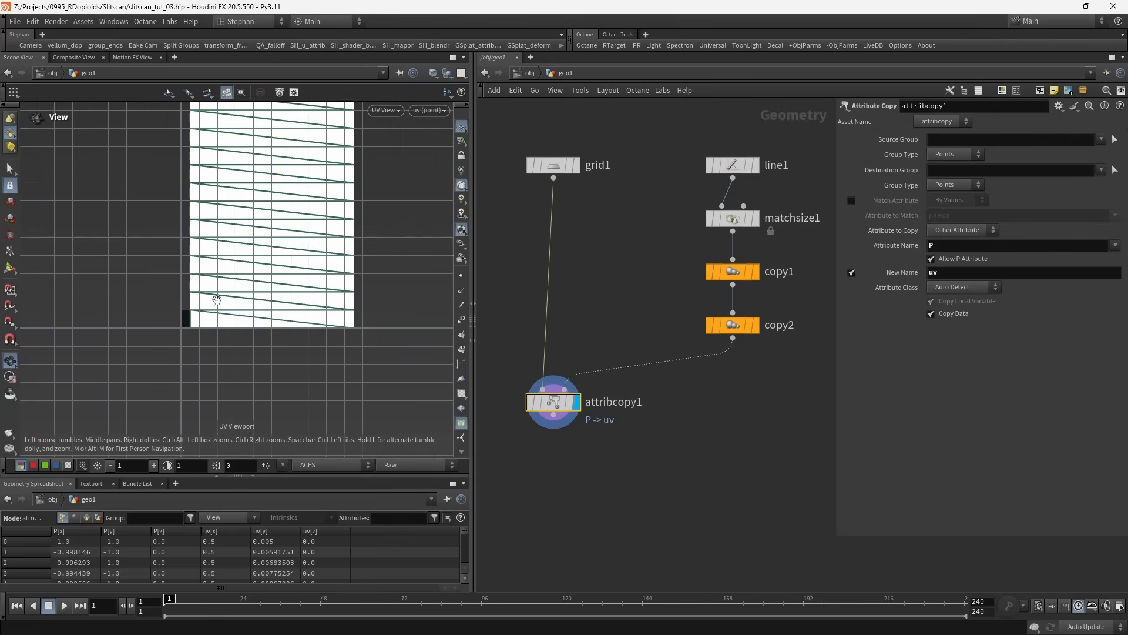
pyautogui.scroll(-3)
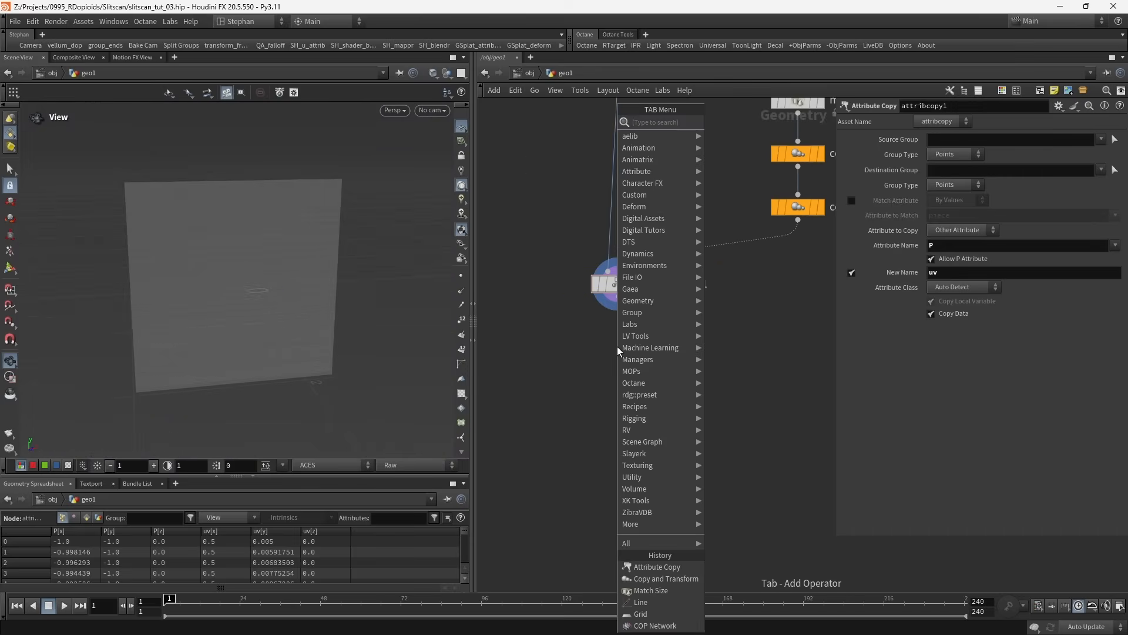
# Add an Attribute from Map node with Source Color Space set to Linear.
pyautogui.write('afr')
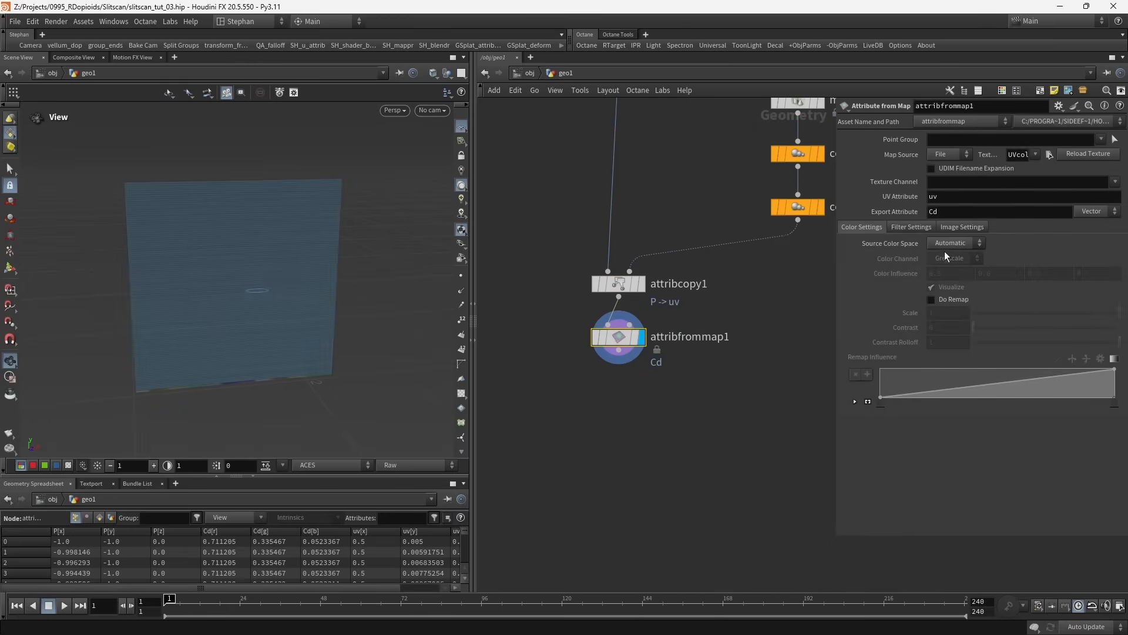
pyautogui.click(955, 242)
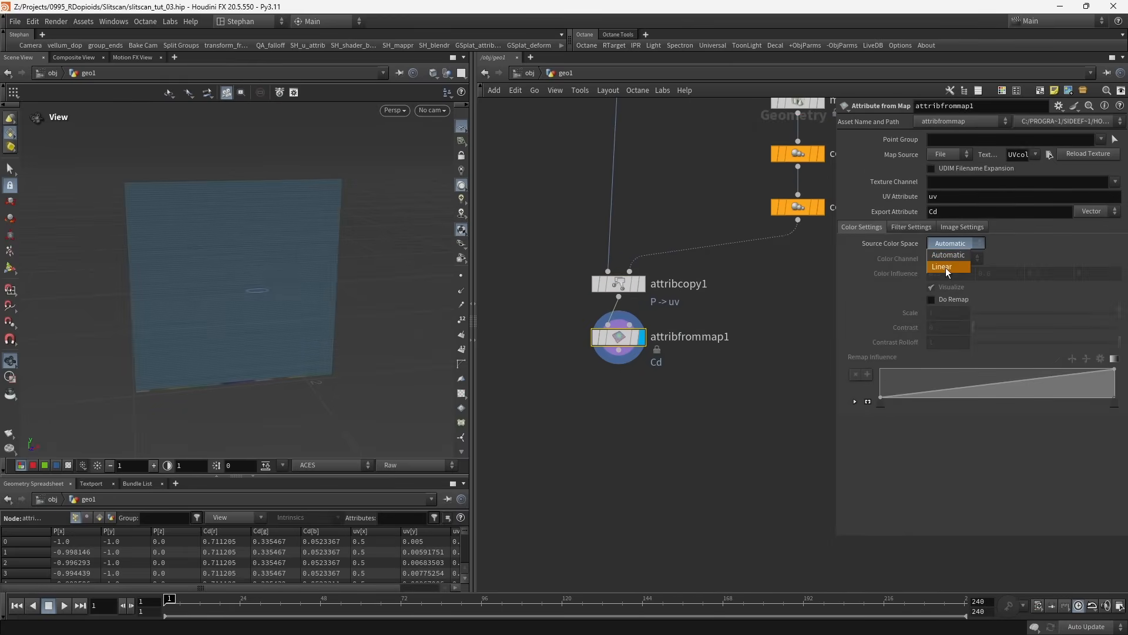
pyautogui.click(942, 267)
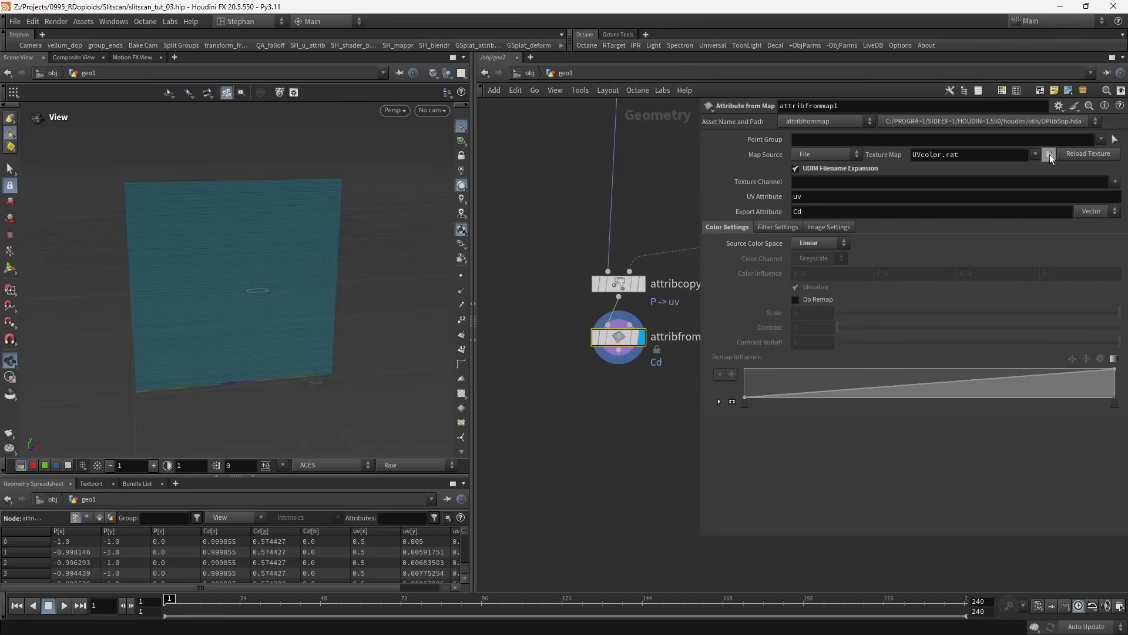
pyautogui.click(1048, 154)
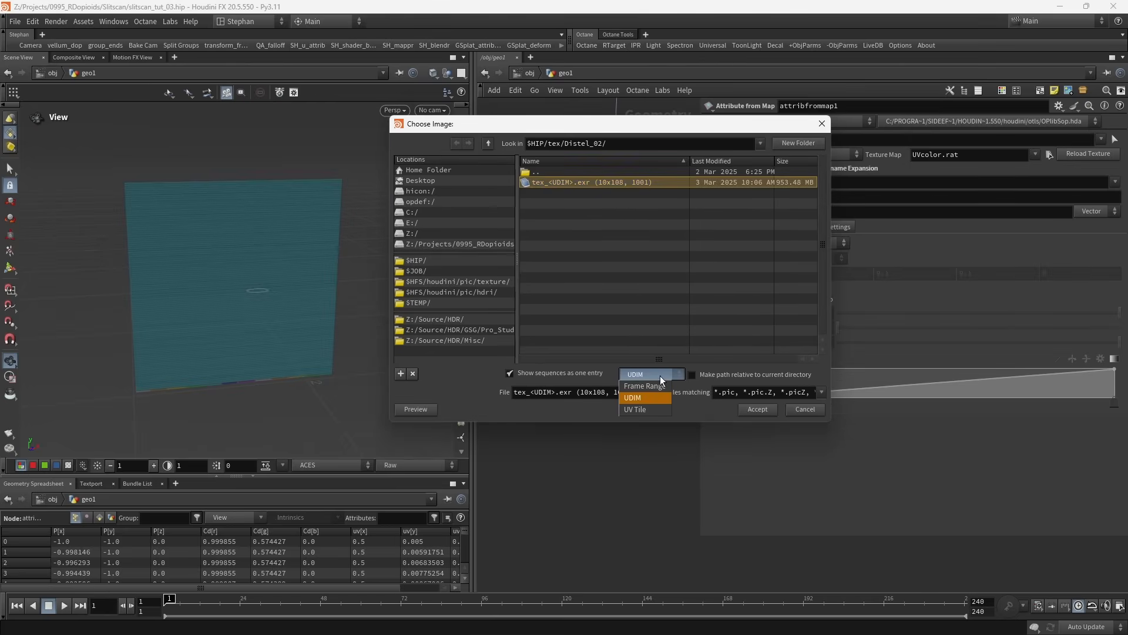
pyautogui.moveTo(642, 397)
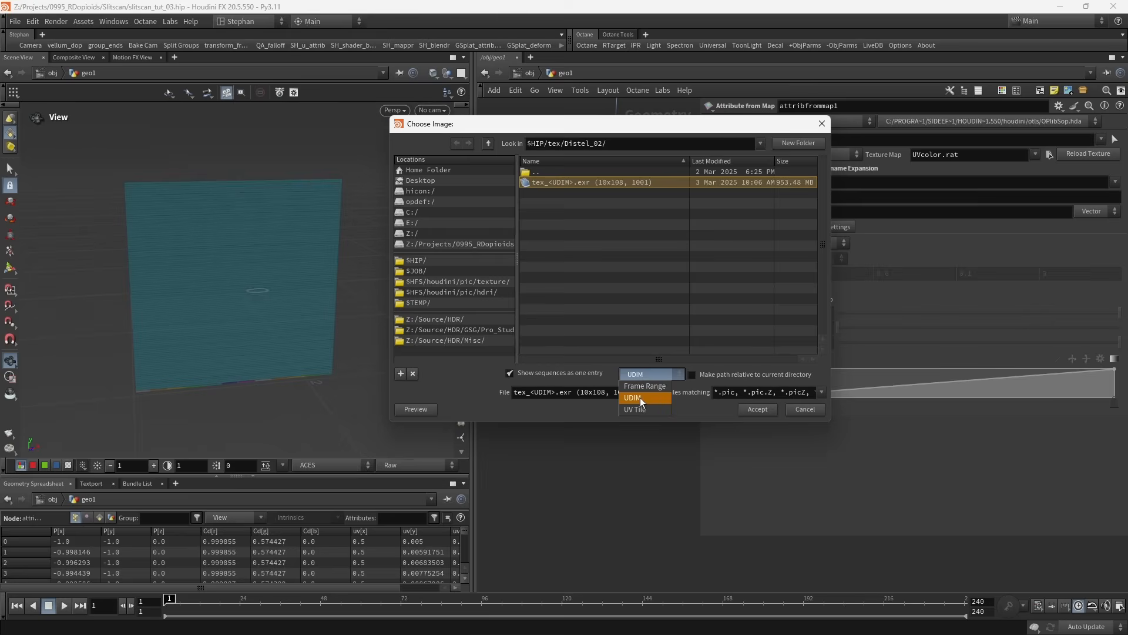
# Load tex_<UDIM>.exr as the texture map in UDIM sequence mode.
pyautogui.click(632, 397)
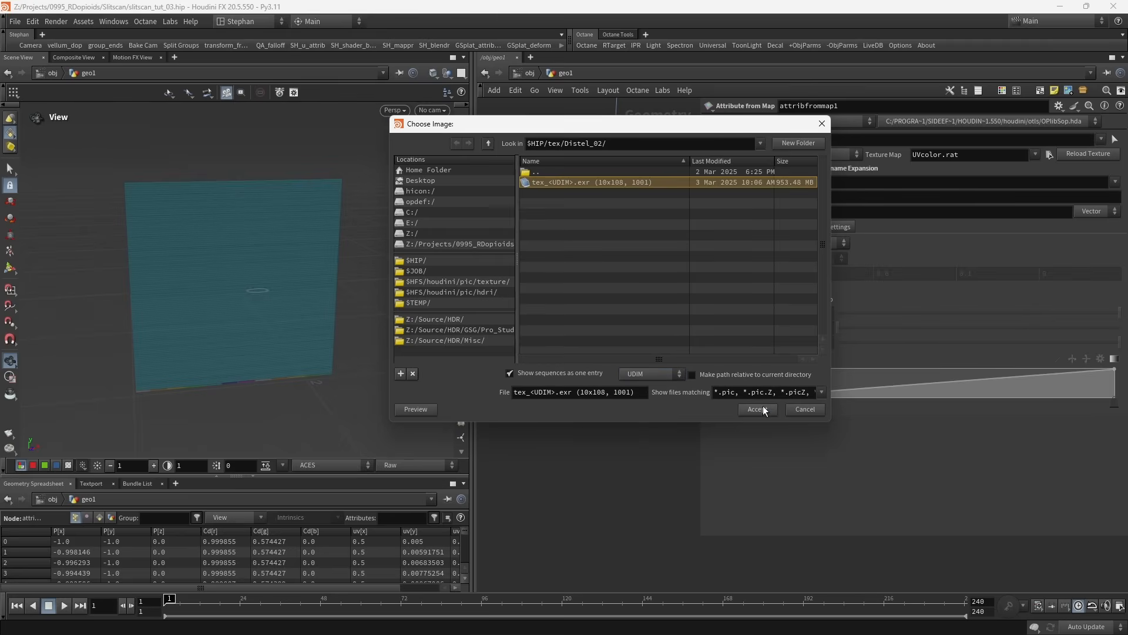
pyautogui.click(756, 409)
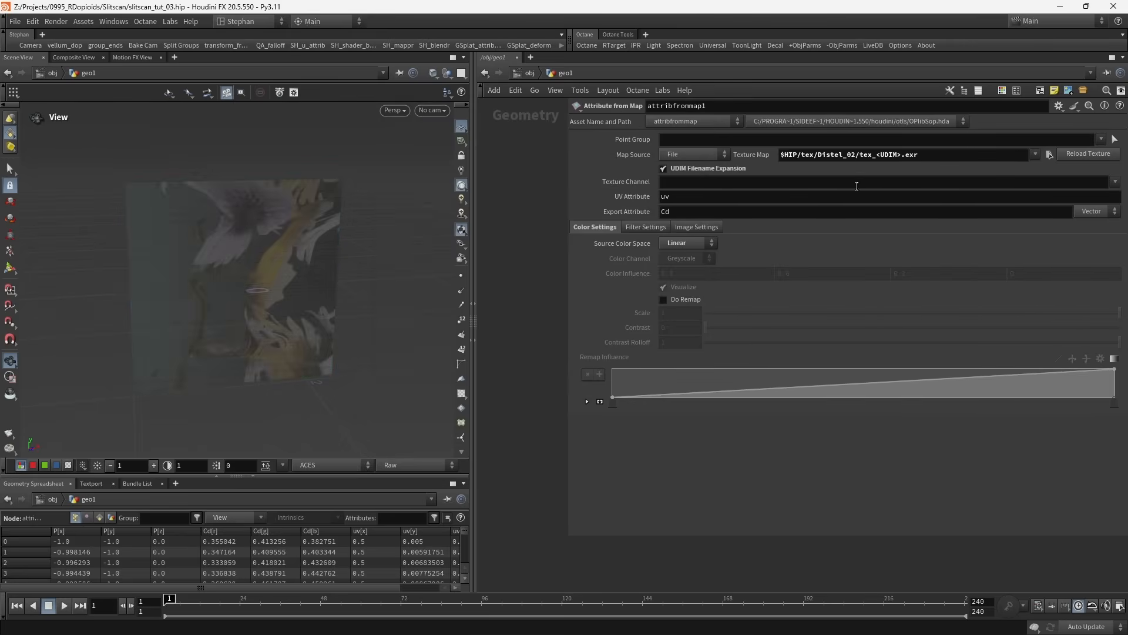
pyautogui.doubleClick(886, 154)
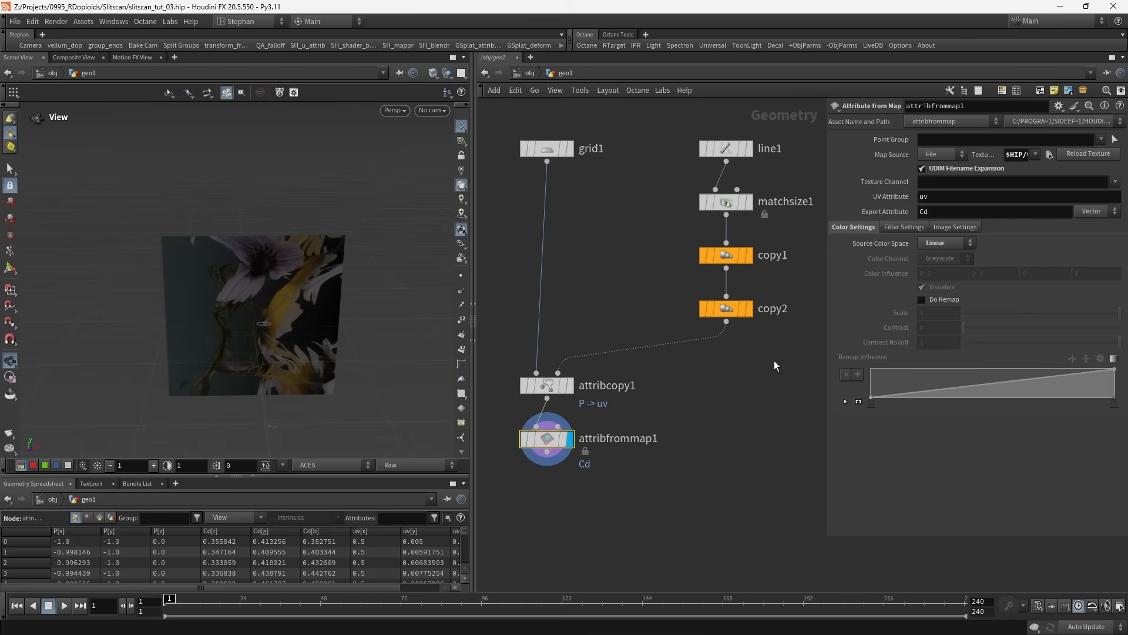
# Select matchsize1 to review the line's target position and size.
pyautogui.click(725, 202)
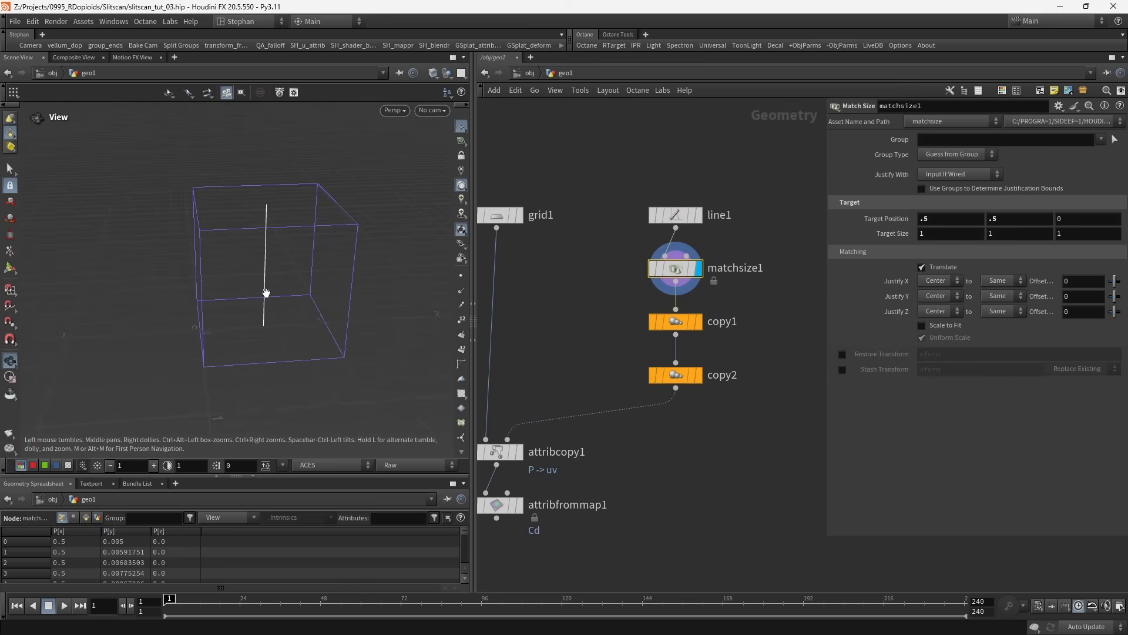
pyautogui.moveTo(266, 267)
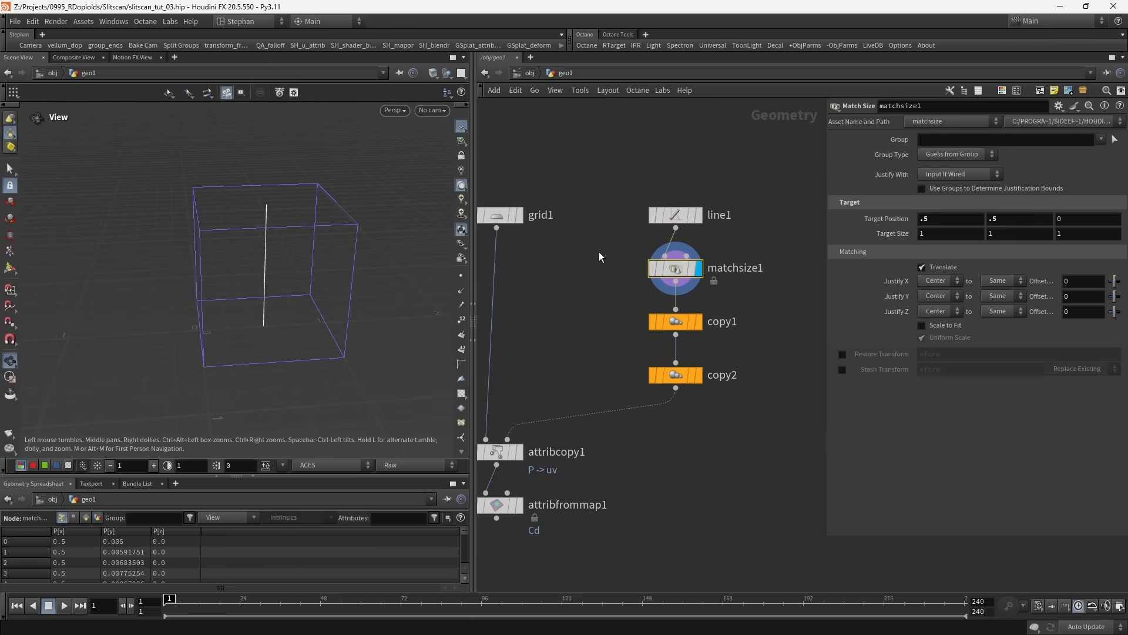
pyautogui.moveTo(684, 258)
pyautogui.write('tr')
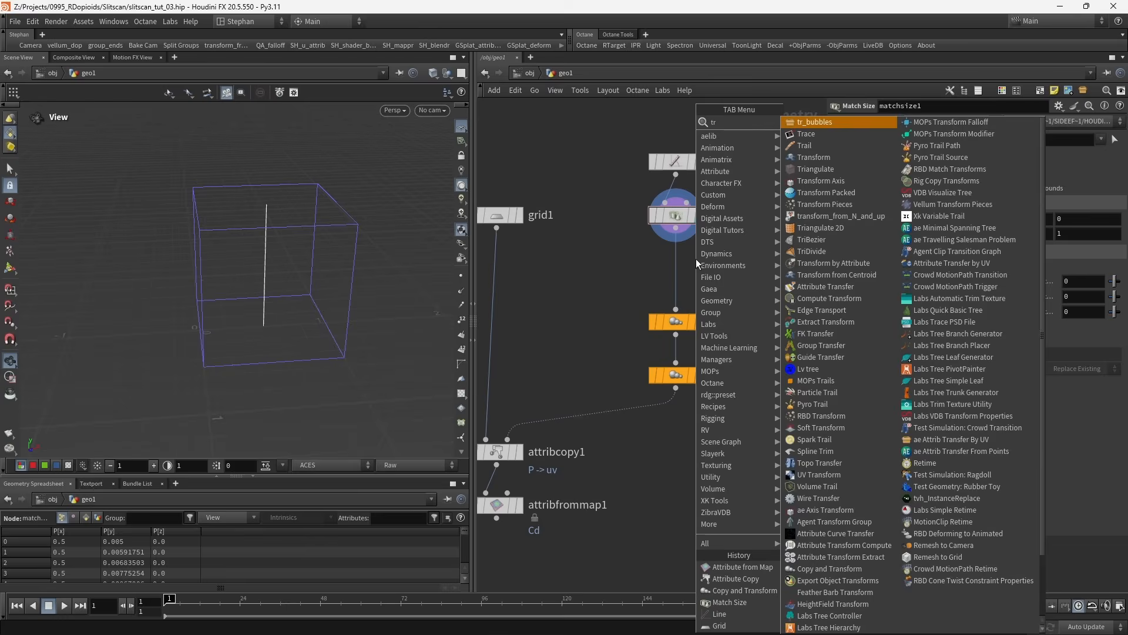
# Insert a Transform between matchsize1 and copy1, keyframing Translate X at the range start and end.
pyautogui.click(728, 602)
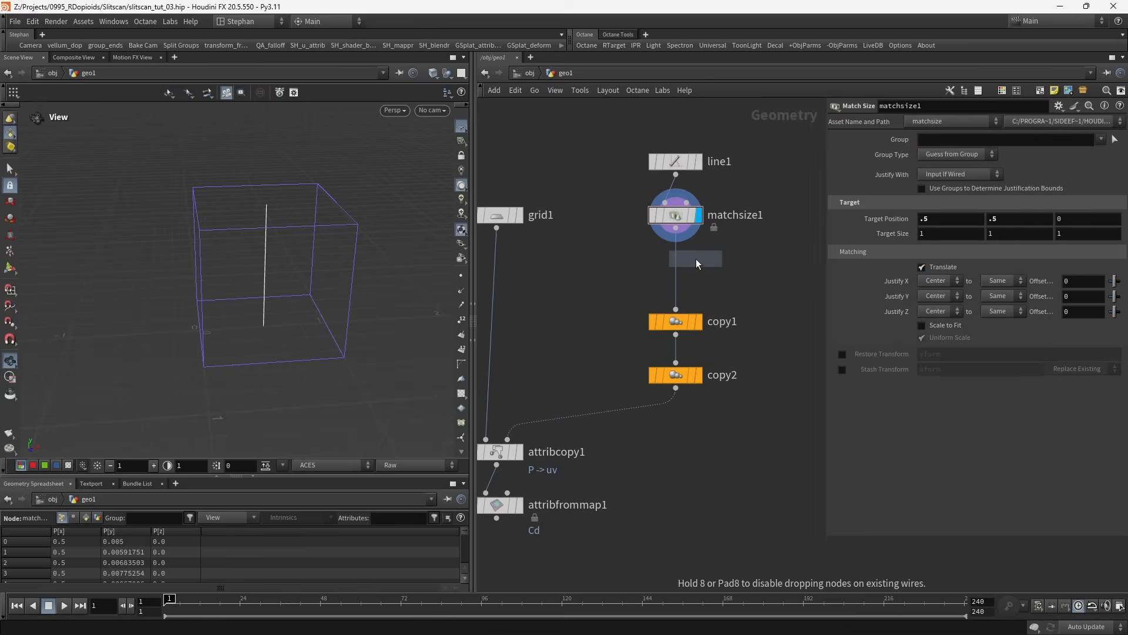
pyautogui.click(695, 259)
pyautogui.write('.25')
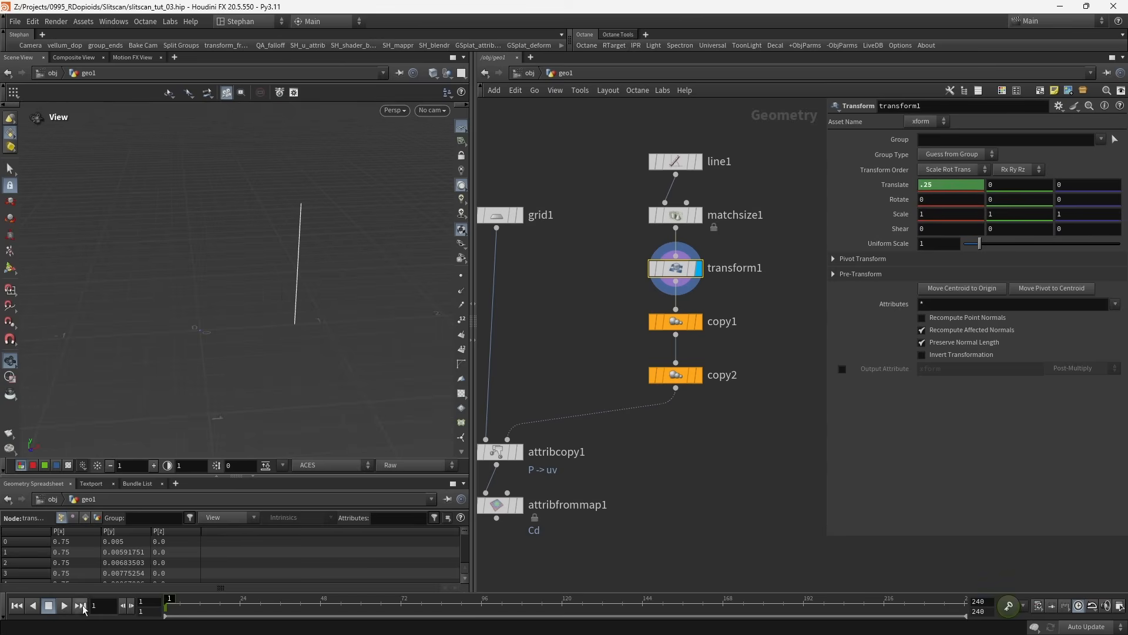
pyautogui.click(79, 606)
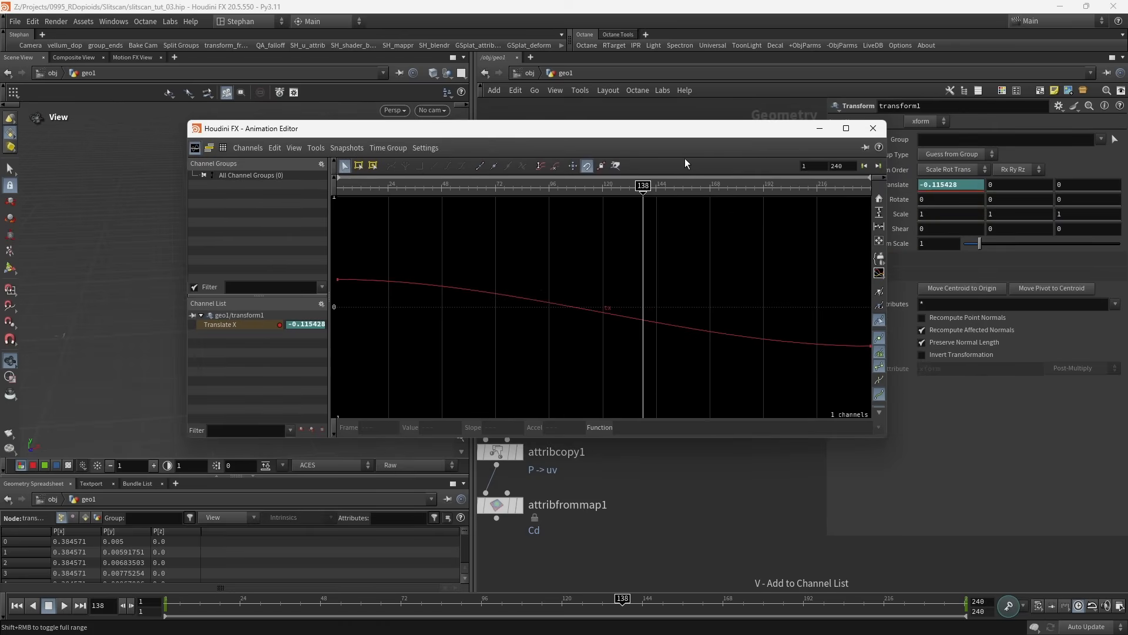
pyautogui.click(629, 427)
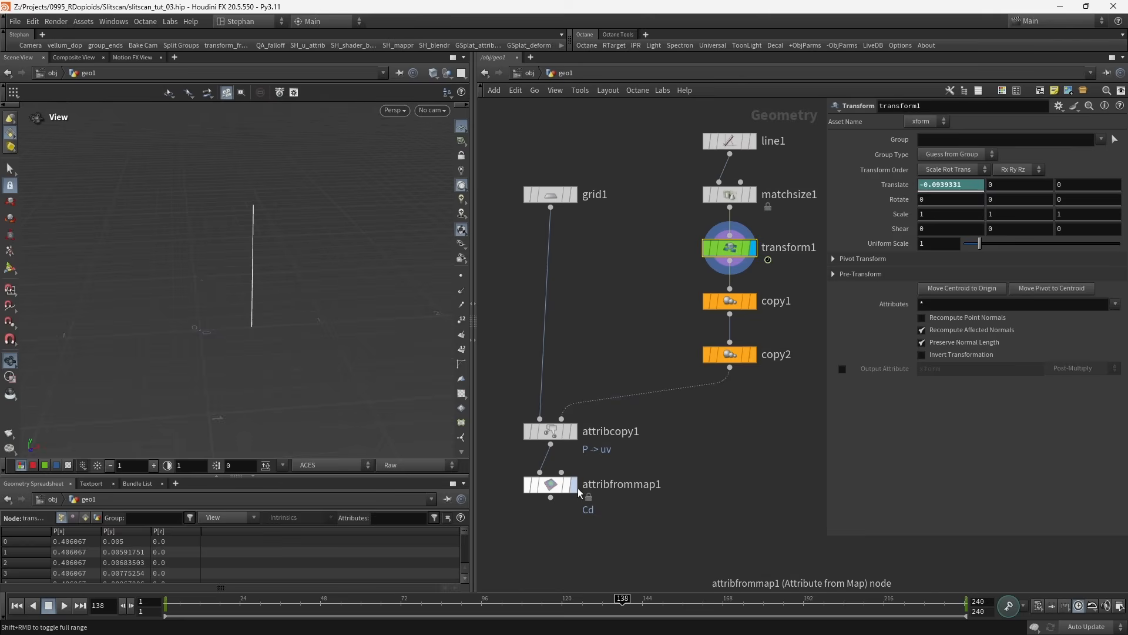
# View the flower grid result with P3-D60 viewport colour, then display matchsize1.
pyautogui.click(550, 484)
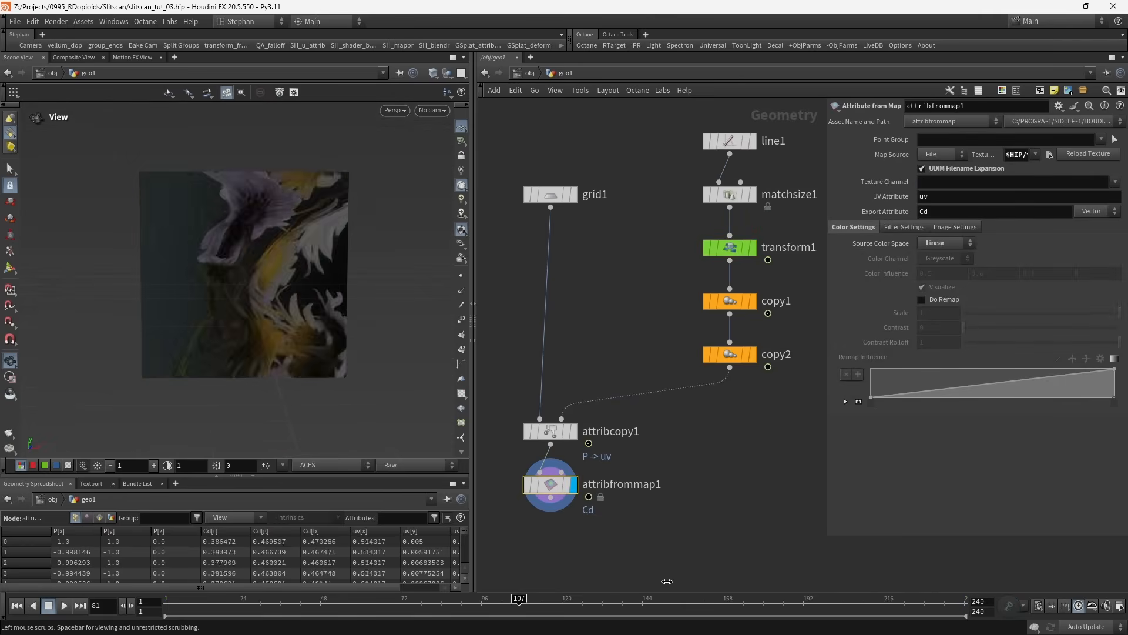
pyautogui.click(390, 465)
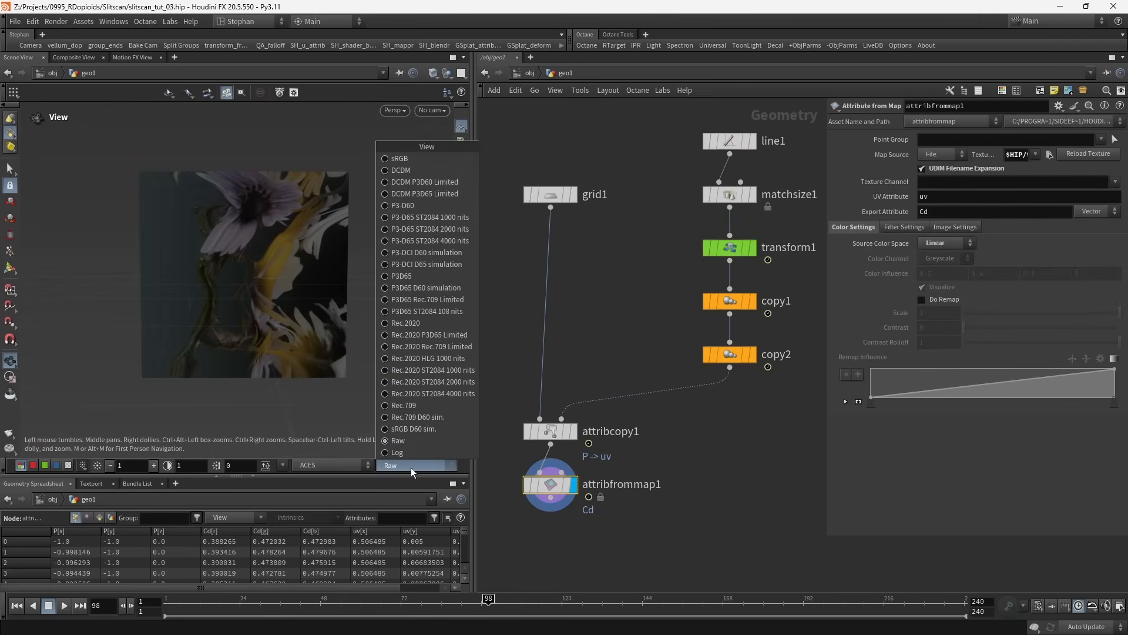
pyautogui.moveTo(423, 205)
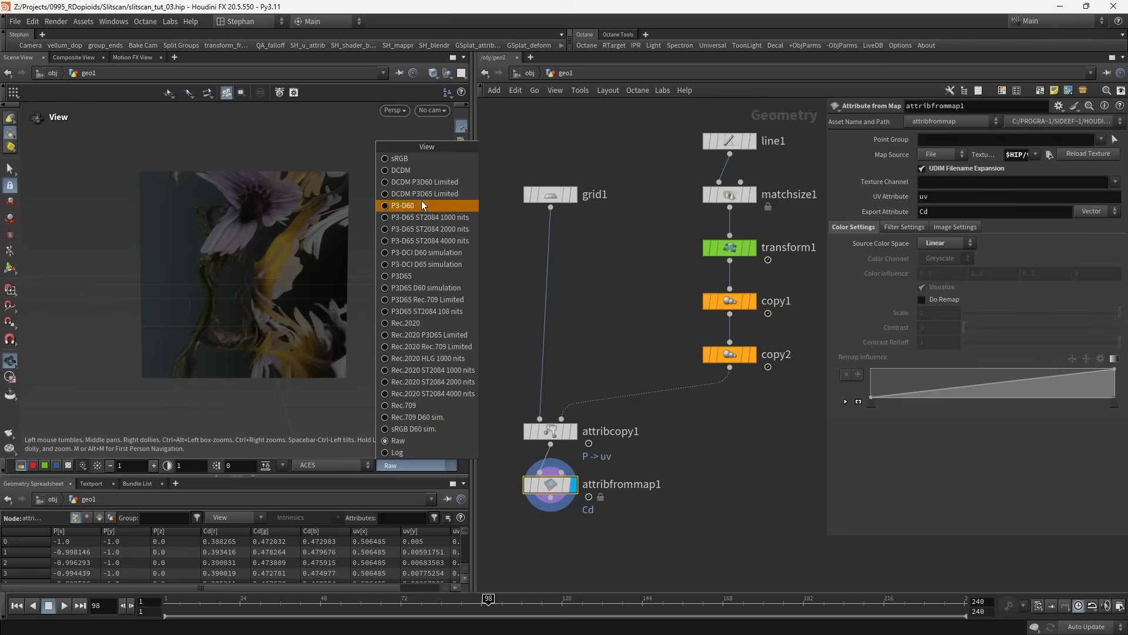
pyautogui.click(400, 157)
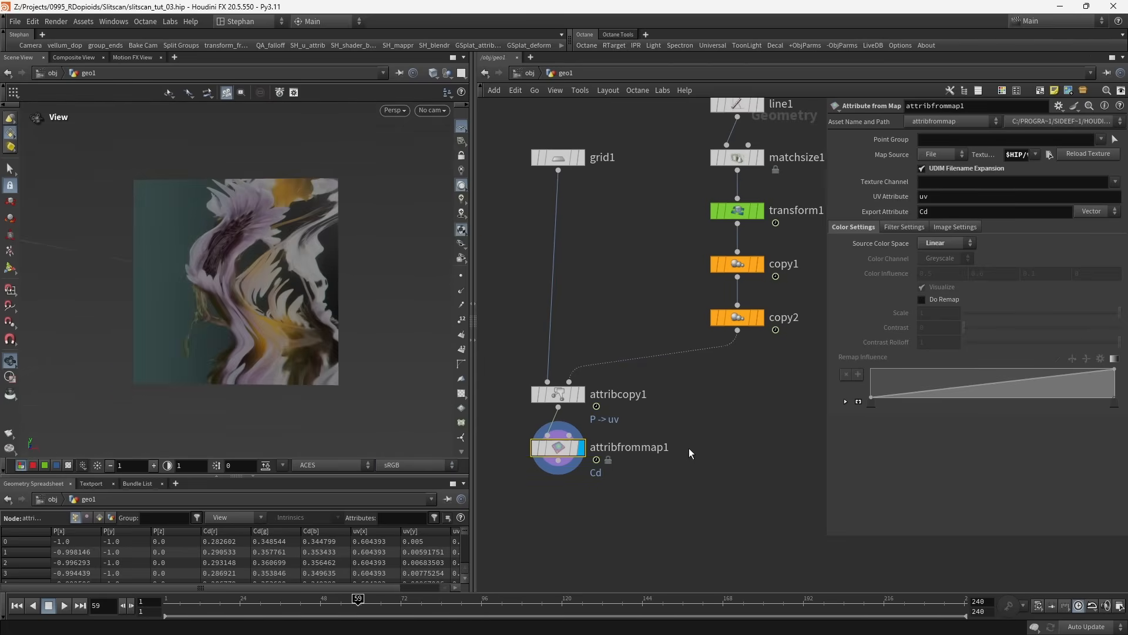
pyautogui.click(736, 157)
pyautogui.write('tran')
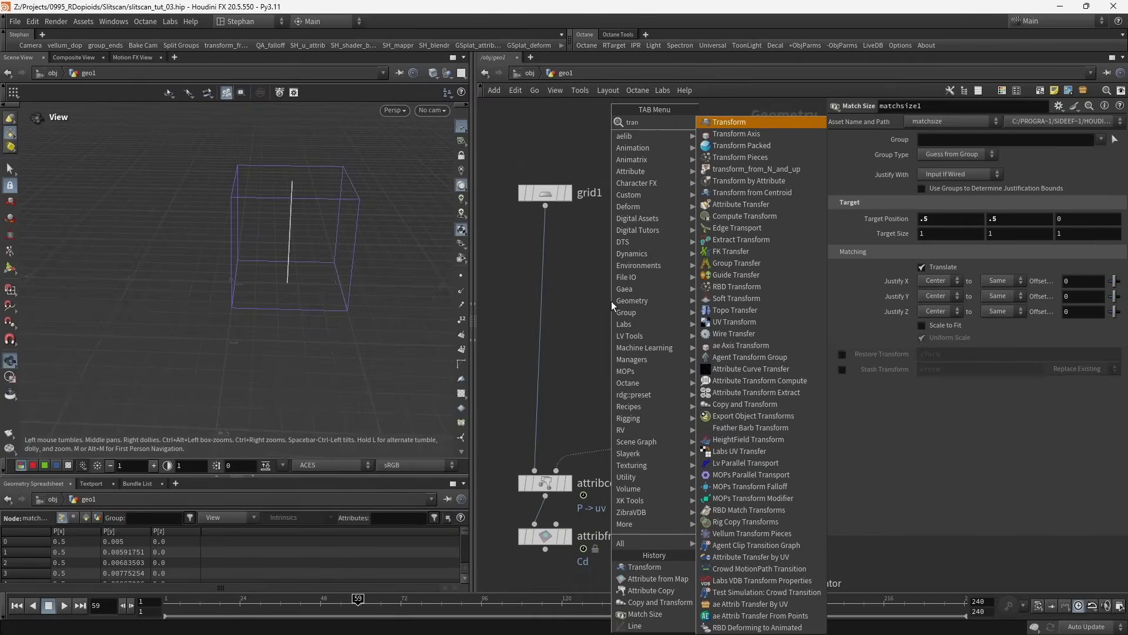
# Add a Transform rotating grid1 180° in Y and transform3 rotating the lines −90° in Z.
pyautogui.click(733, 121)
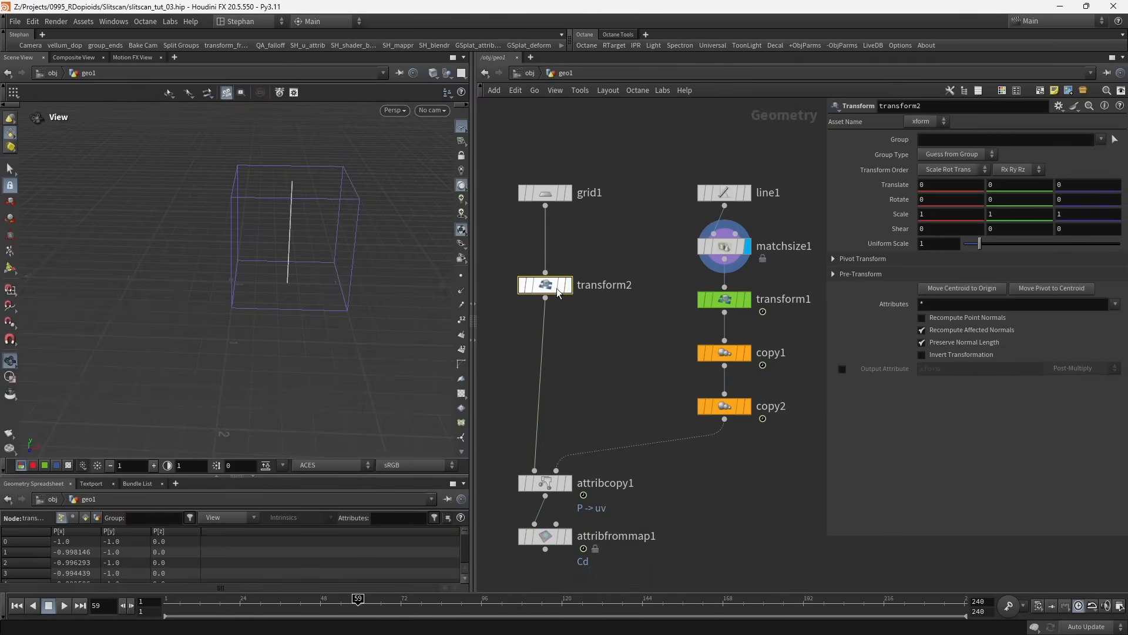
pyautogui.click(544, 285)
pyautogui.write('180')
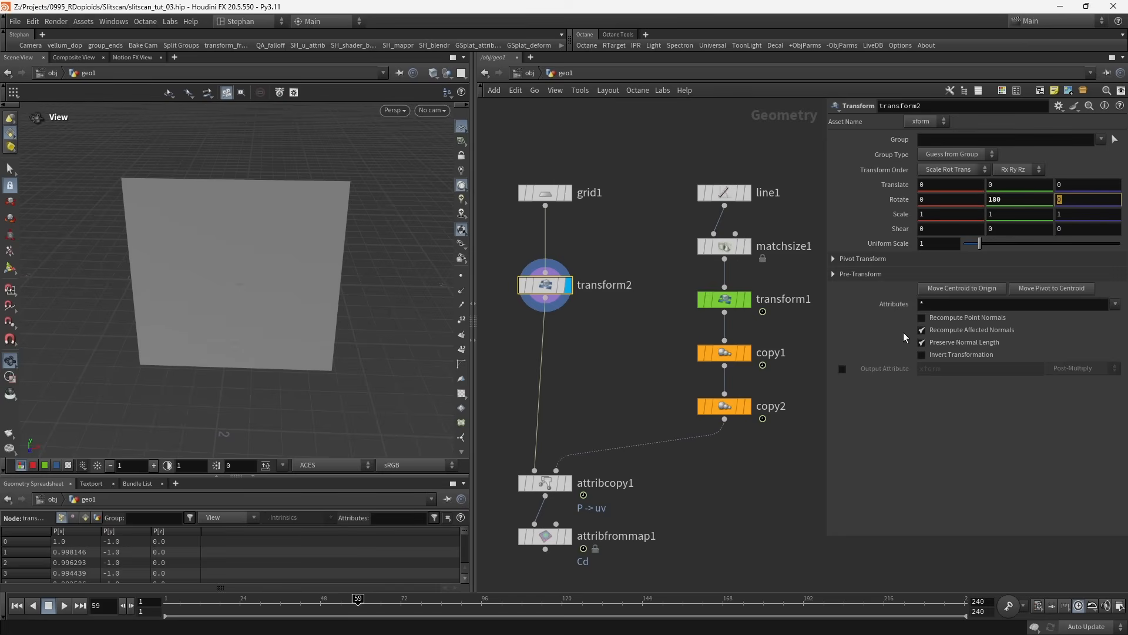
pyautogui.write('-90')
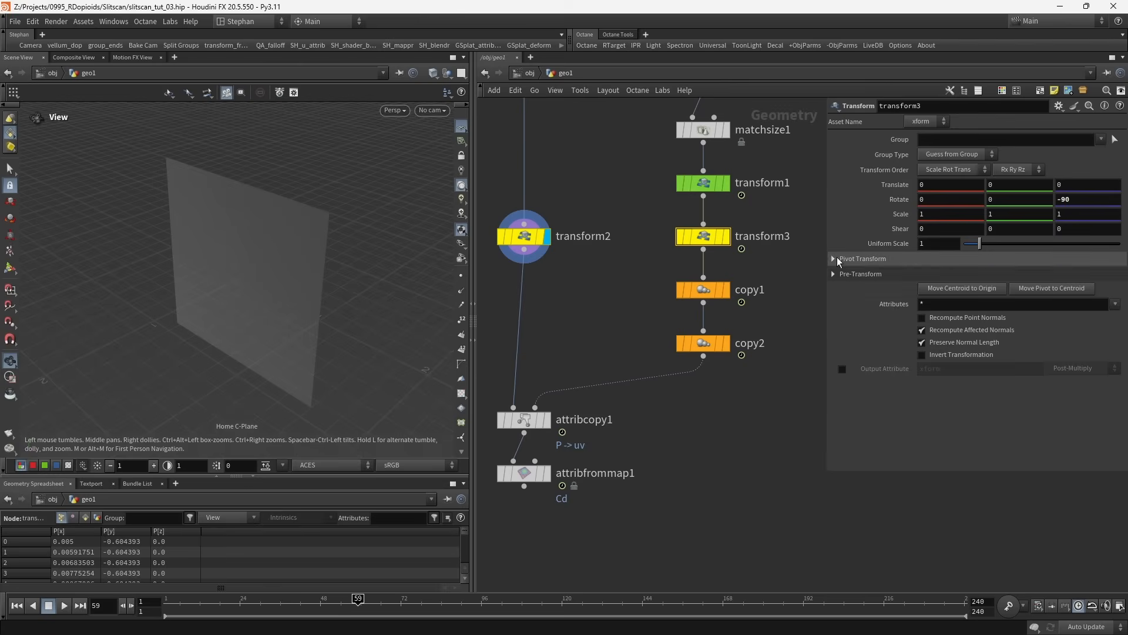
pyautogui.click(834, 258)
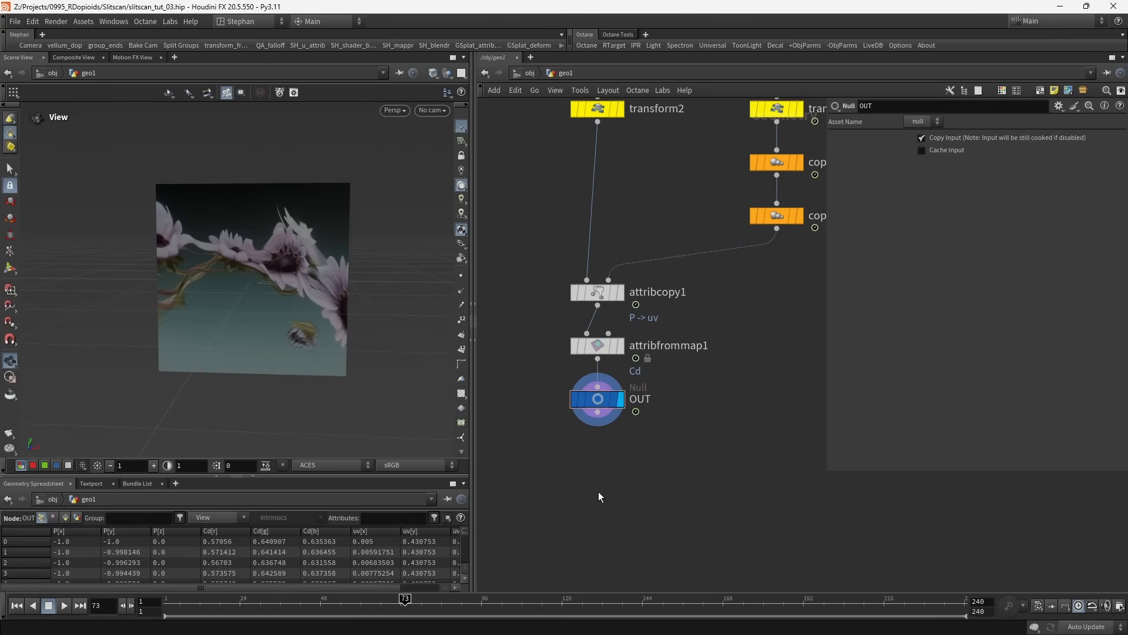
# Create copnet1 at 1080×1080 resolution, copy the OUT null, and enter copnet1.
pyautogui.click(583, 478)
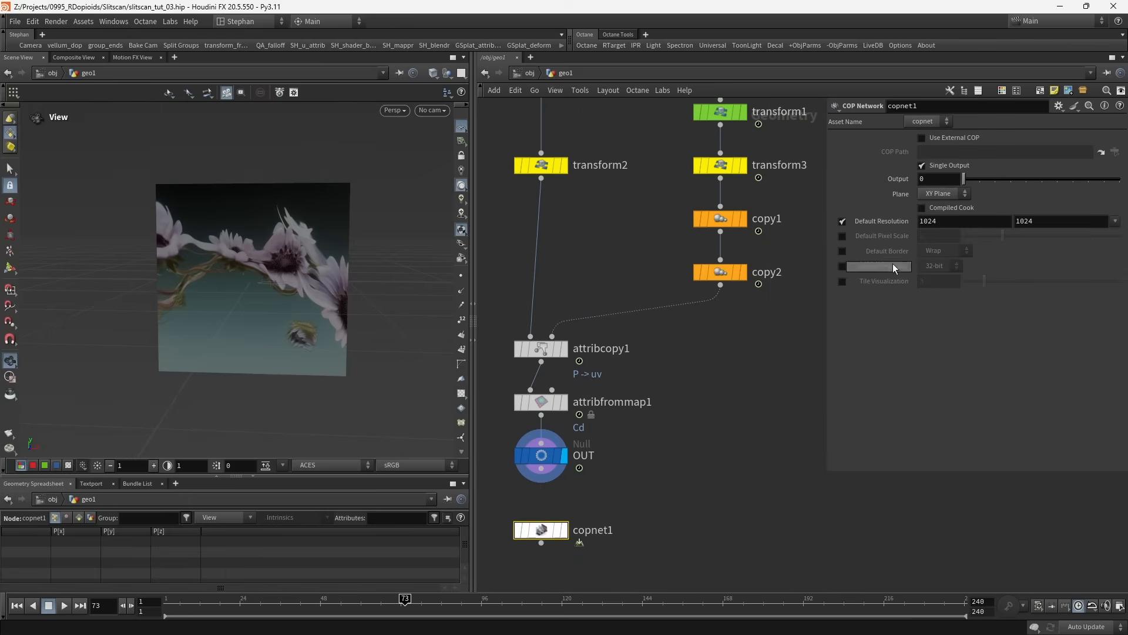
pyautogui.rightClick(879, 266)
pyautogui.write('1080')
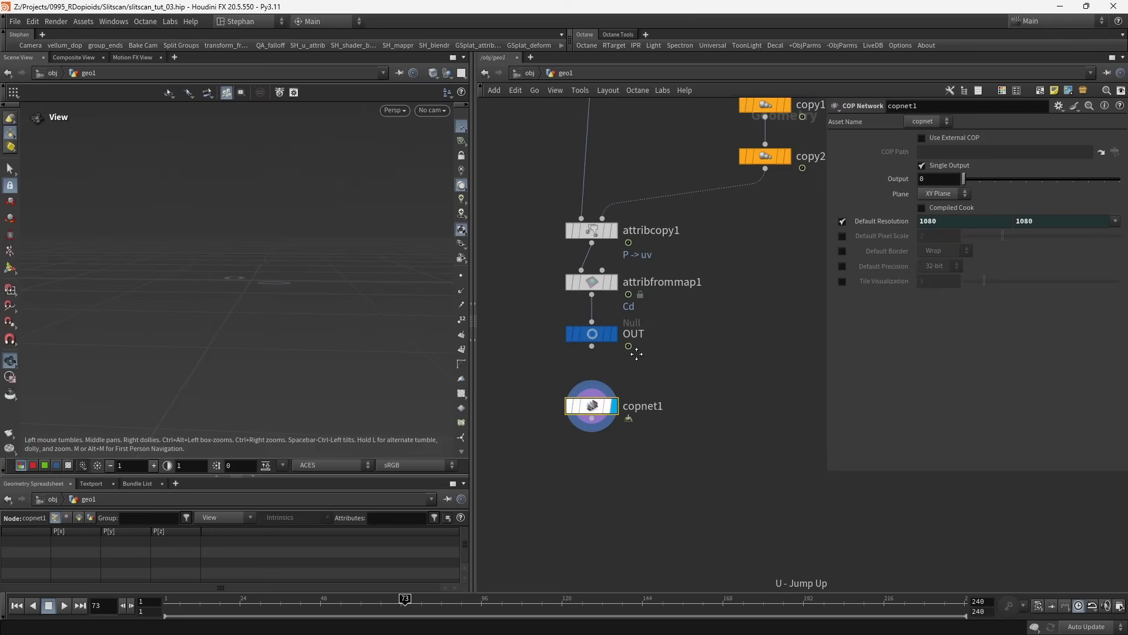
pyautogui.click(592, 333)
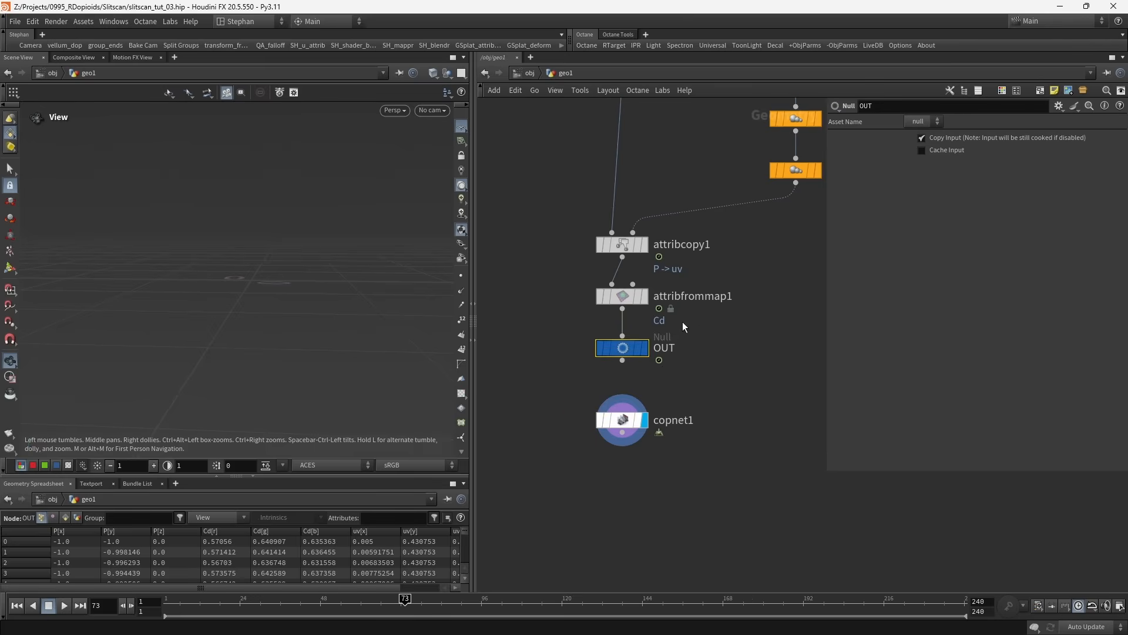
pyautogui.doubleClick(621, 419)
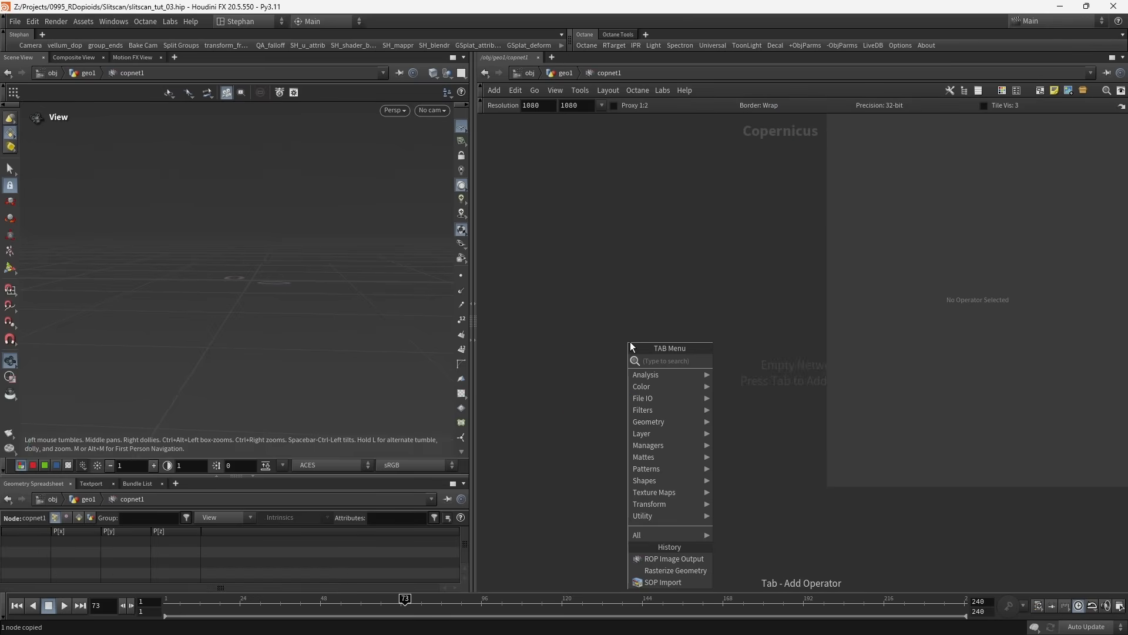
# Add a SOP Import node with SOP Path set to /obj/geo1/OUT.
pyautogui.write('sopim')
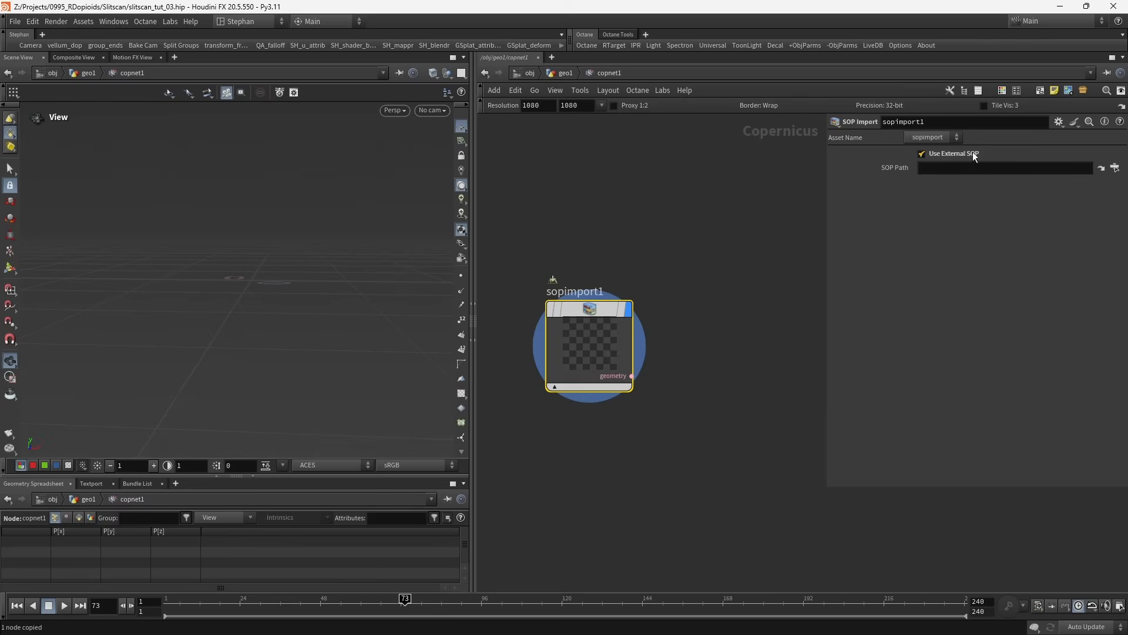
pyautogui.click(1006, 168)
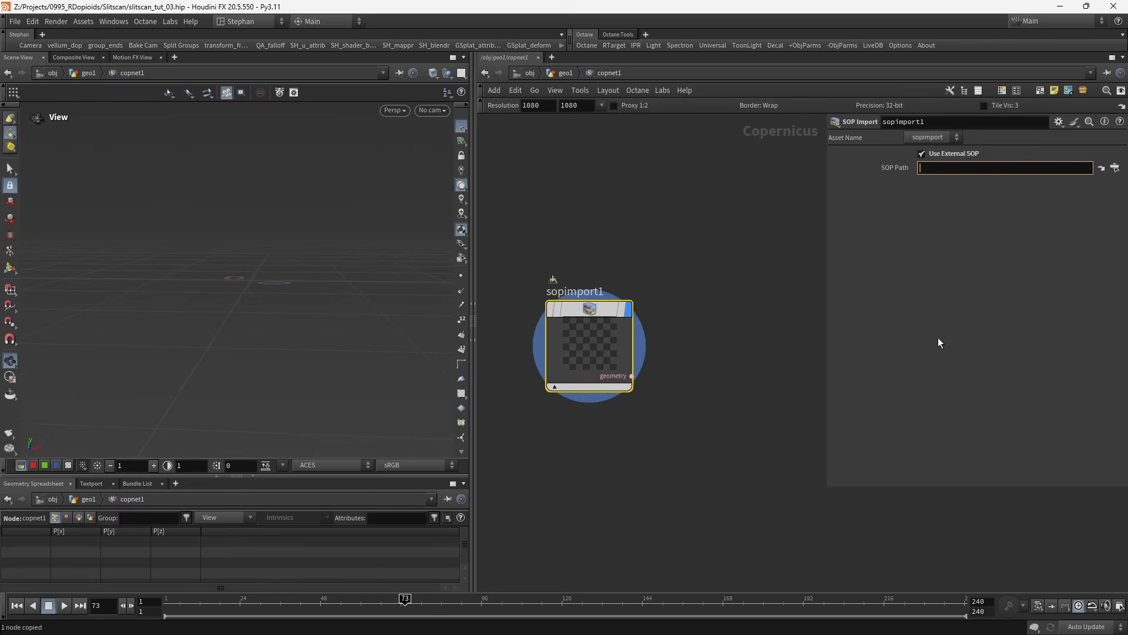
pyautogui.write('/obj/geo1/OUT')
pyautogui.write('r')
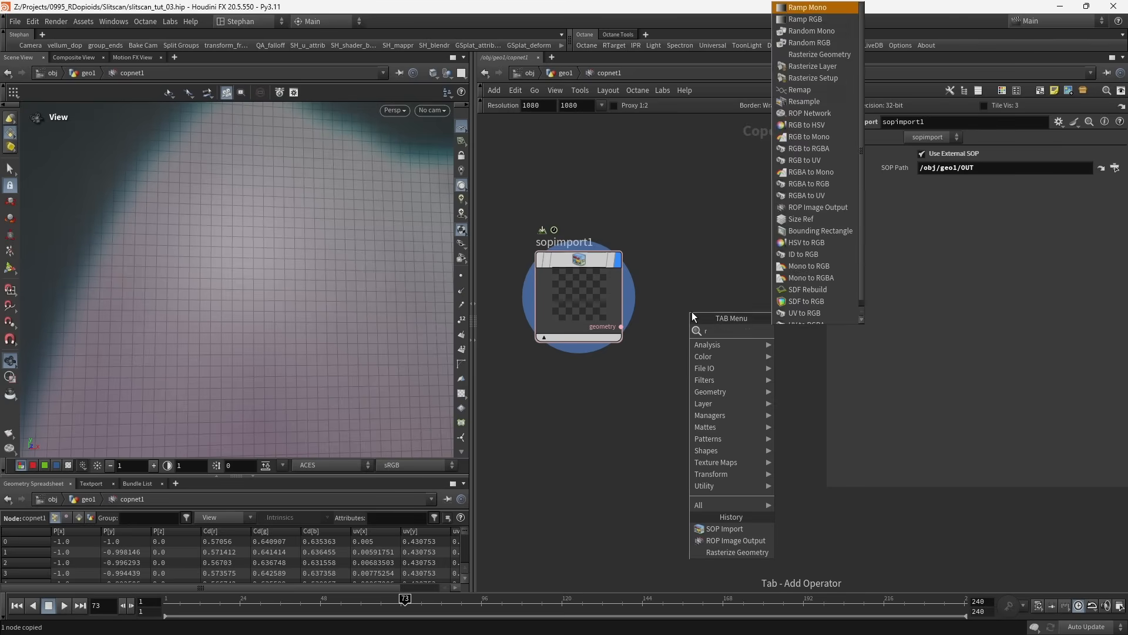
# Add Rasterize Geometry outputting the Cd attribute as RGB.
pyautogui.click(741, 551)
pyautogui.write('C')
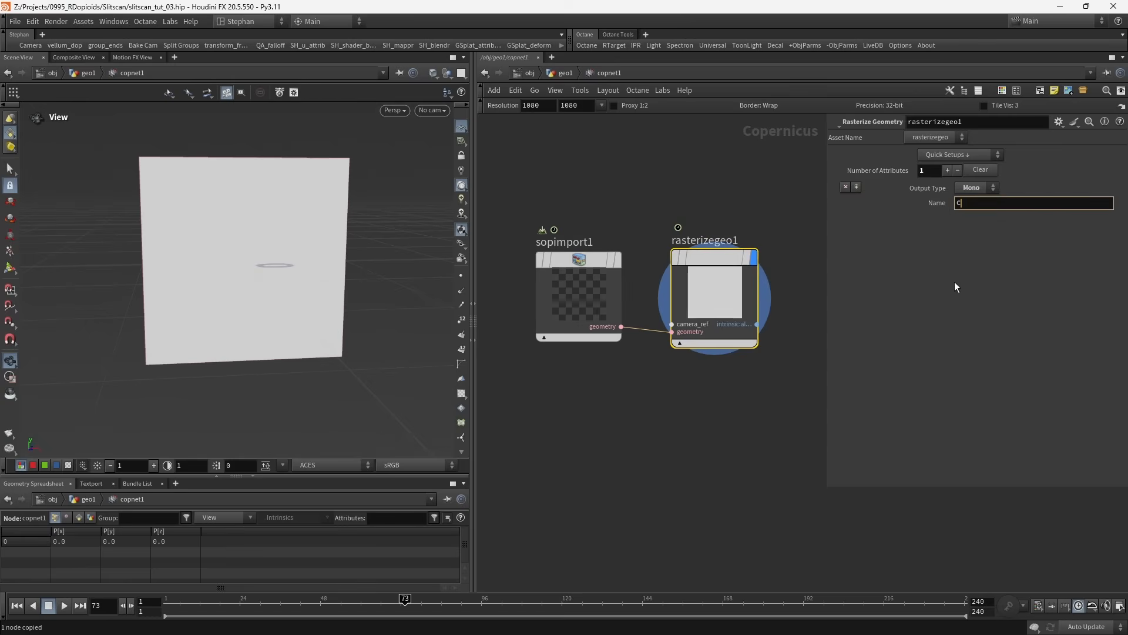
pyautogui.click(976, 188)
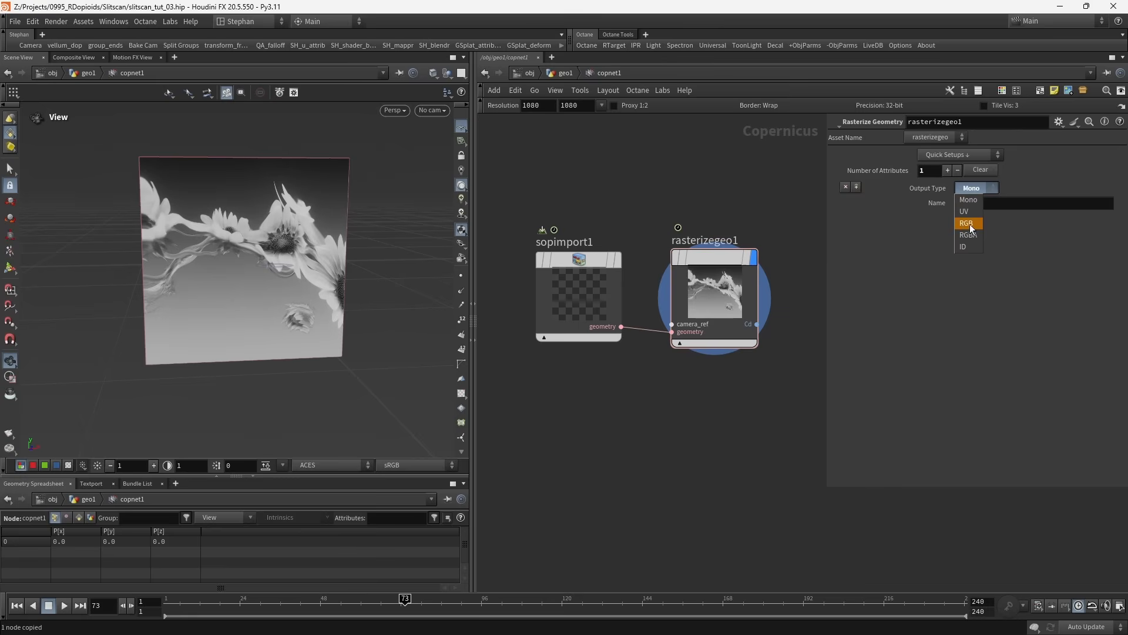
pyautogui.click(966, 223)
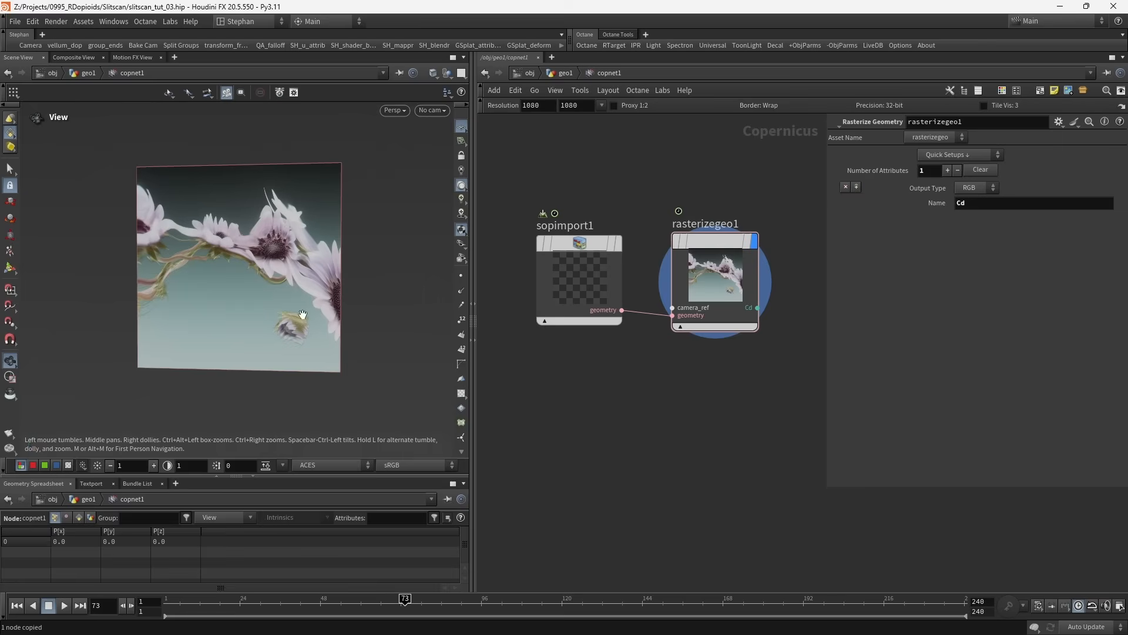
# Set the viewport view transform to Raw and look at the image straight on.
pyautogui.click(391, 464)
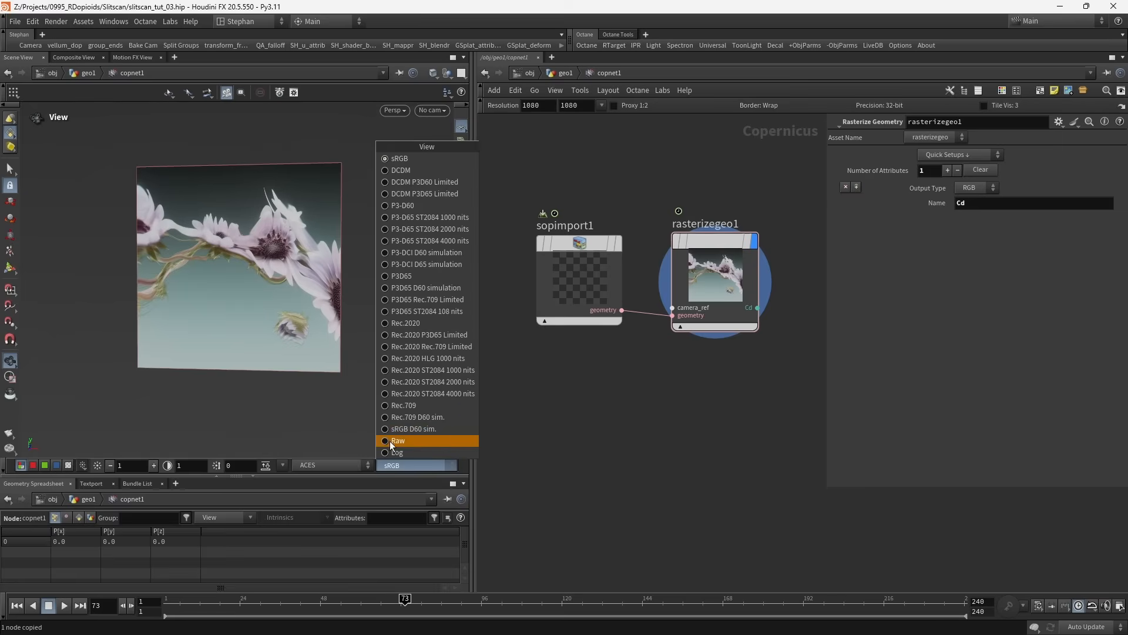
pyautogui.click(397, 440)
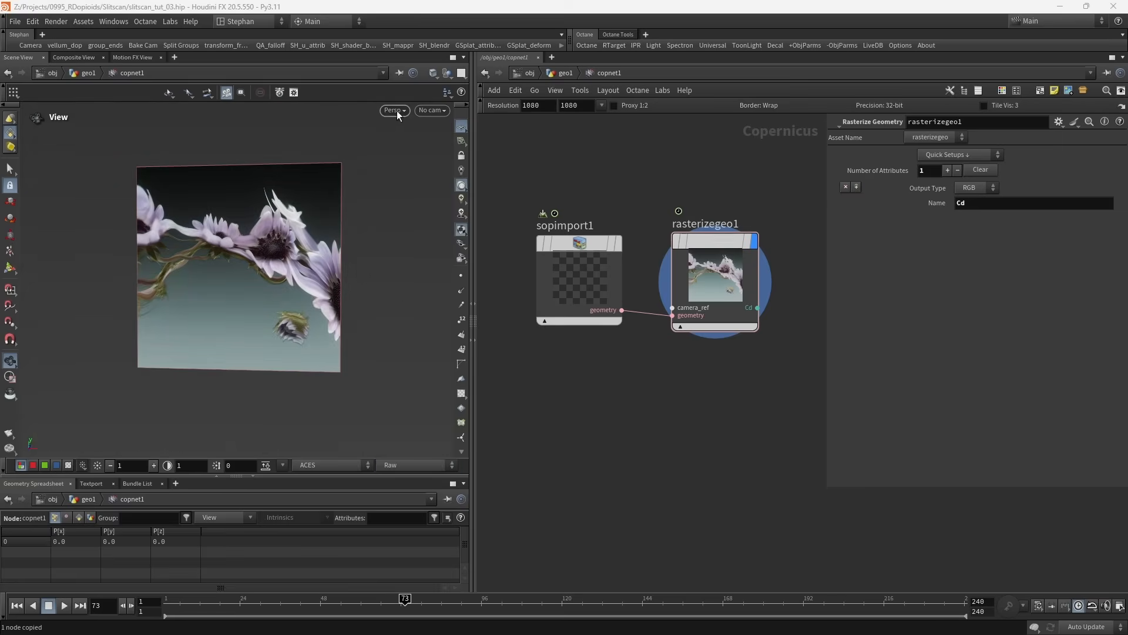
pyautogui.click(393, 110)
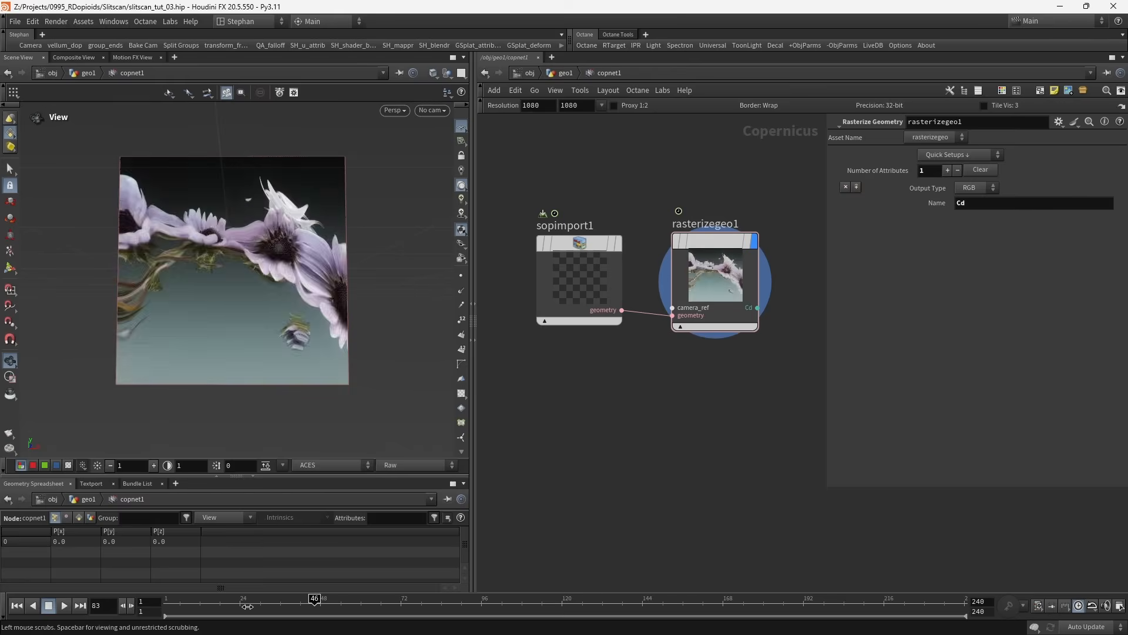
pyautogui.press('Tab')
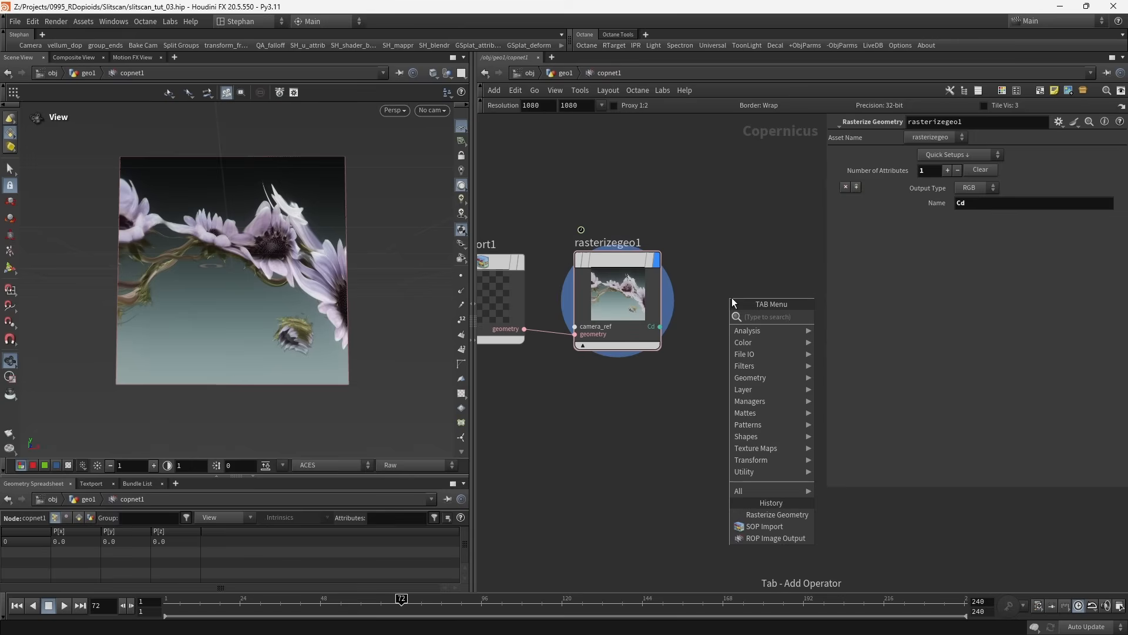
# Add a ROP Image Output with Raw colorspace conversion rendering frames 1–240.
pyautogui.write('rop')
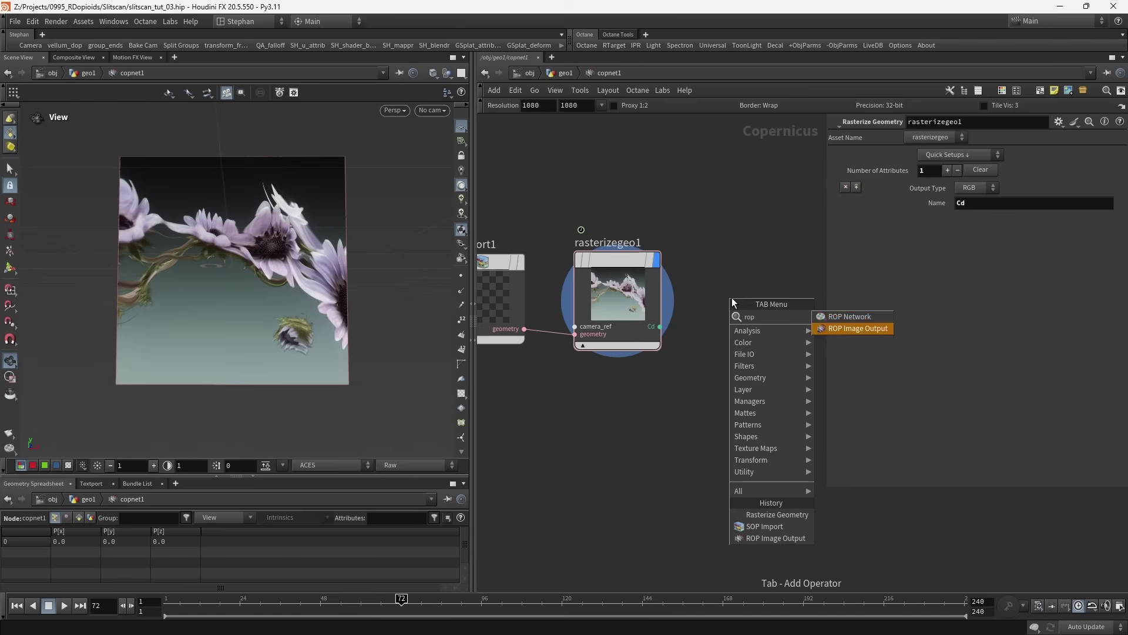
pyautogui.click(856, 328)
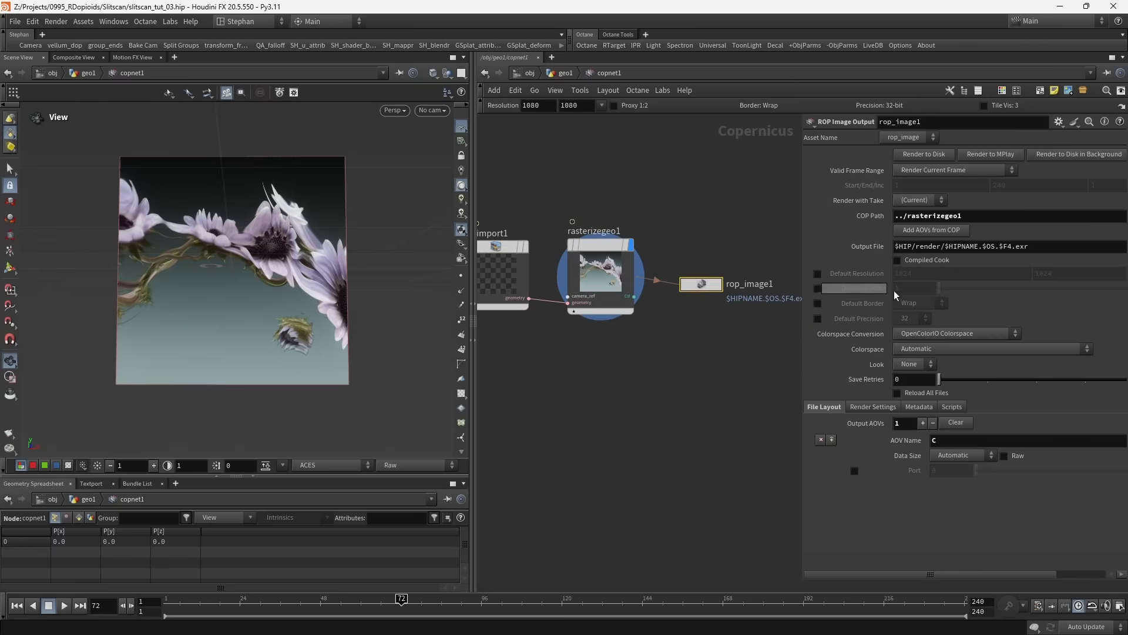
pyautogui.click(1015, 333)
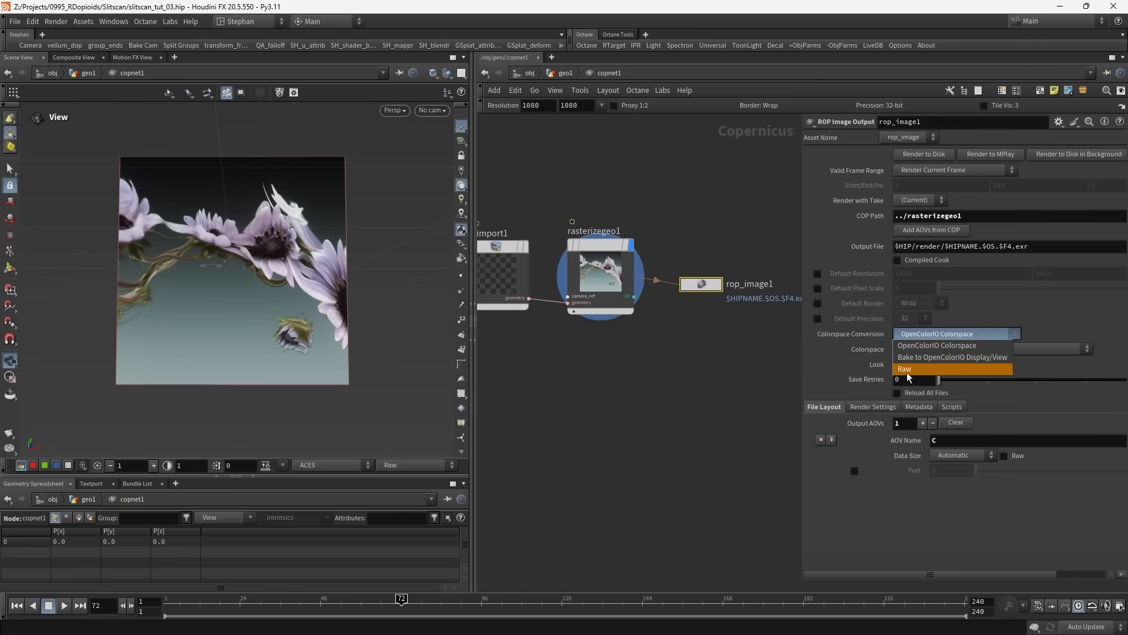
pyautogui.click(904, 368)
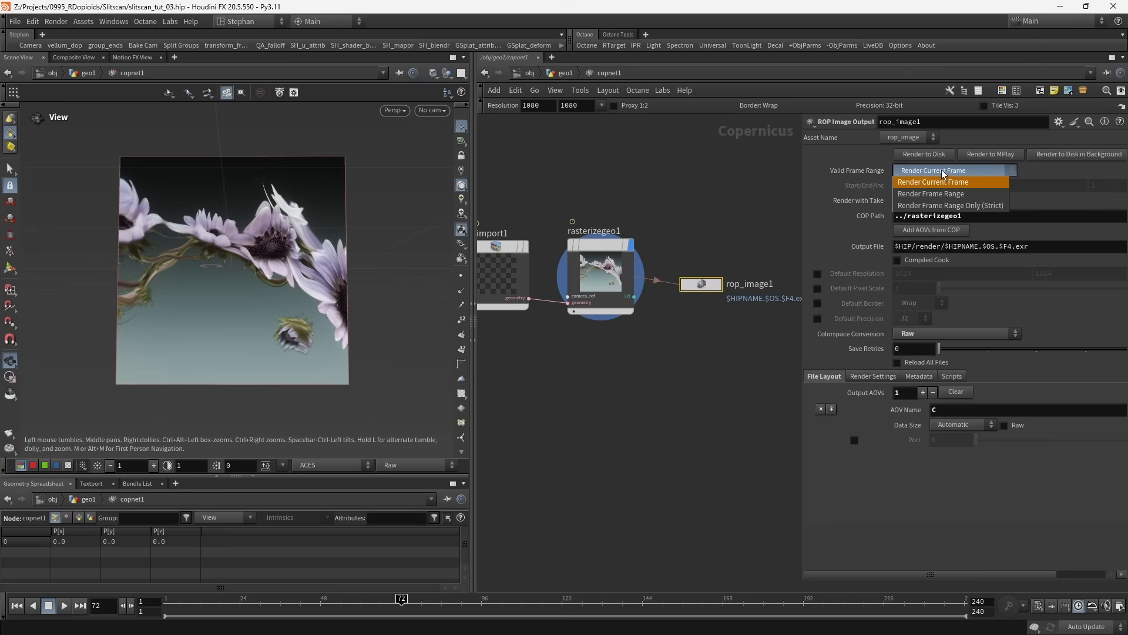
pyautogui.click(930, 193)
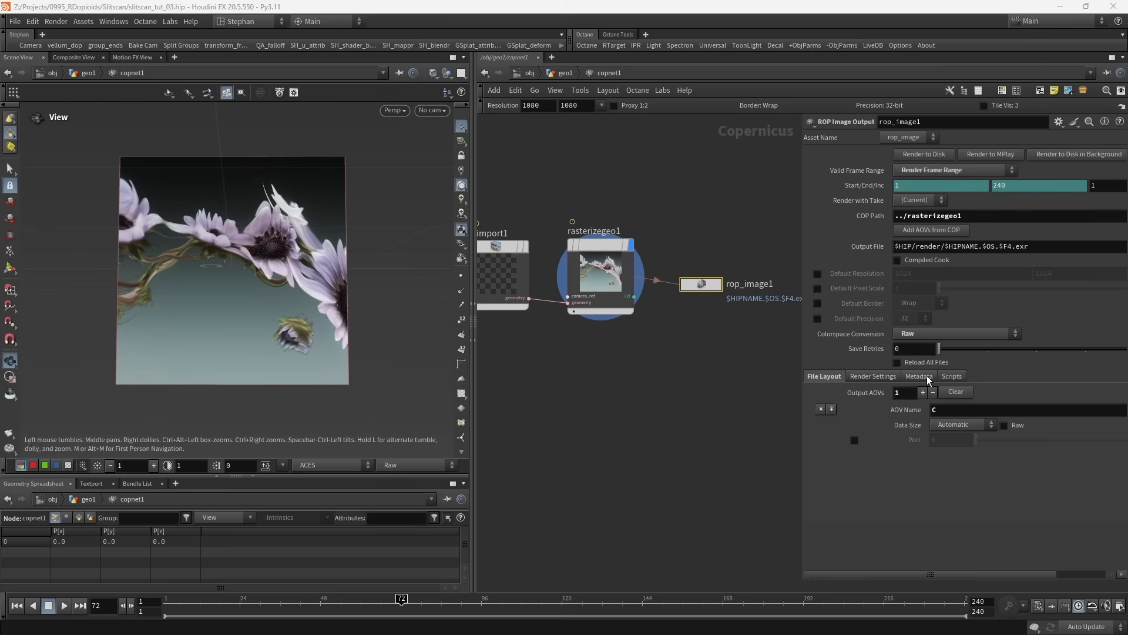
pyautogui.click(919, 375)
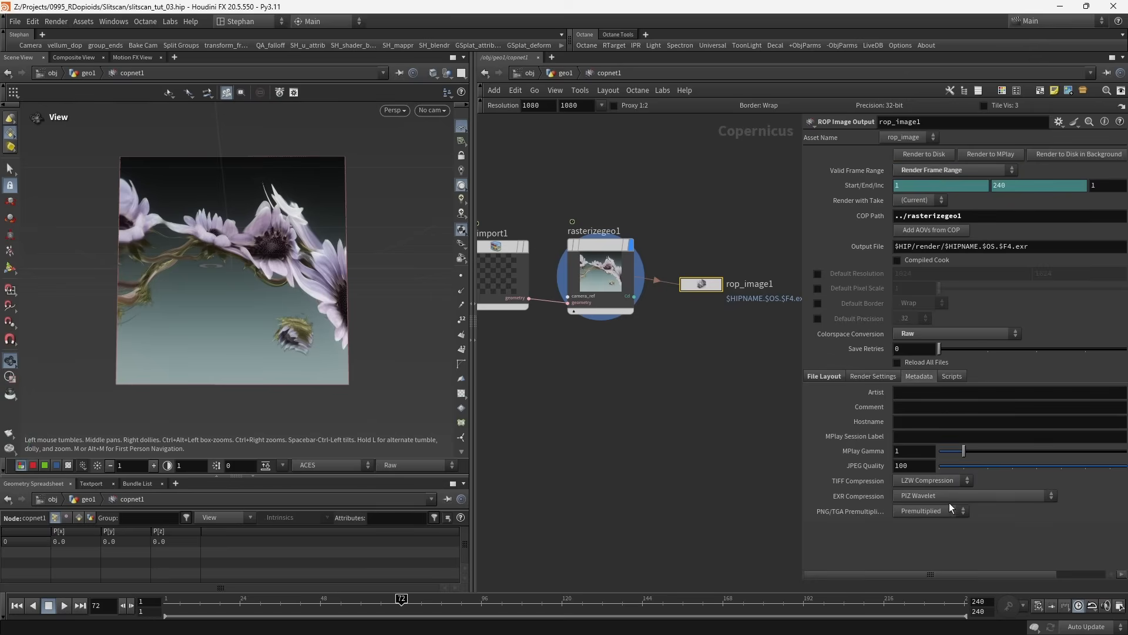